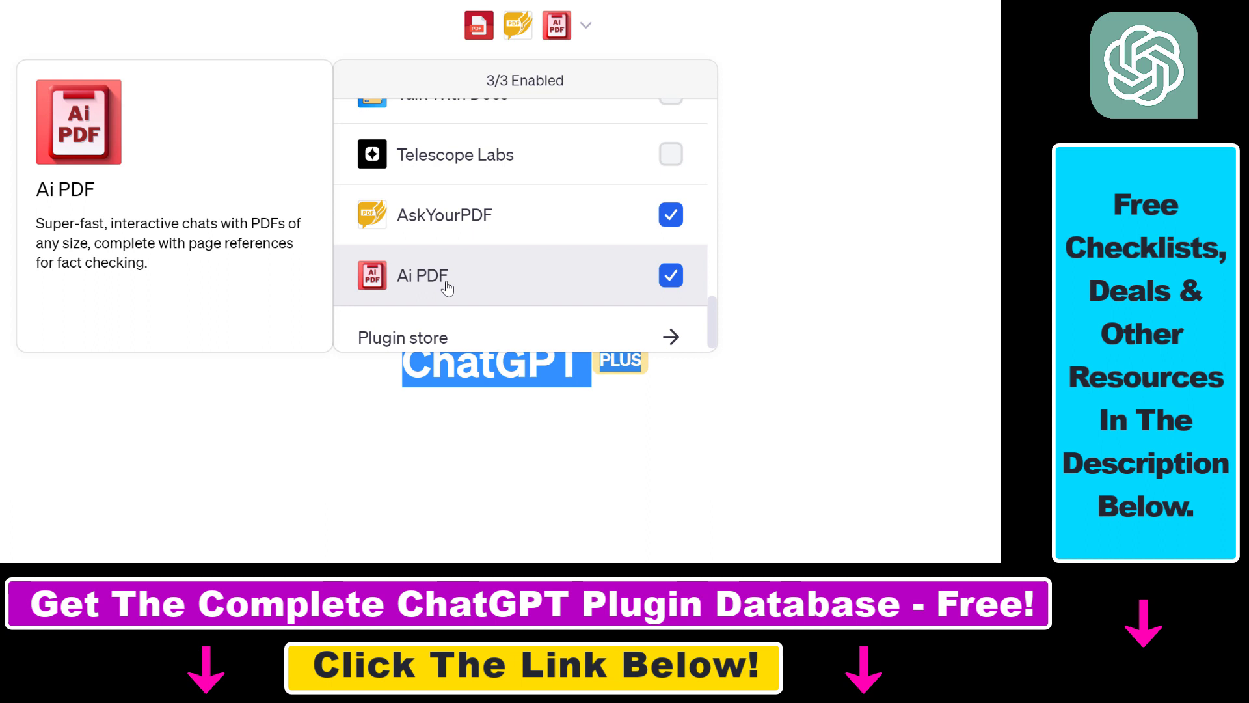
pyautogui.moveTo(425, 255)
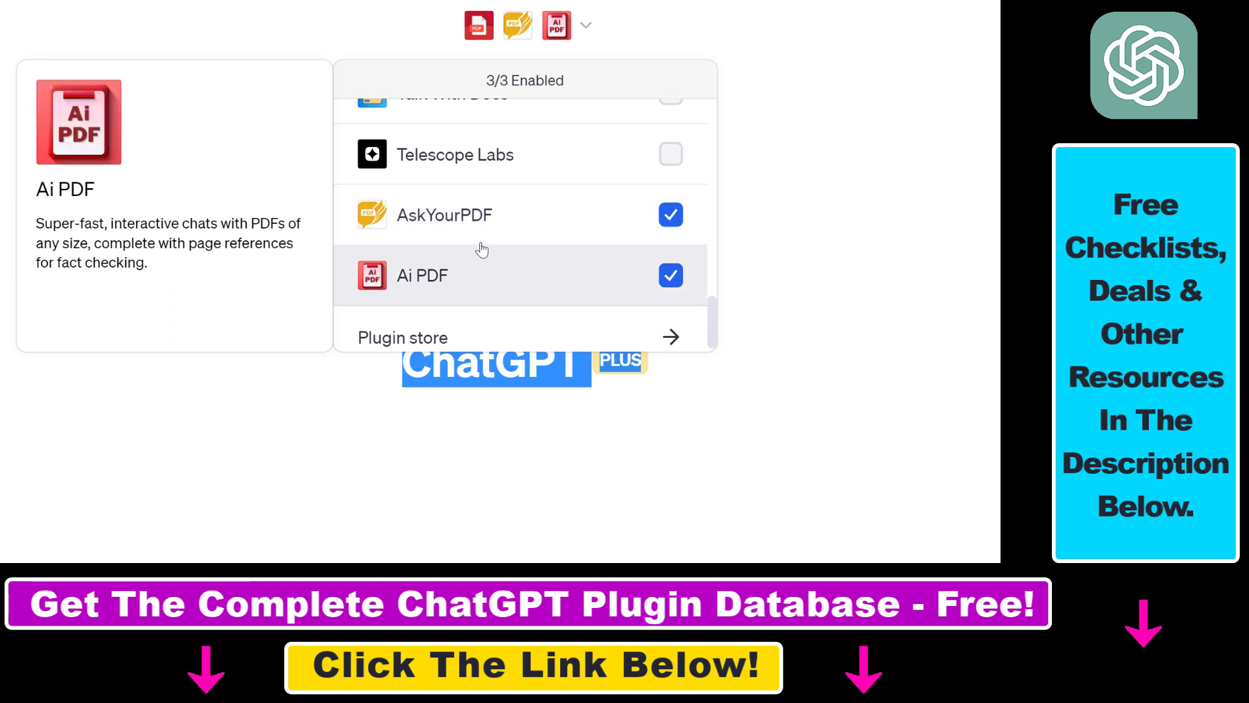
pyautogui.moveTo(493, 281)
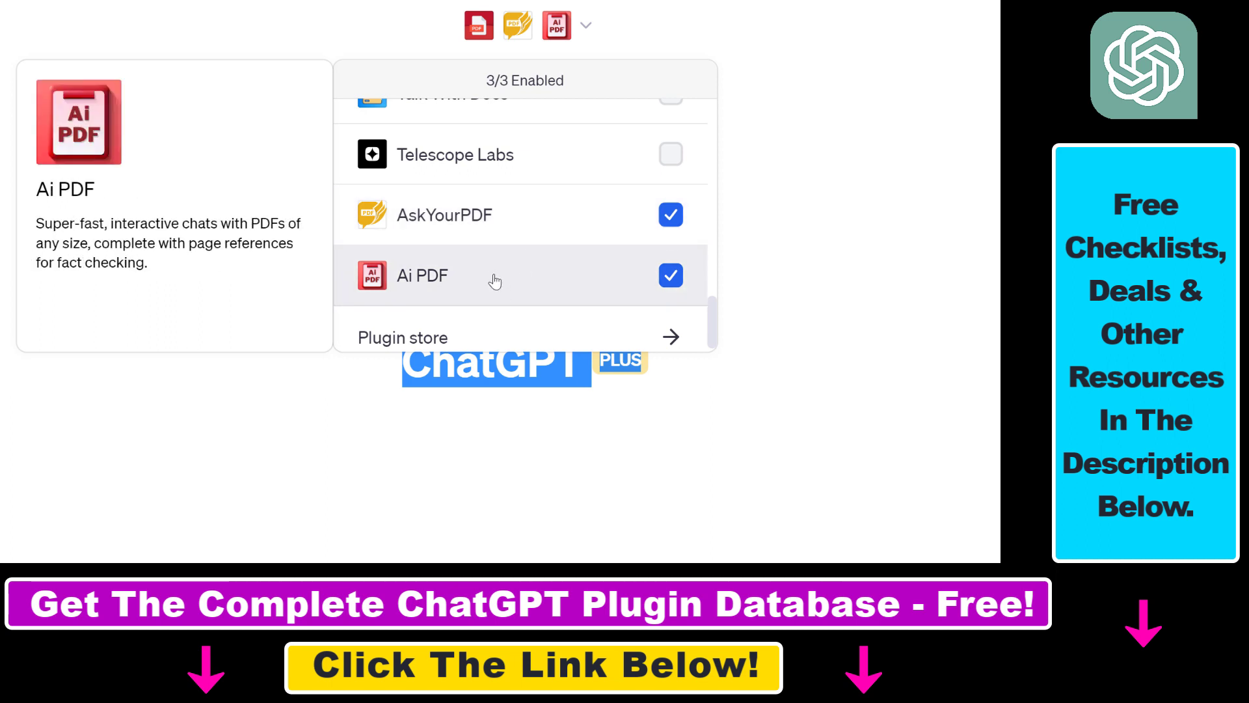
pyautogui.moveTo(574, 243)
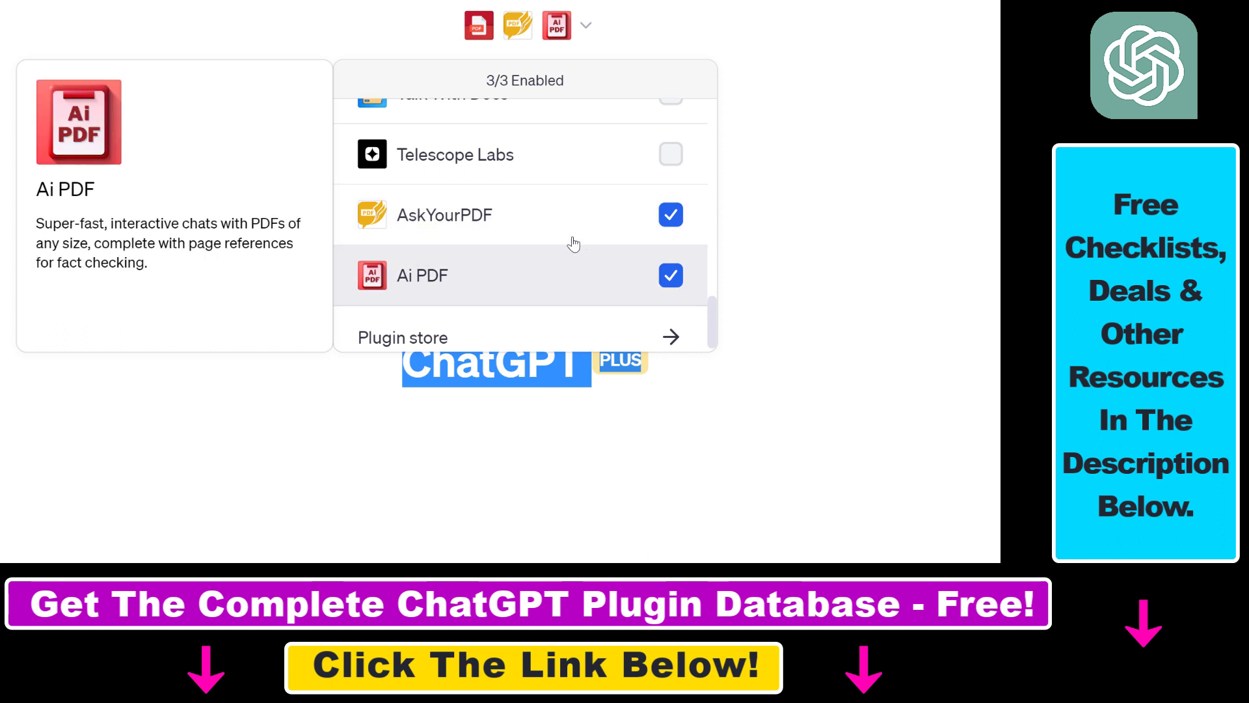
pyautogui.moveTo(503, 241)
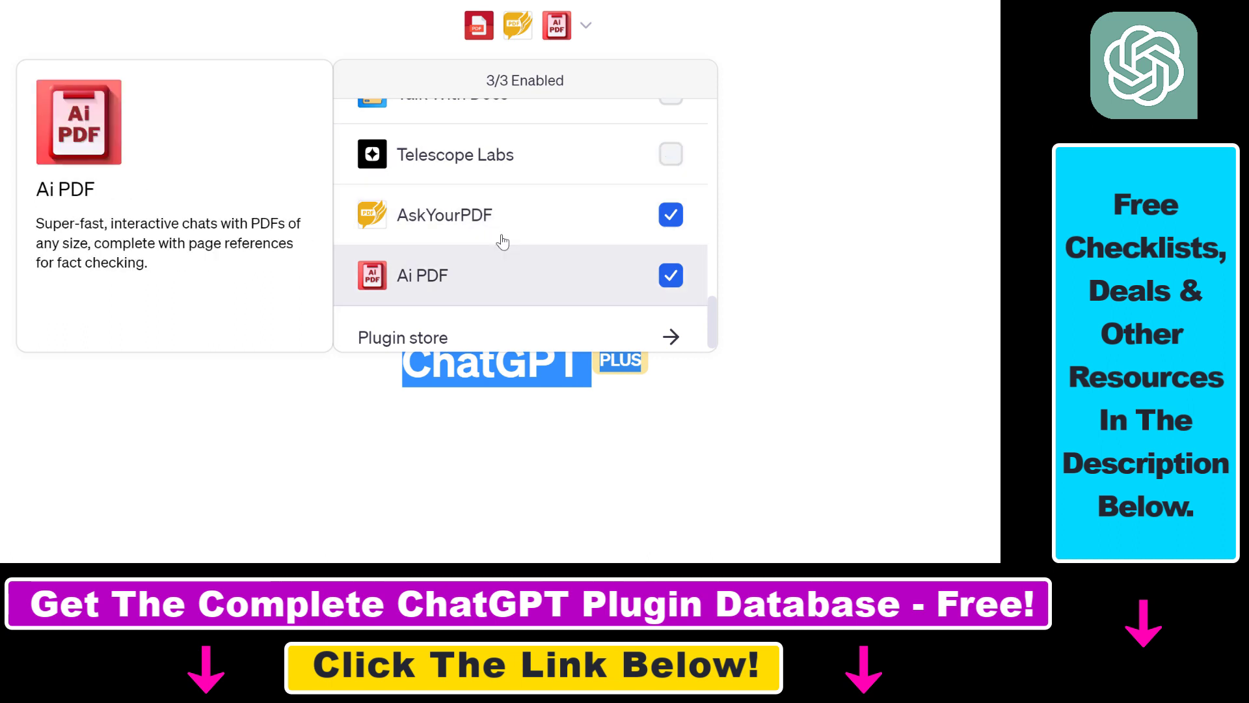
pyautogui.moveTo(524, 309)
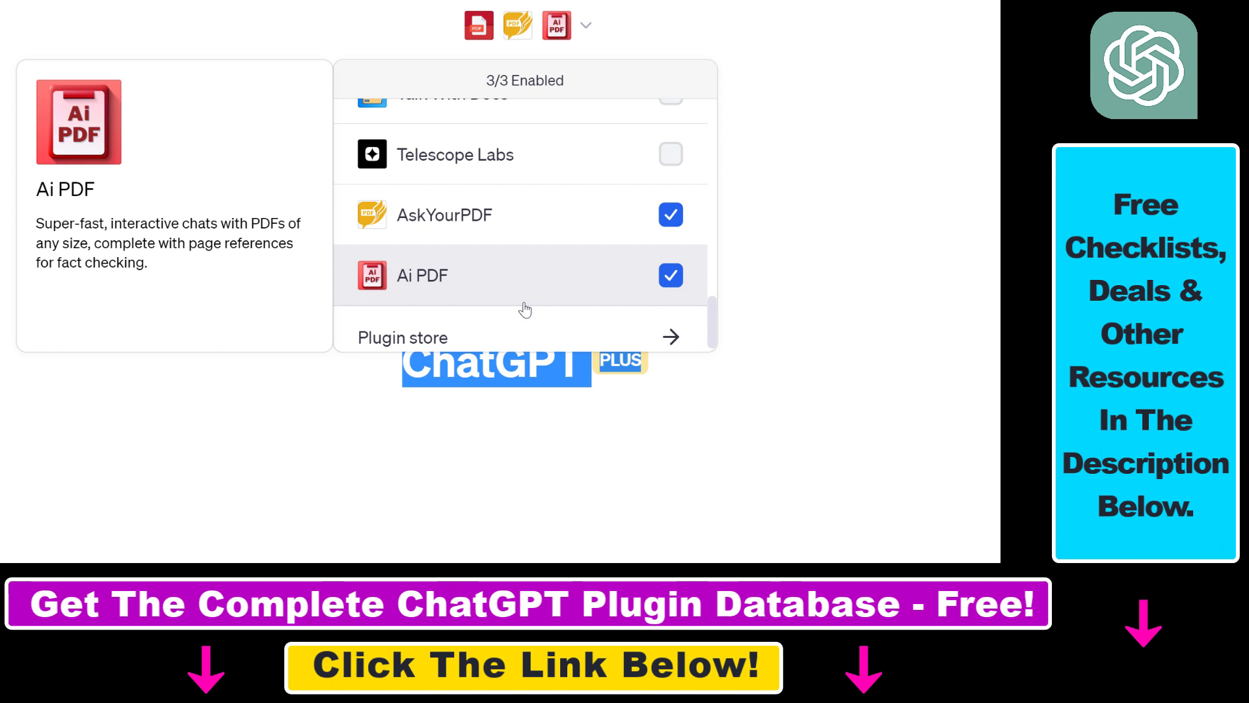
# Scroll the Access PDF & Docs tutorial article down to the prompts section and database link.
pyautogui.scroll(3)
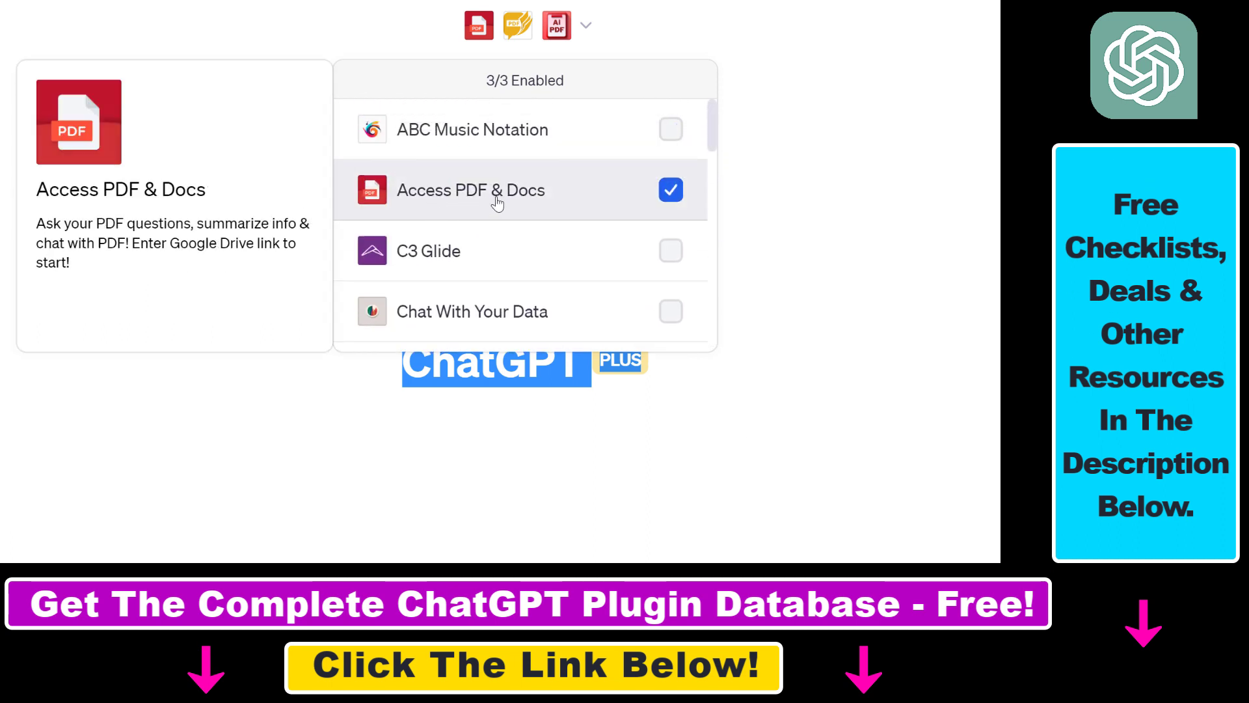
pyautogui.moveTo(523, 203)
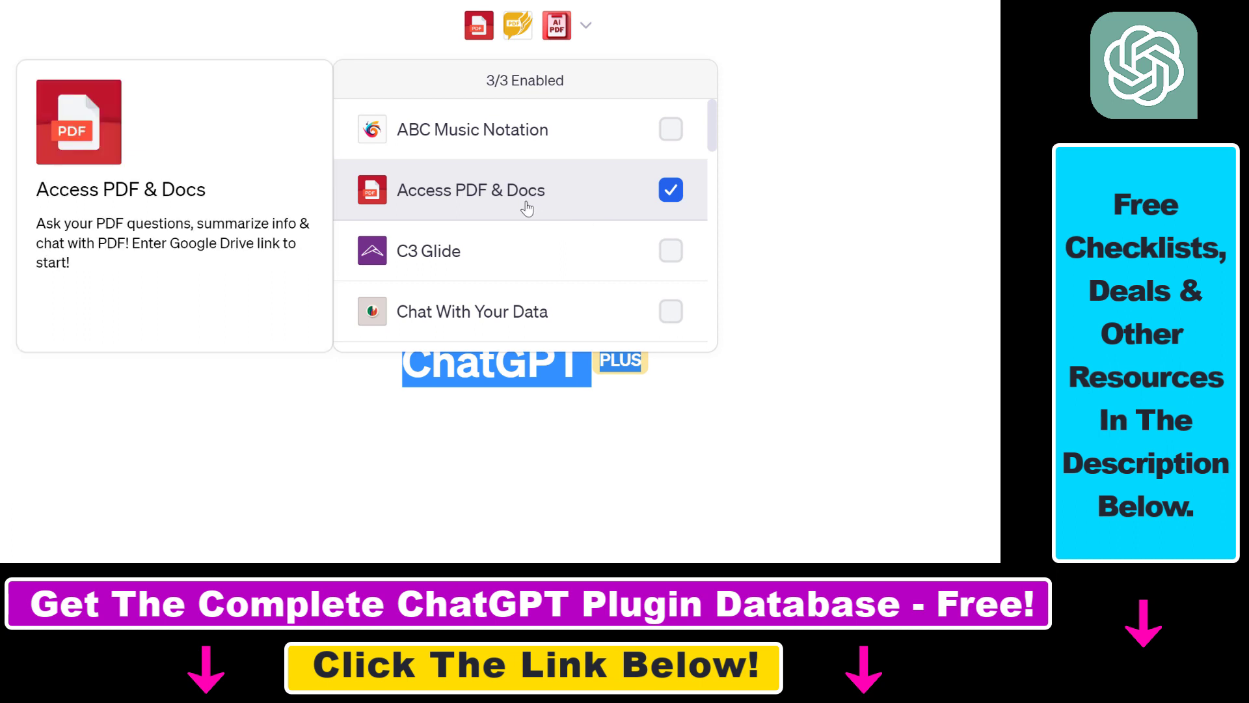
pyautogui.moveTo(499, 194)
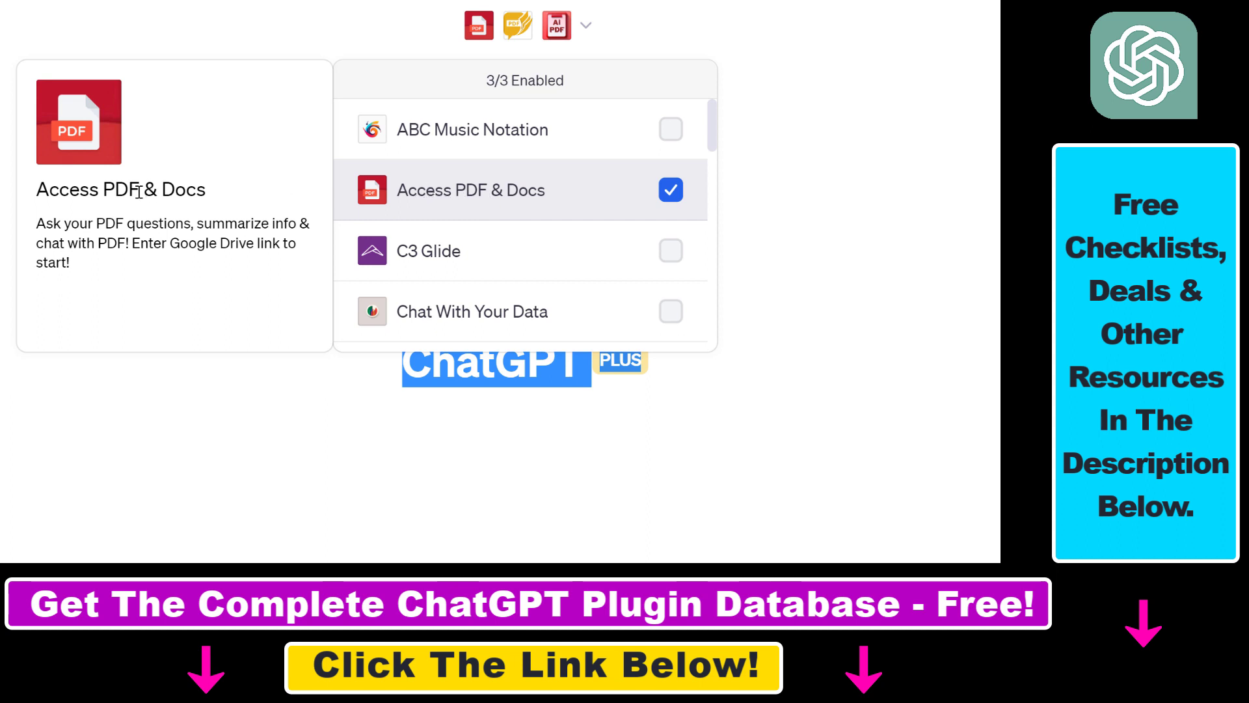
pyautogui.moveTo(273, 248)
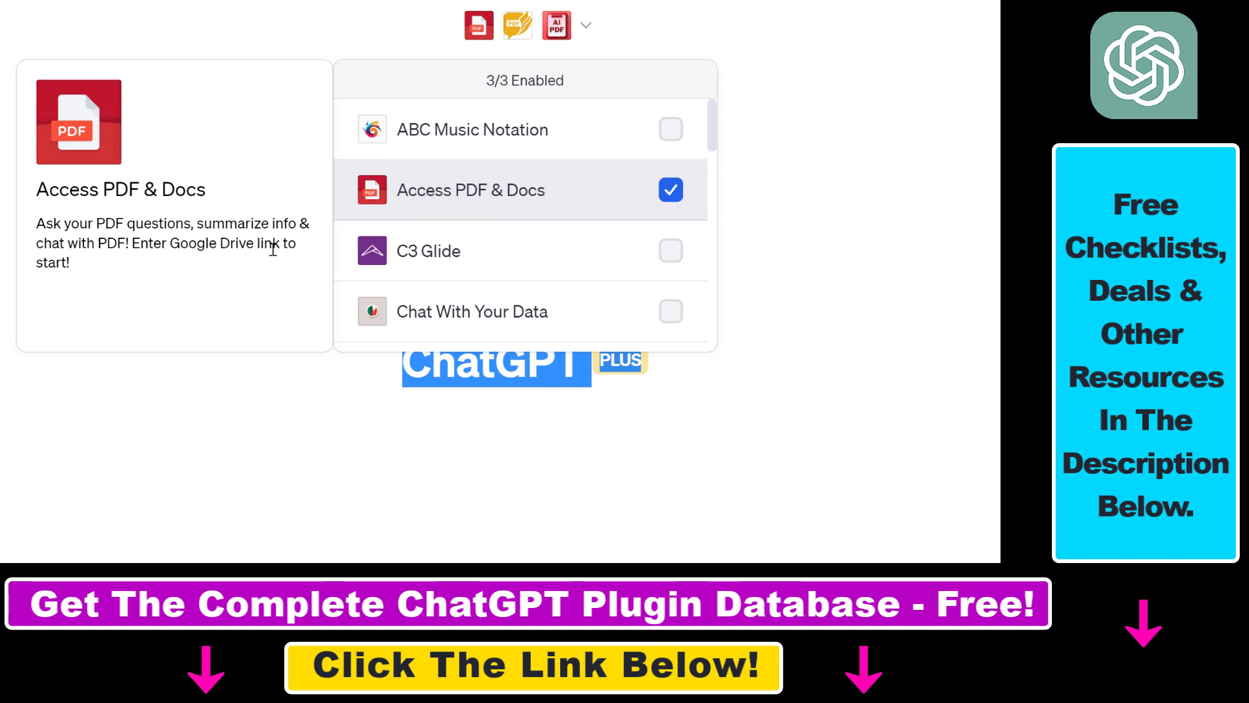
pyautogui.moveTo(160, 258)
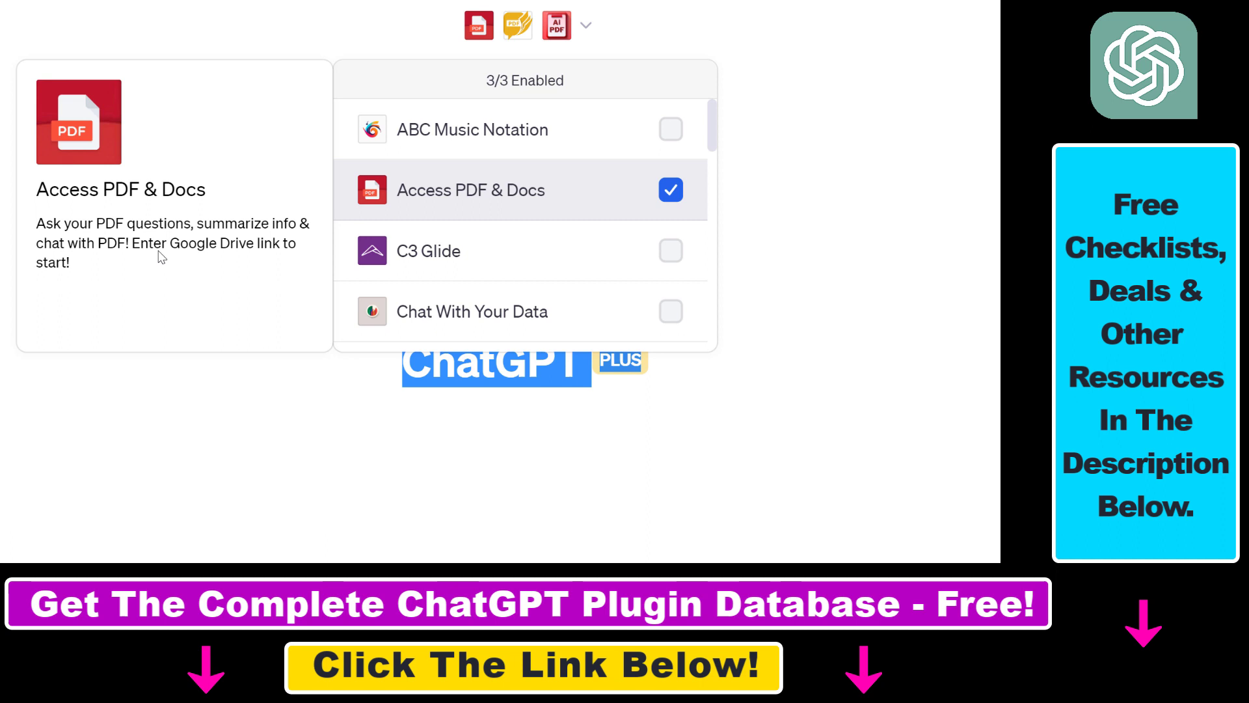
pyautogui.moveTo(484, 212)
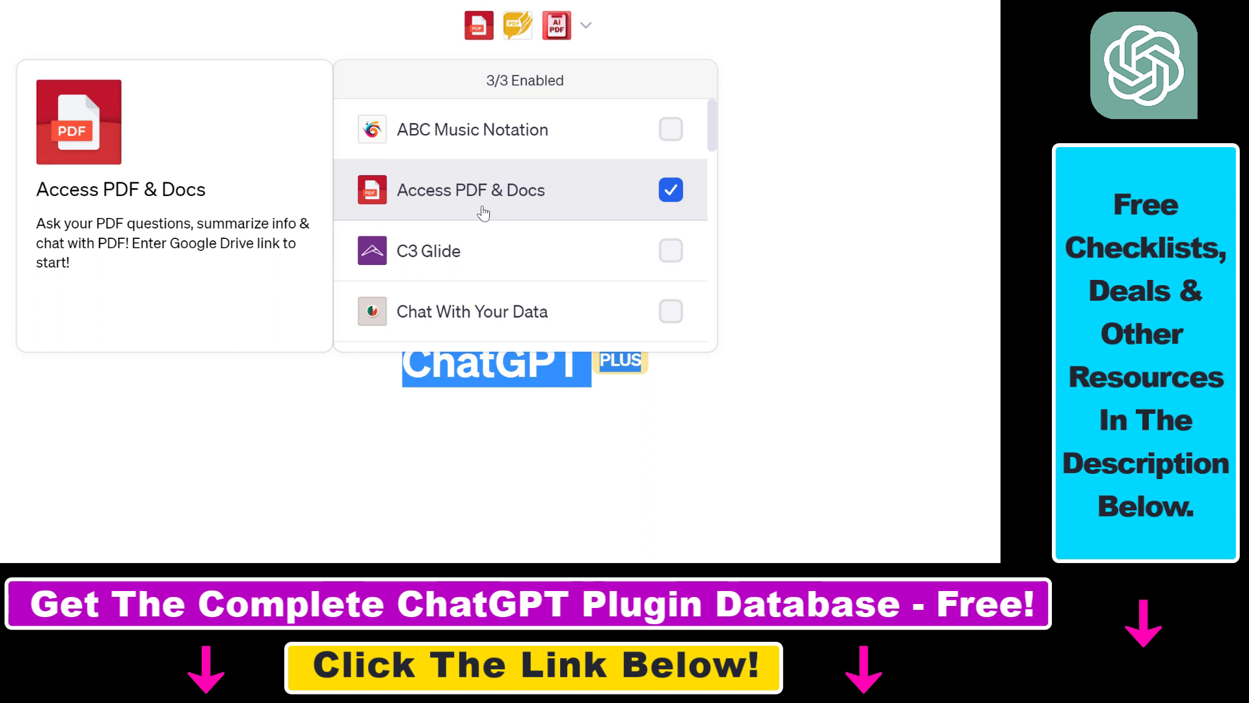
pyautogui.moveTo(358, 202)
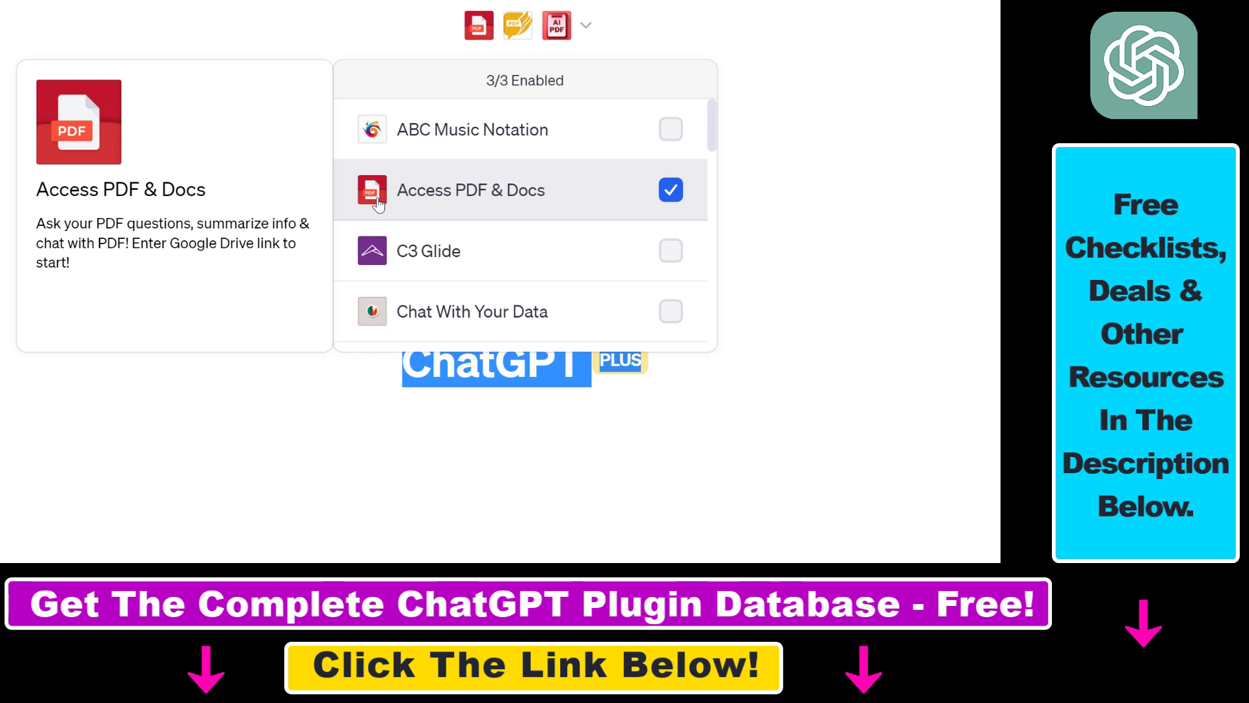
pyautogui.moveTo(409, 202)
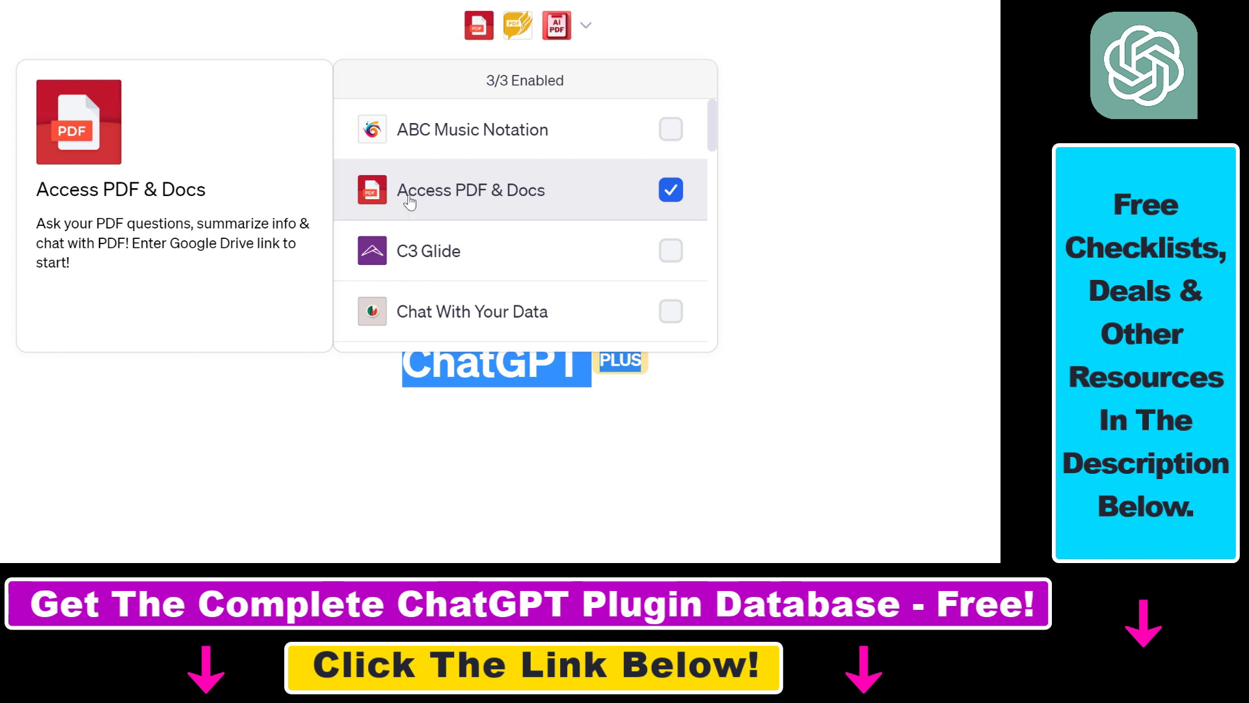
pyautogui.moveTo(518, 209)
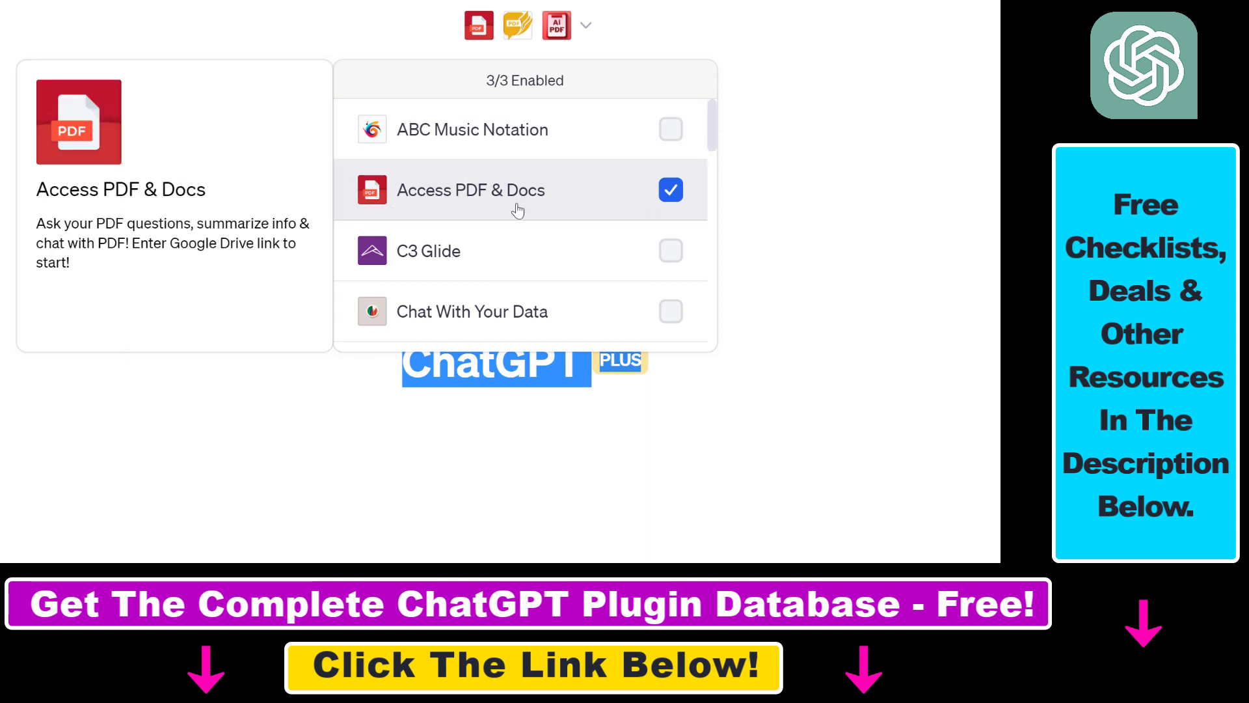
pyautogui.moveTo(421, 201)
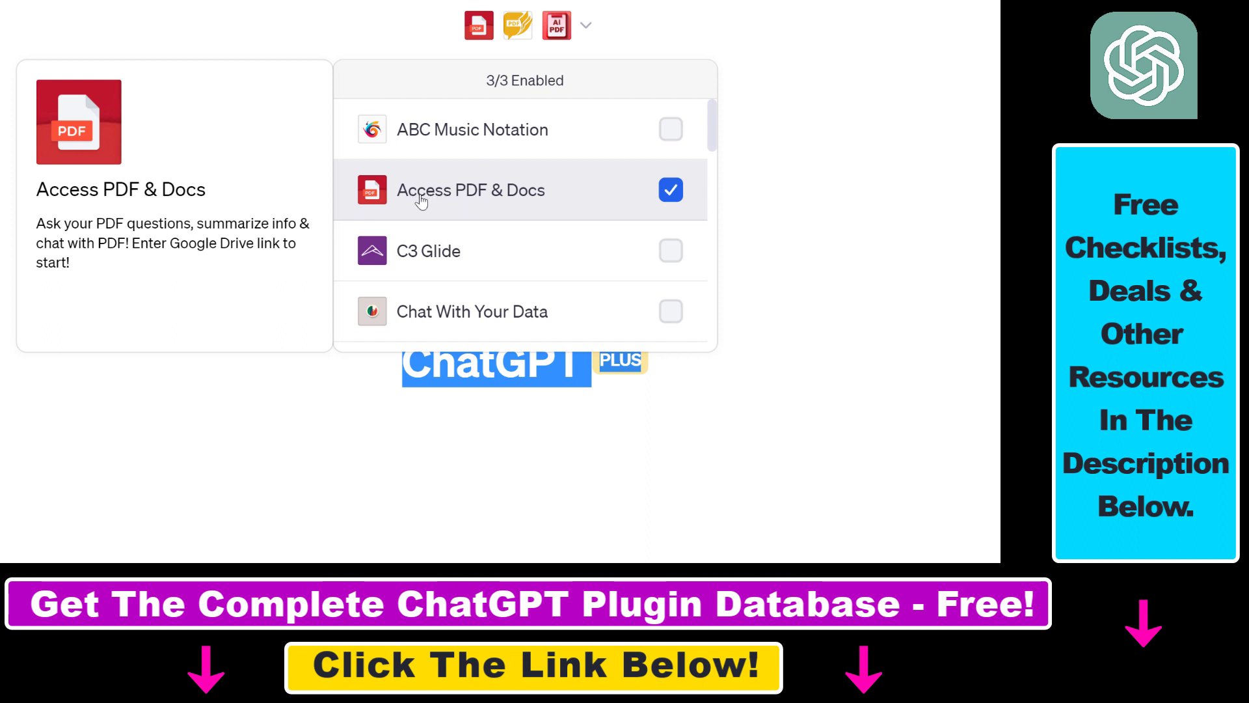
pyautogui.moveTo(418, 203)
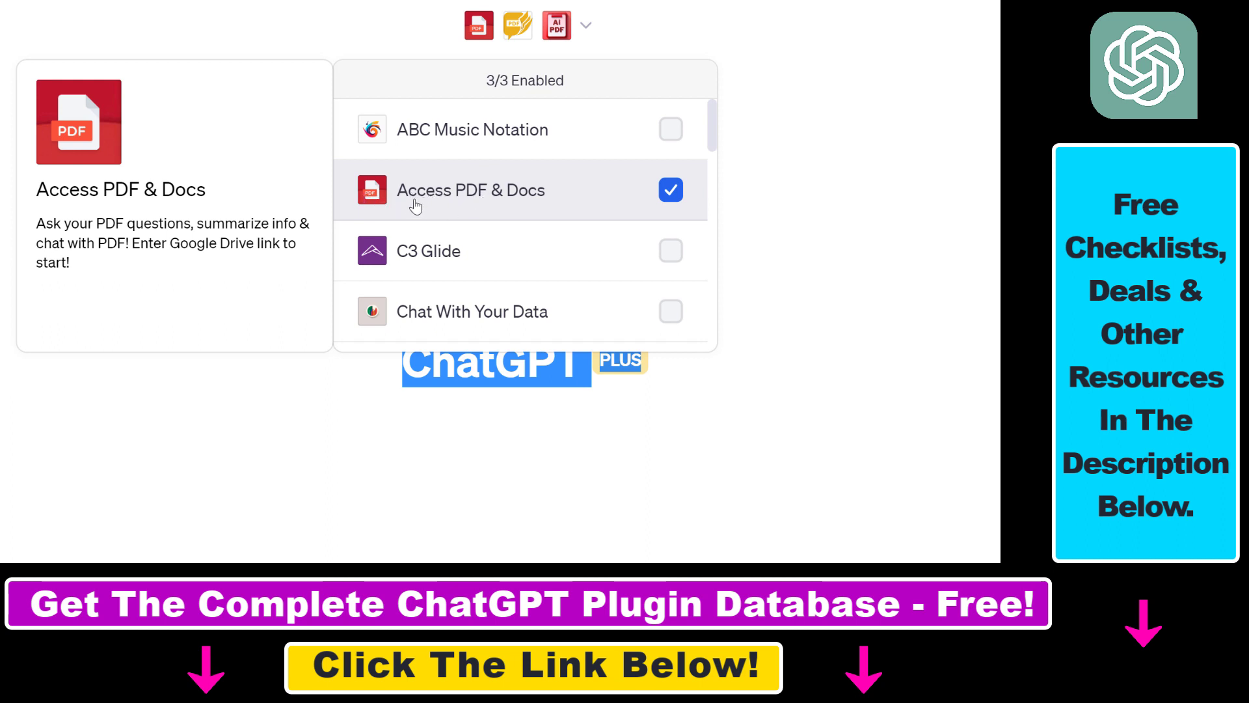
pyautogui.moveTo(478, 201)
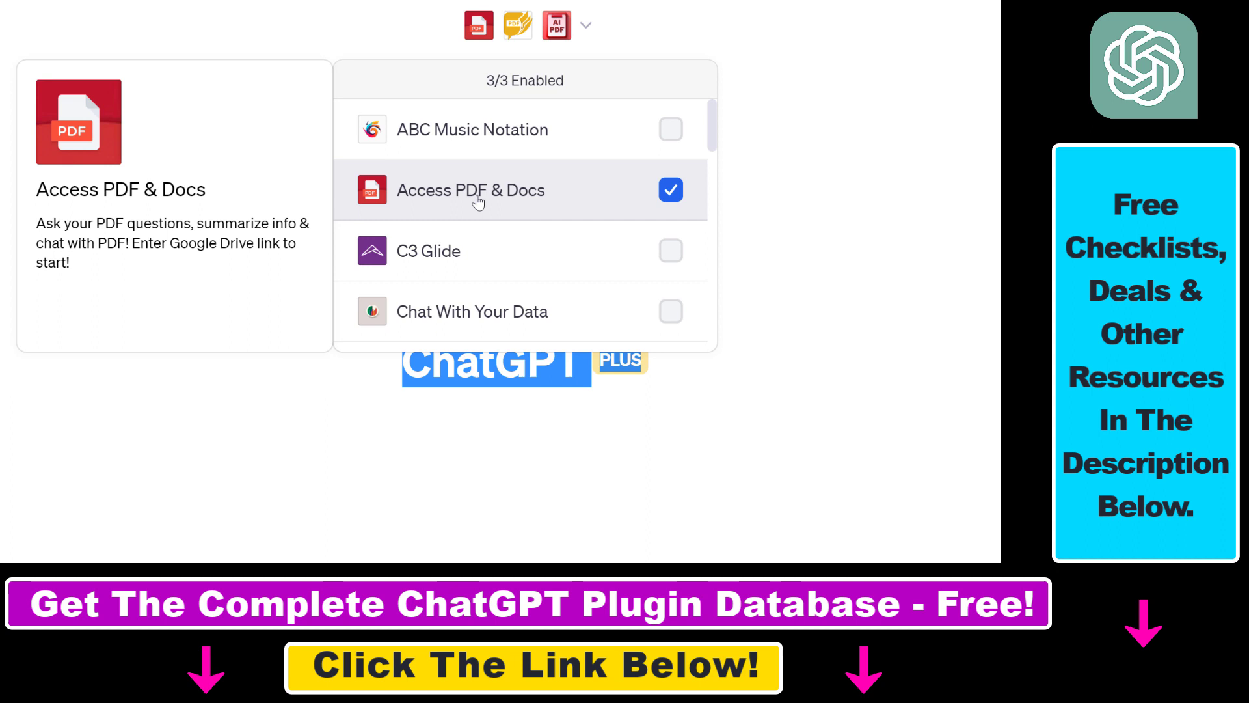
pyautogui.moveTo(437, 188)
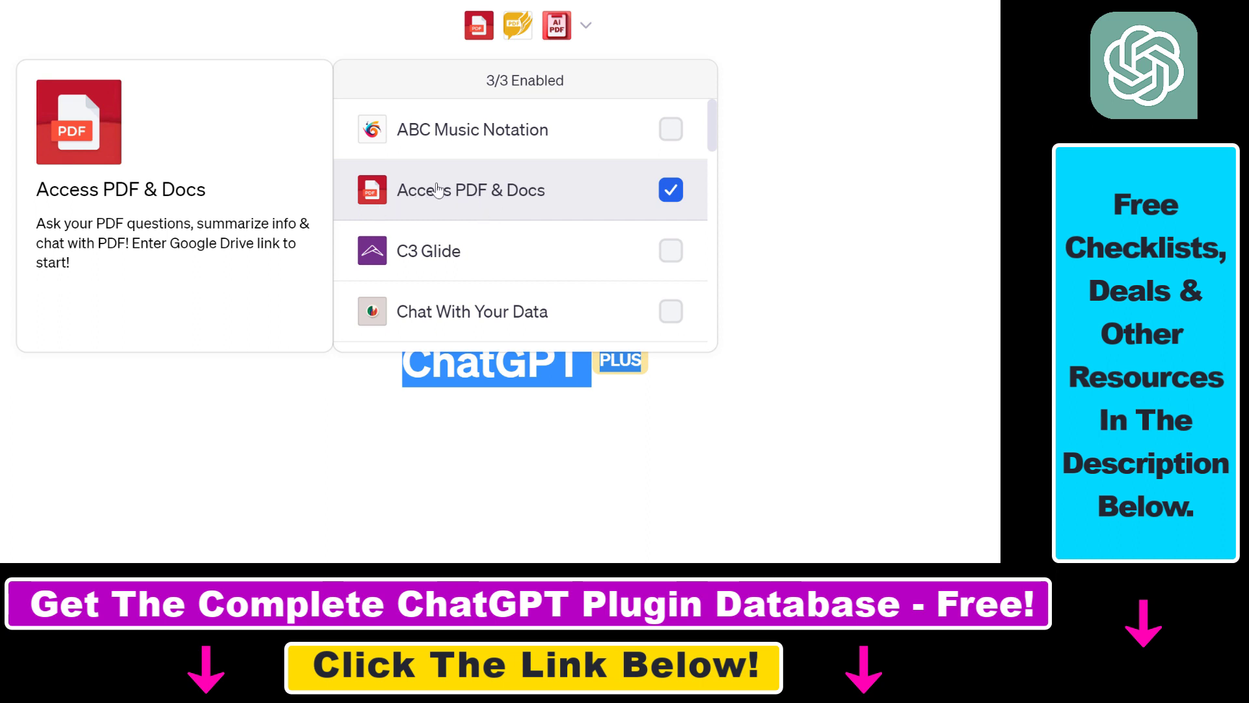
pyautogui.moveTo(370, 195)
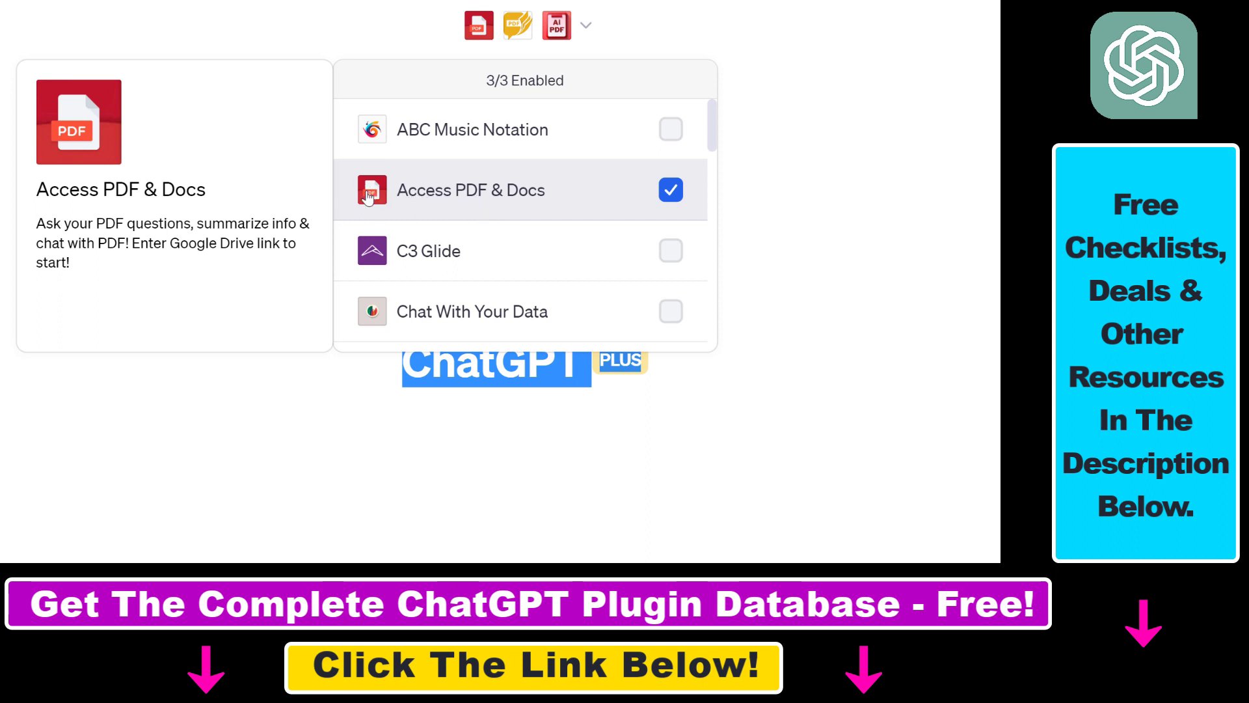
pyautogui.moveTo(419, 206)
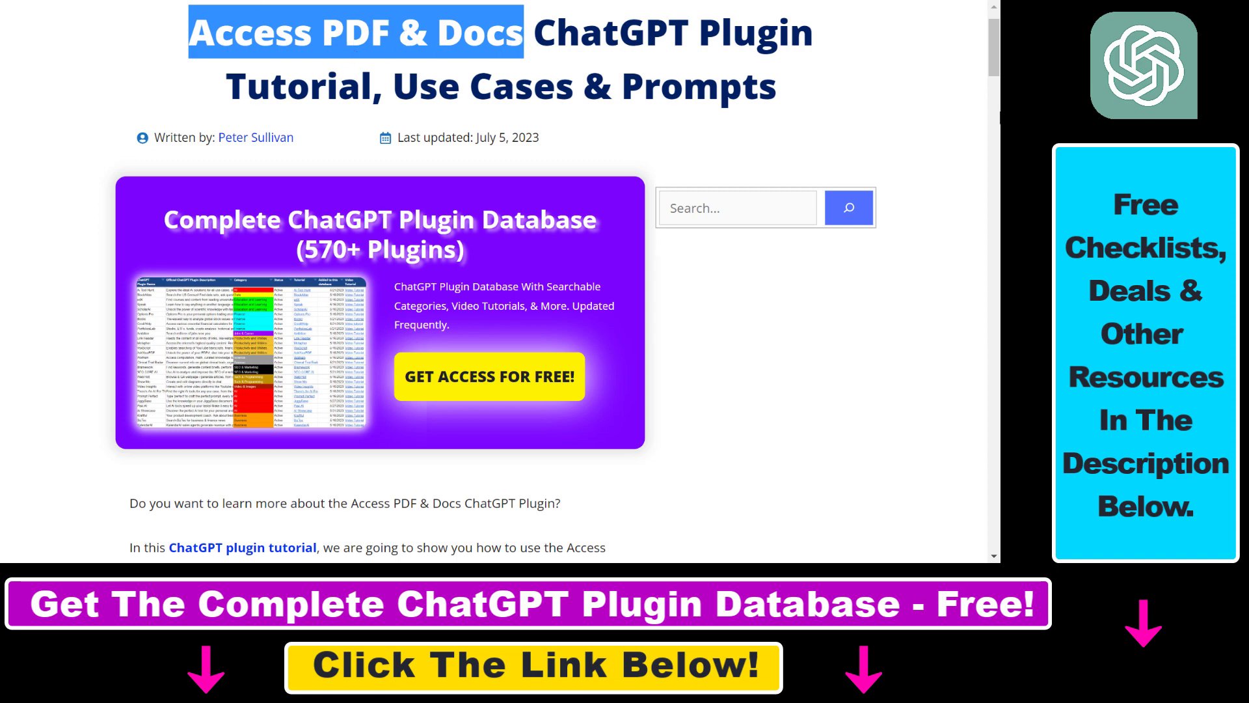
pyautogui.scroll(-3)
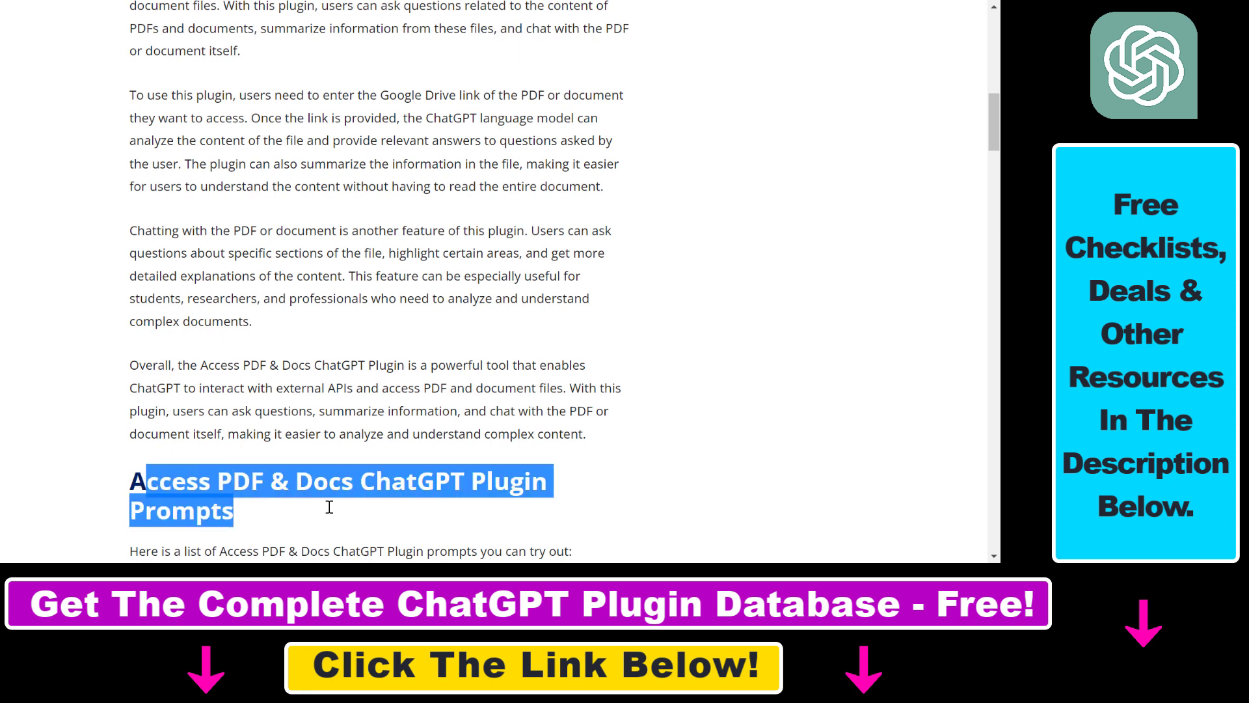
pyautogui.moveTo(563, 487)
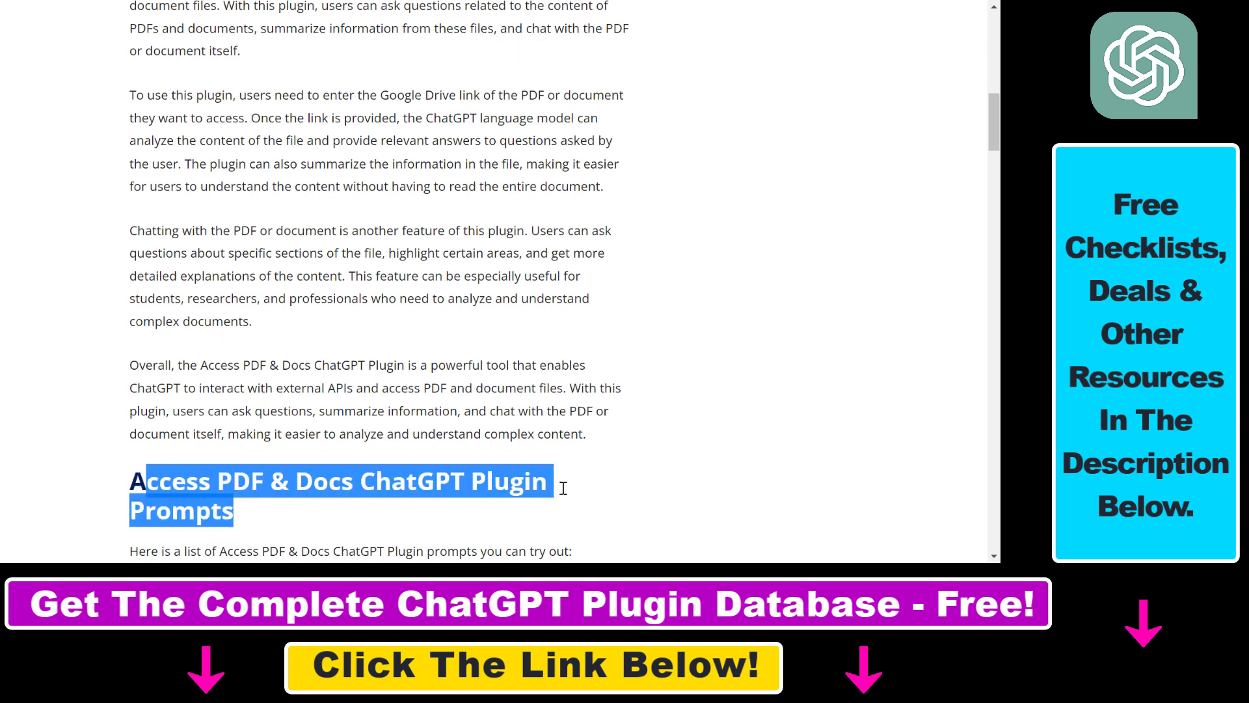
pyautogui.moveTo(395, 295)
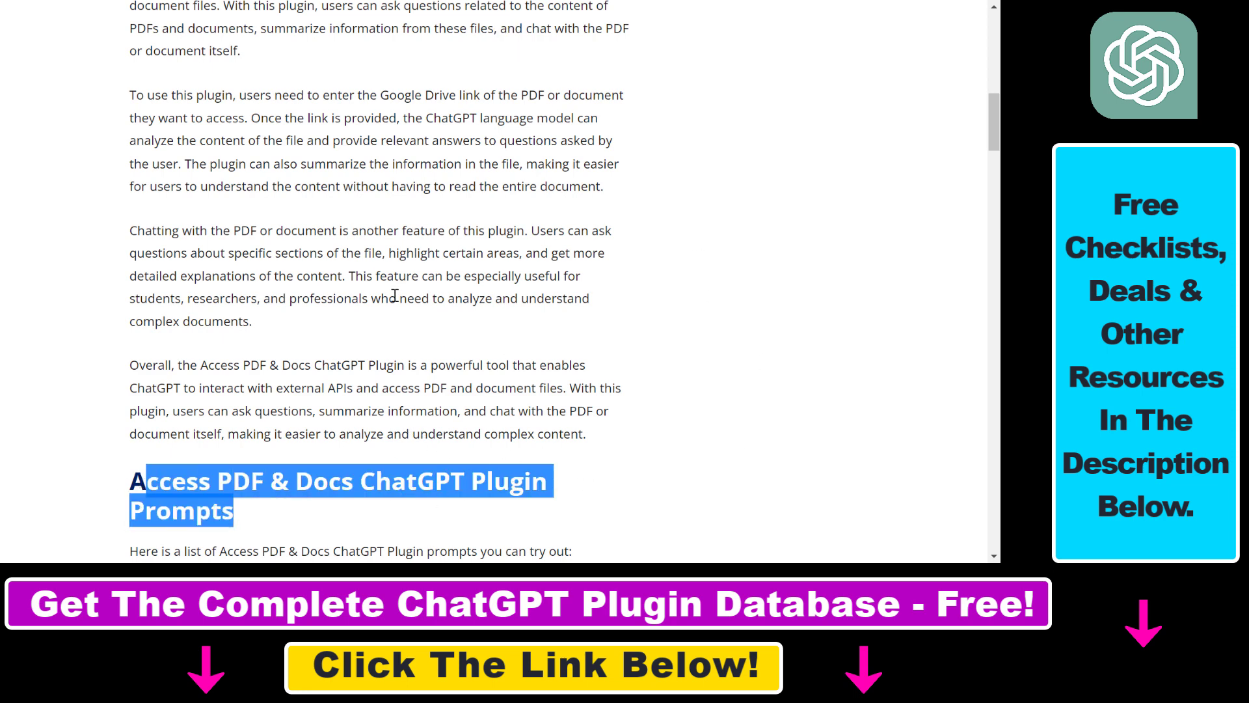
pyautogui.moveTo(593, 492)
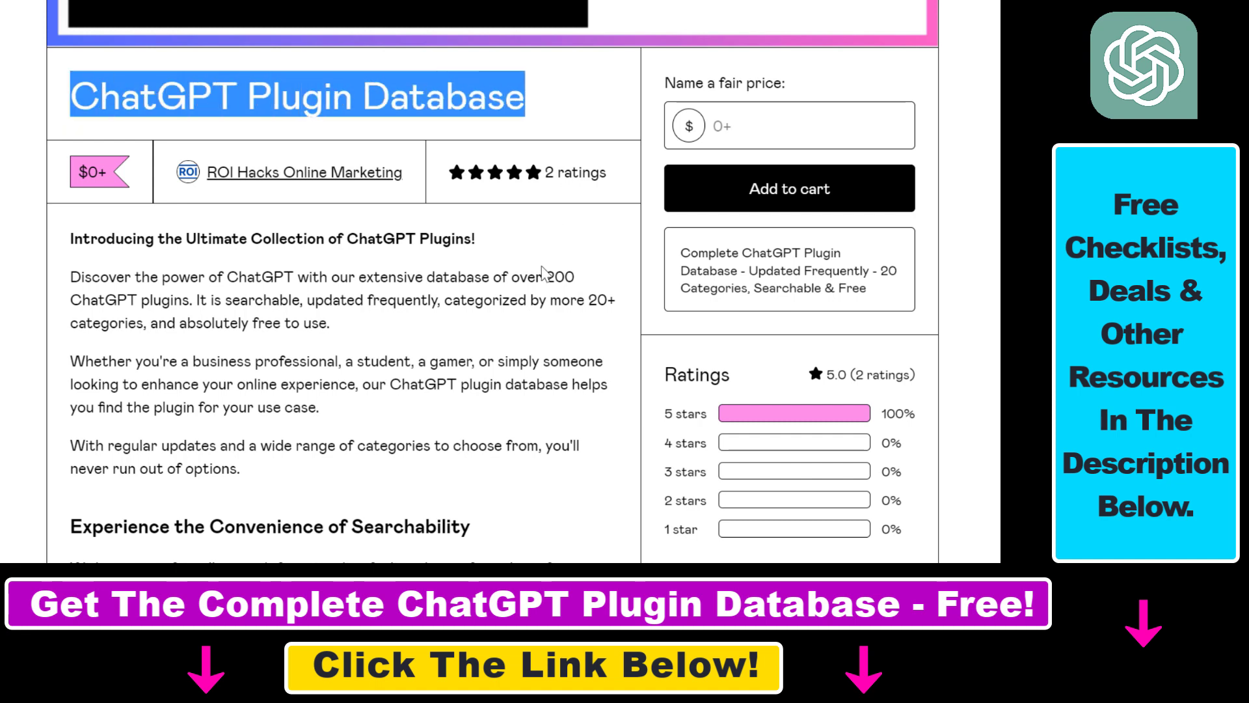
pyautogui.scroll(-3)
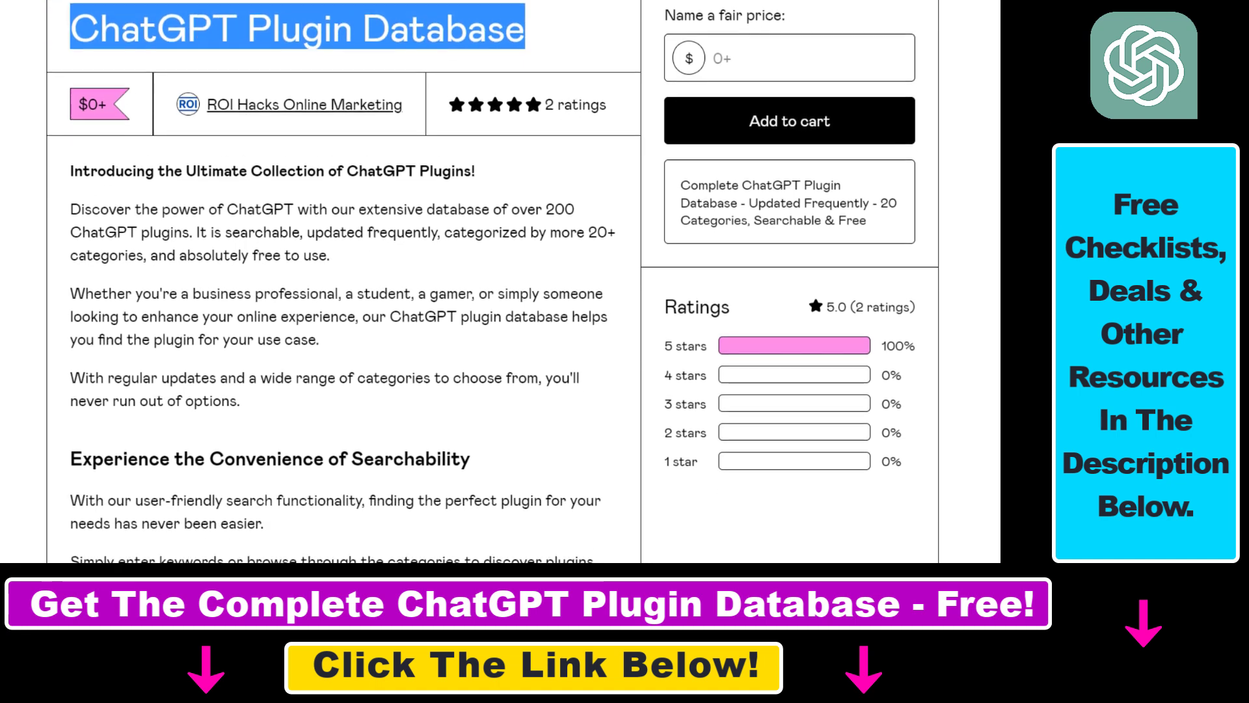
pyautogui.scroll(-3)
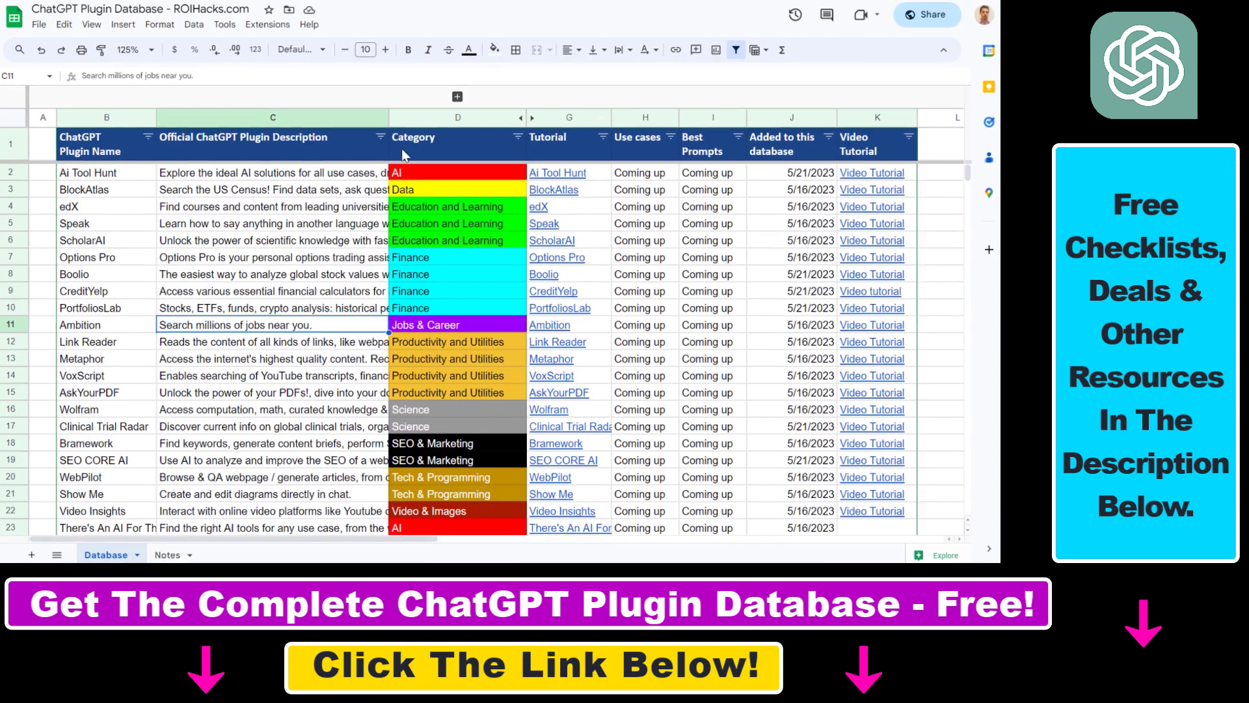
pyautogui.scroll(-3)
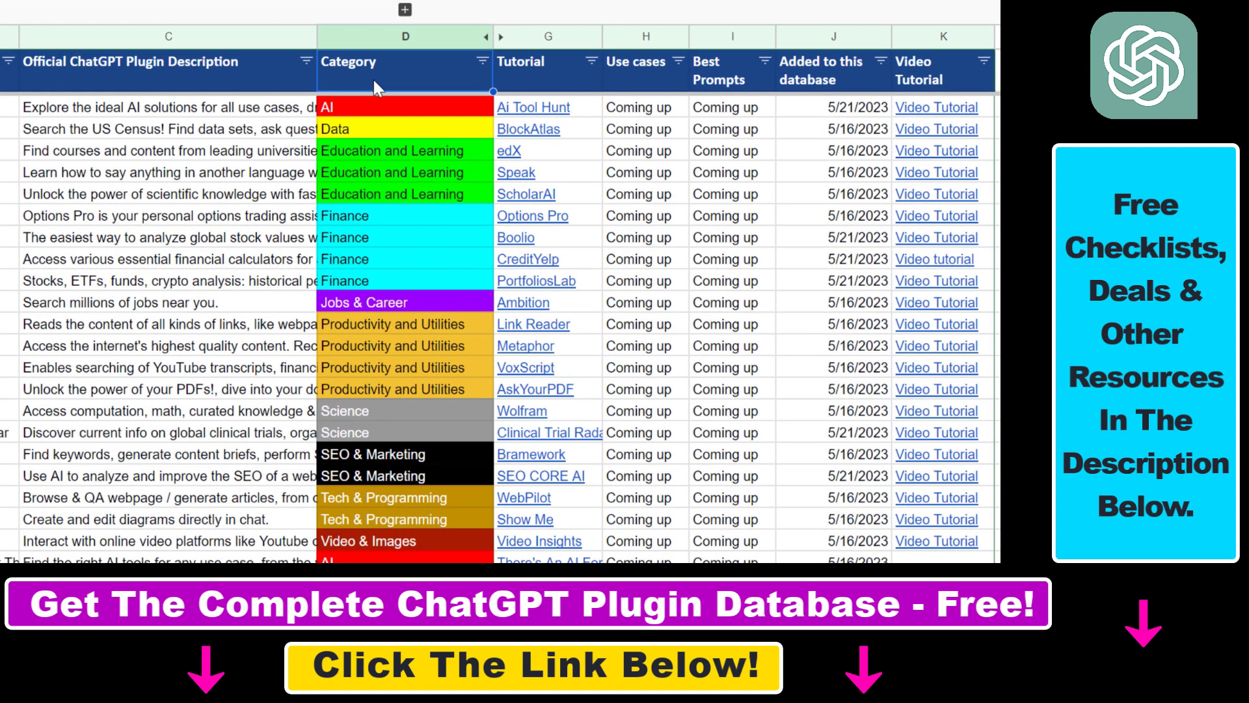
pyautogui.moveTo(530, 71)
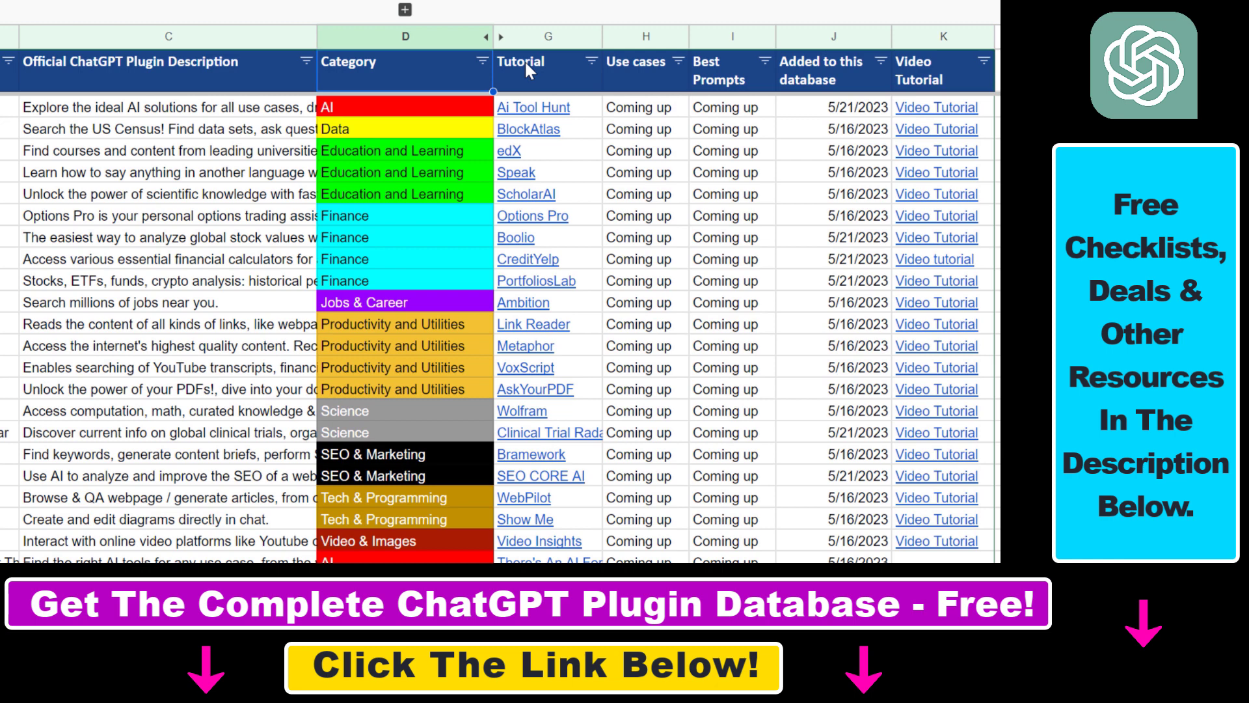
pyautogui.moveTo(651, 151)
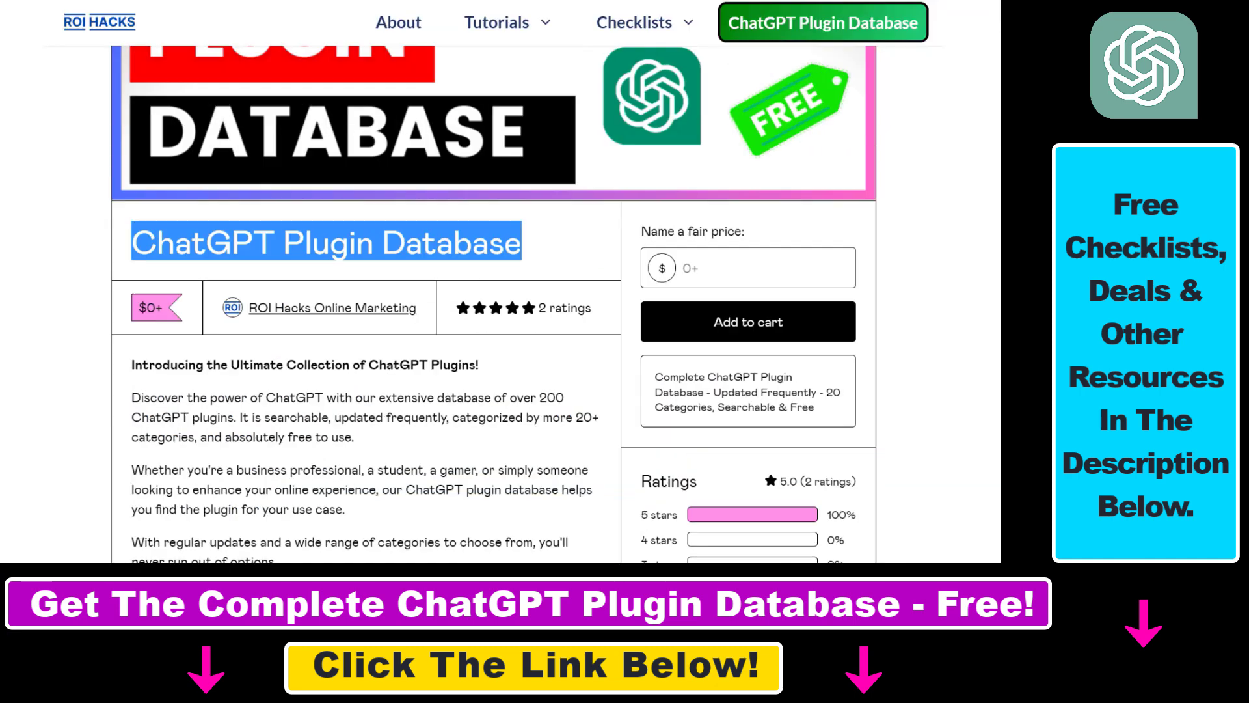
pyautogui.scroll(-3)
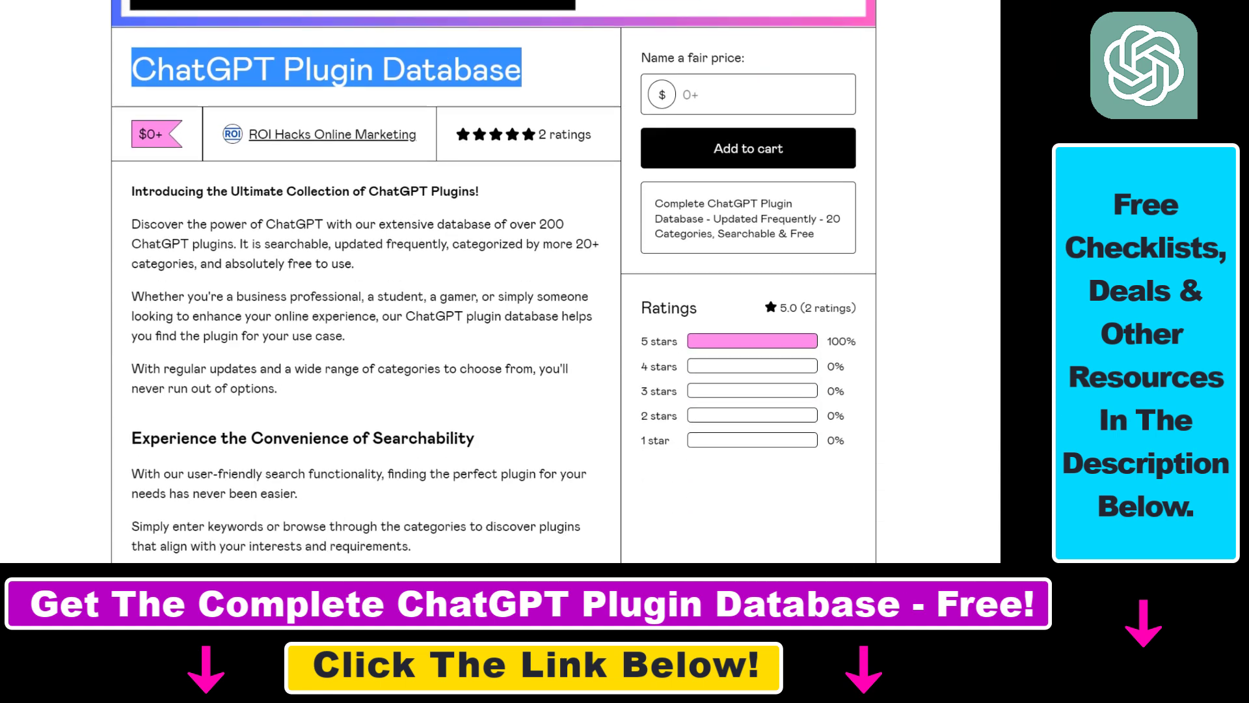
pyautogui.scroll(-3)
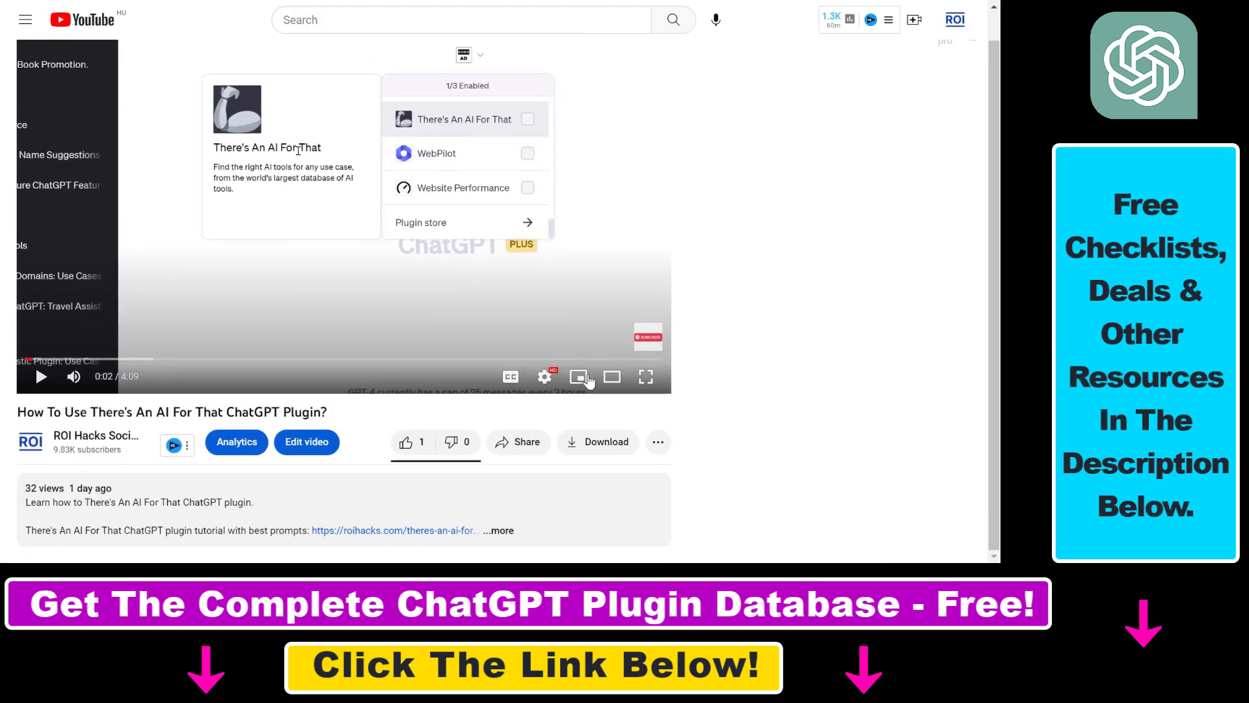
pyautogui.scroll(-3)
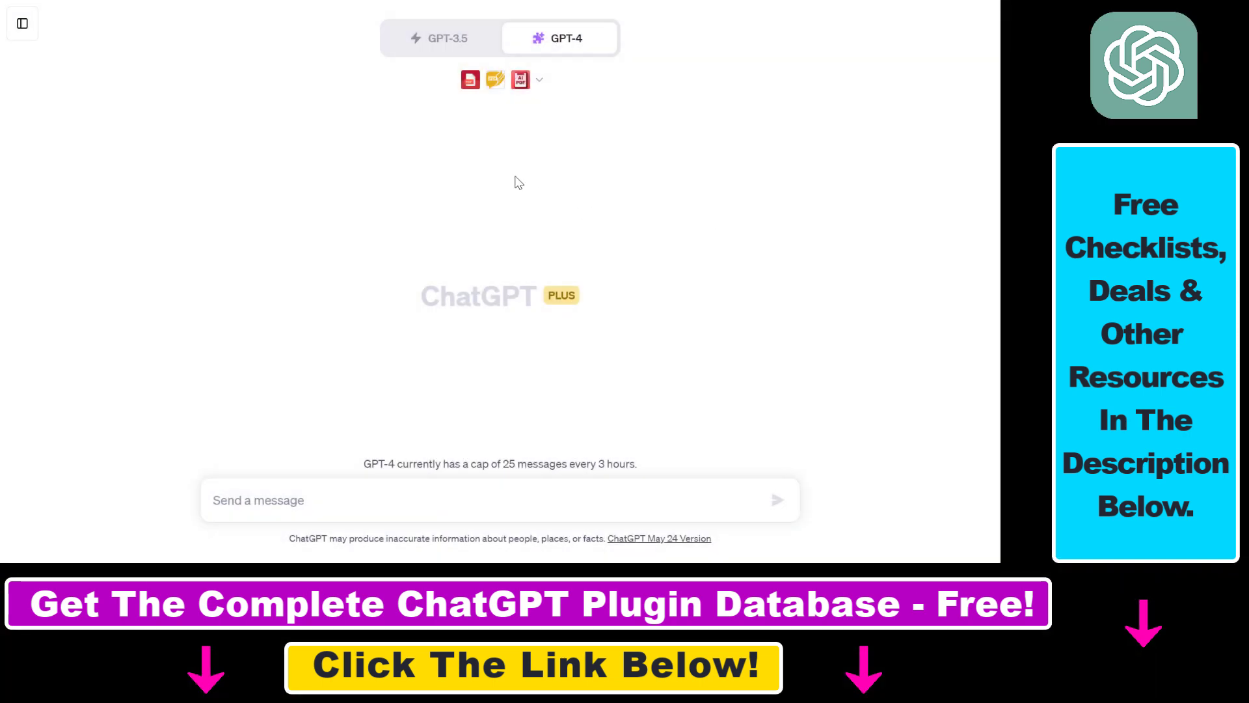
# In the GPT-4 plugin dropdown, uncheck AskYourPDF and Ai PDF, keeping Access PDF & Docs.
pyautogui.click(539, 79)
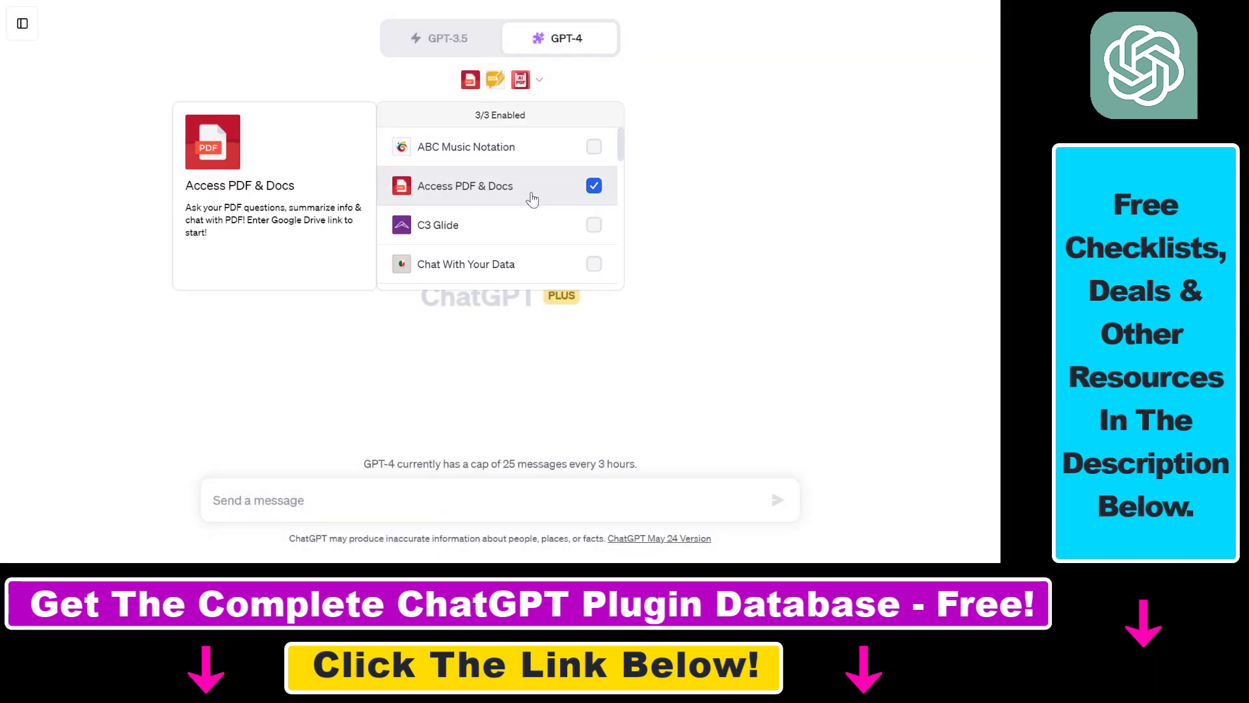
pyautogui.moveTo(622, 156)
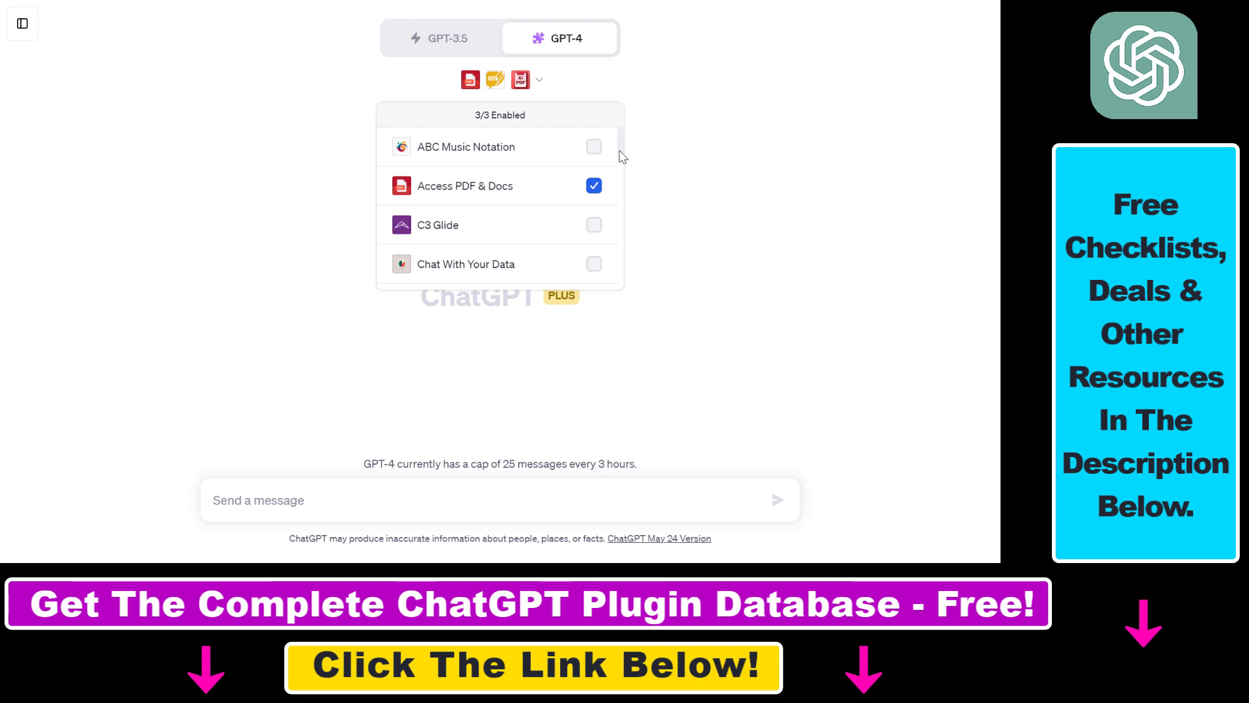
pyautogui.moveTo(621, 152)
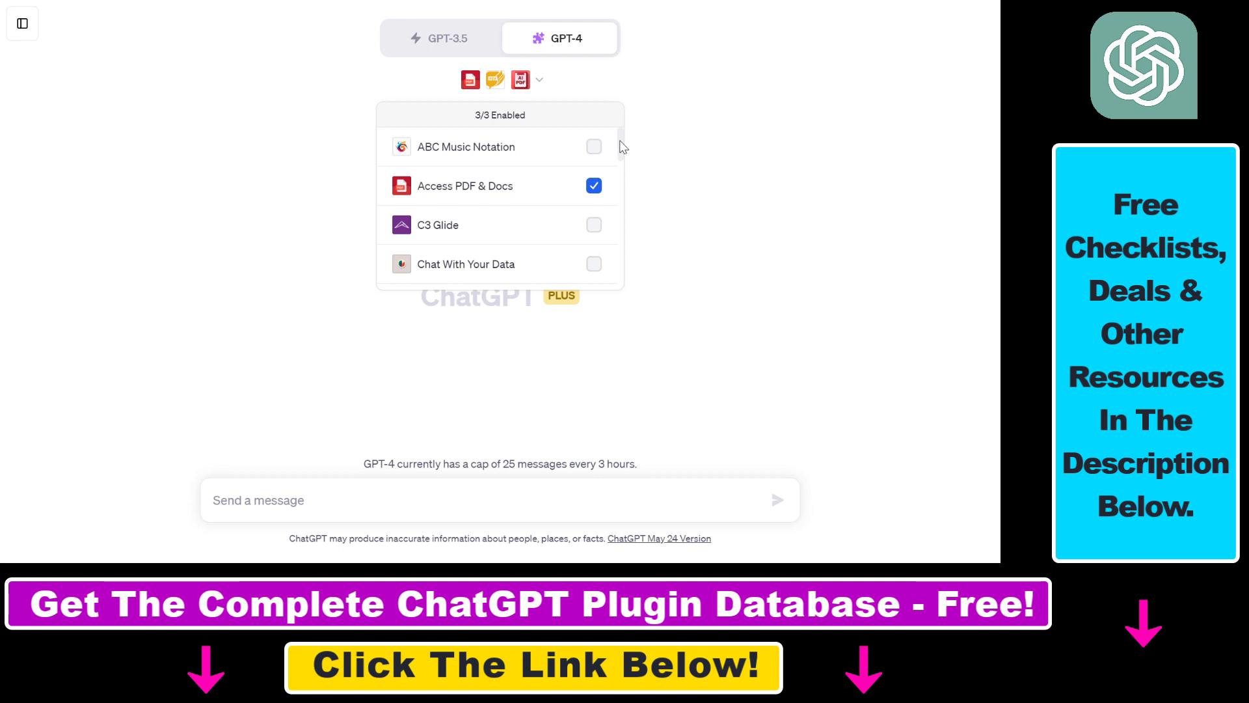
pyautogui.scroll(-3)
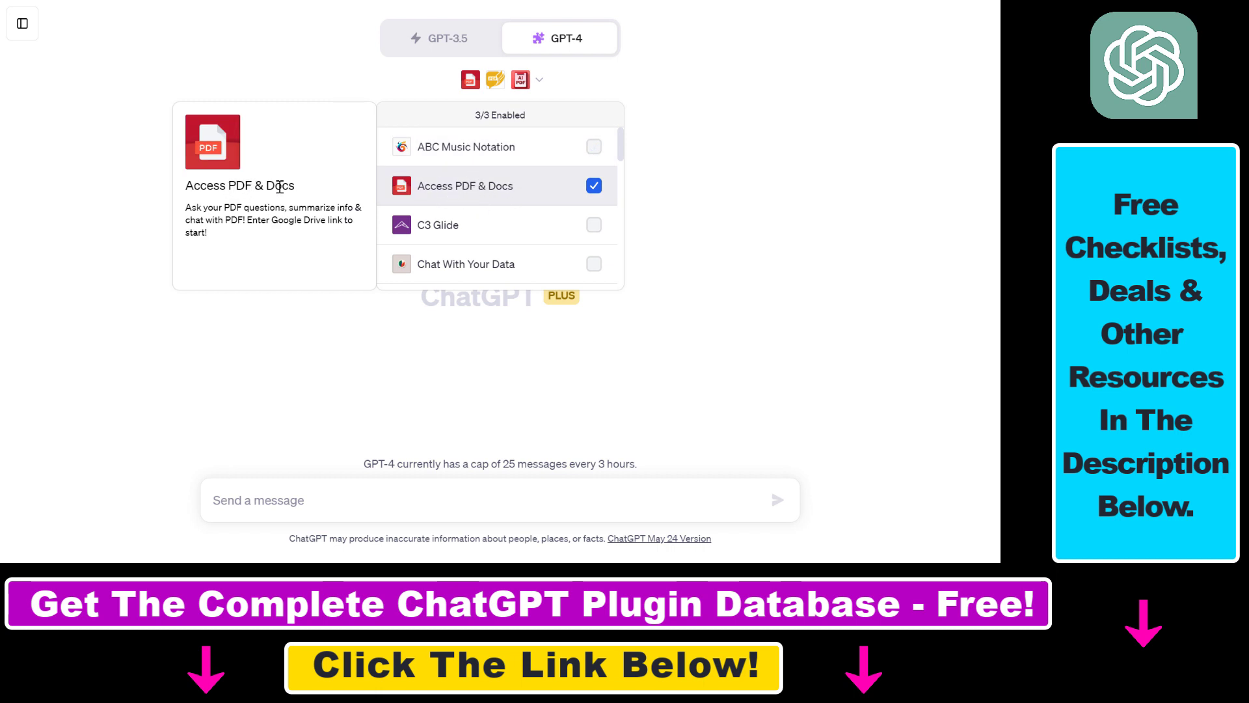
pyautogui.click(593, 147)
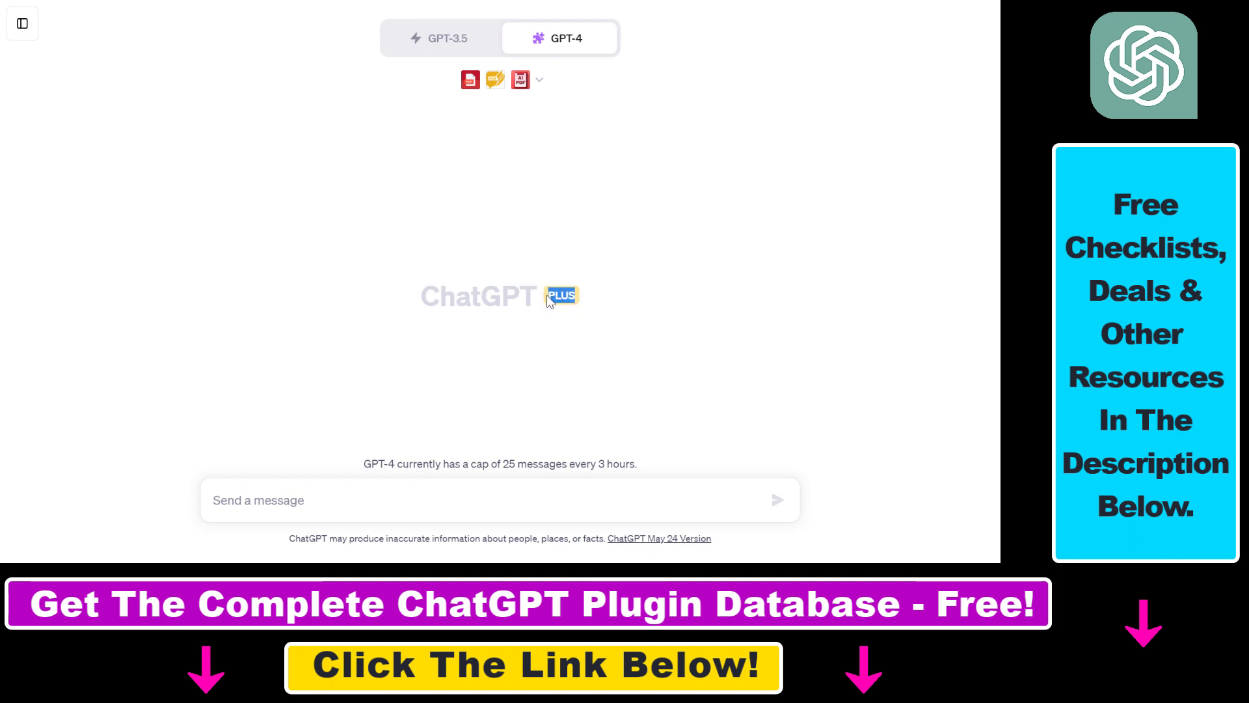
pyautogui.moveTo(552, 311)
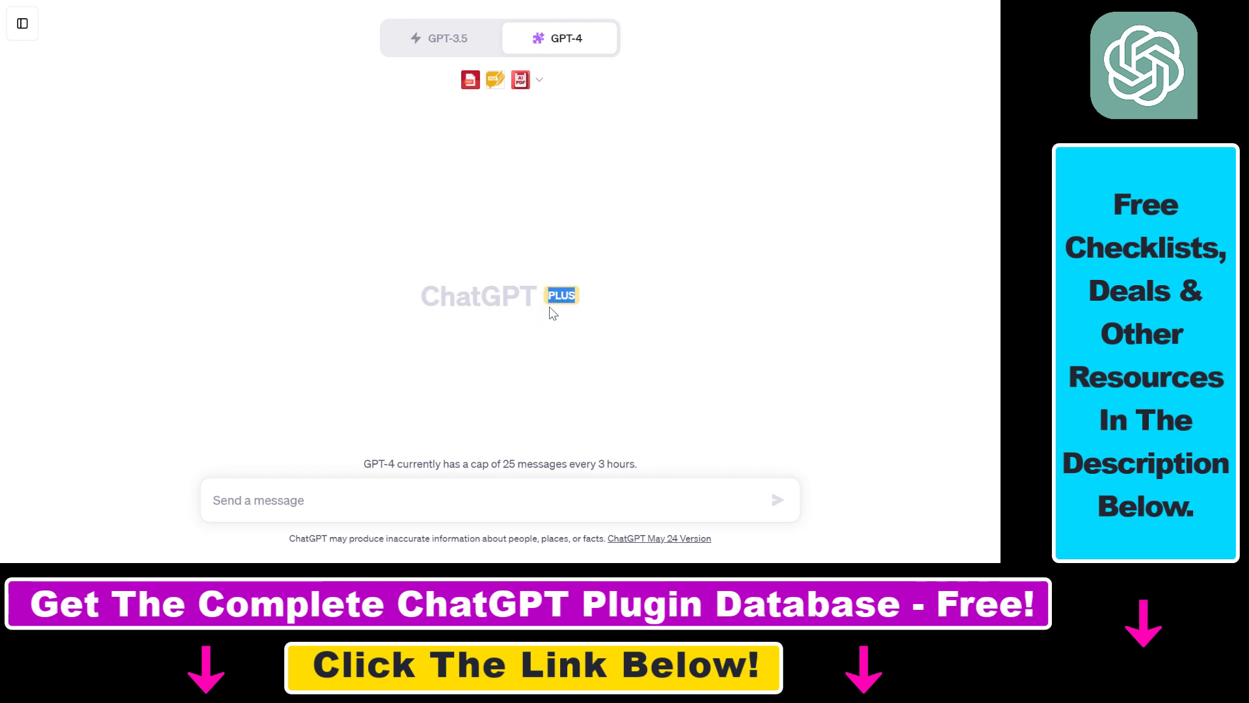
pyautogui.moveTo(4, 52)
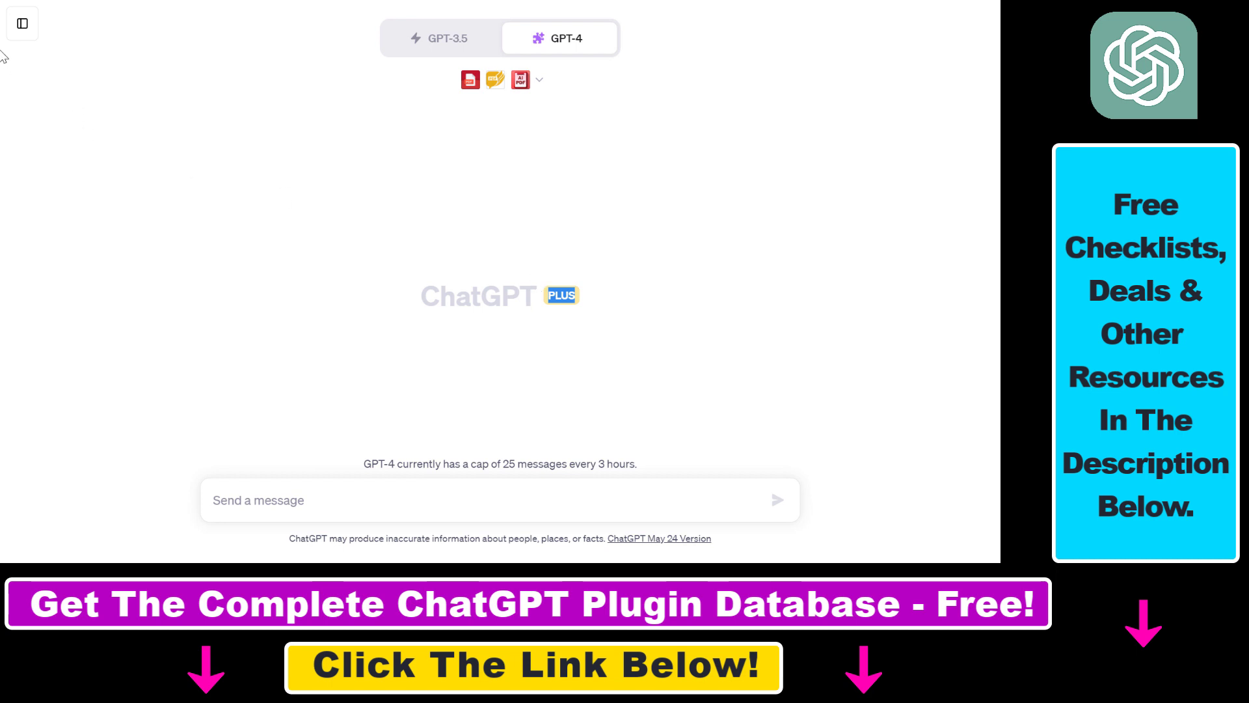
pyautogui.click(565, 38)
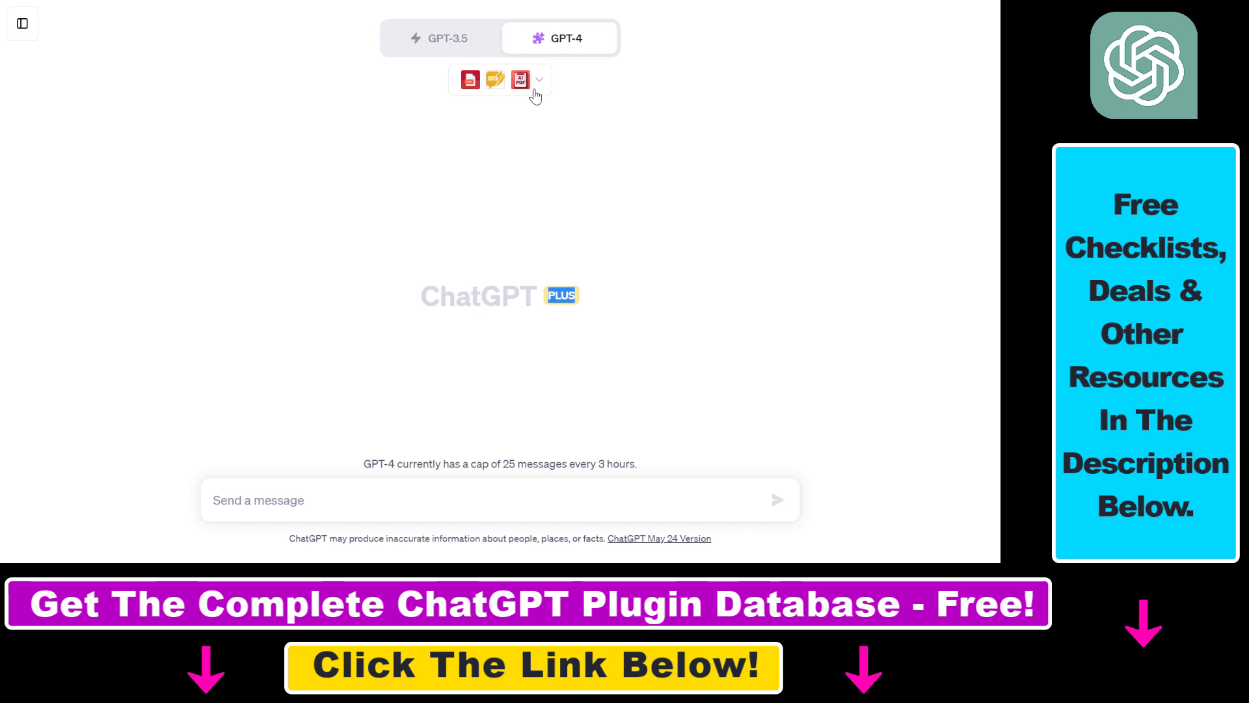
pyautogui.click(538, 79)
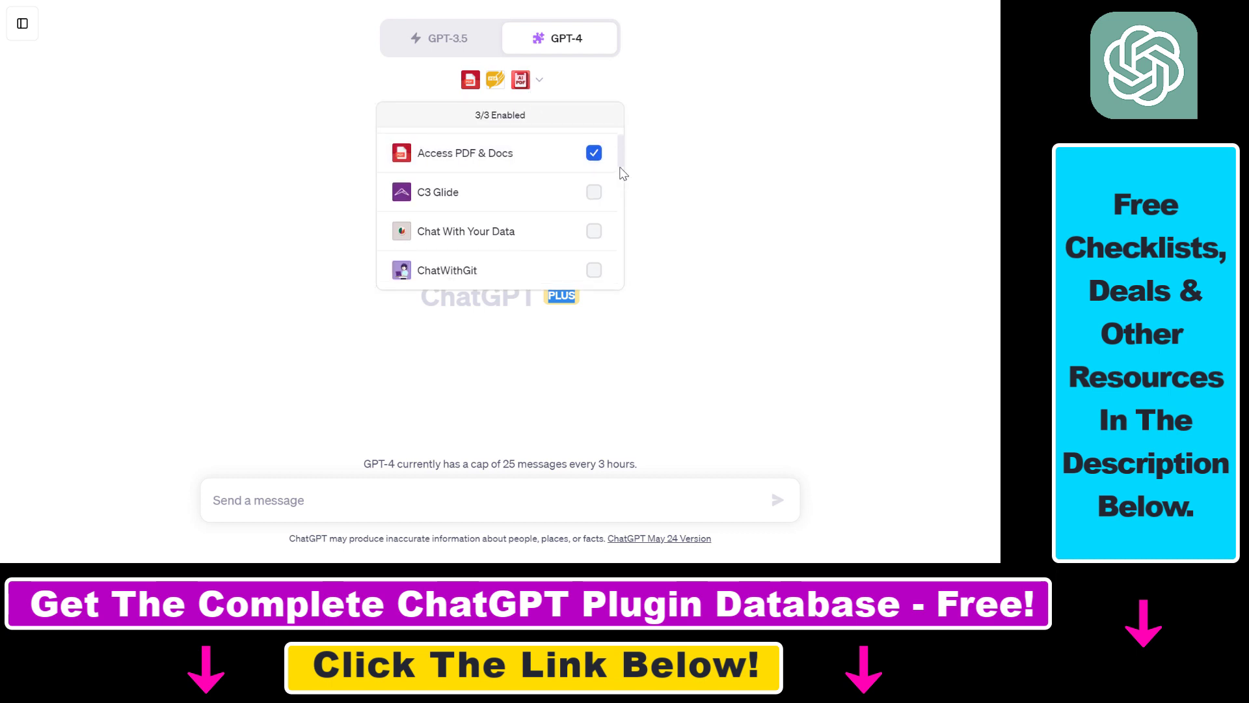
pyautogui.scroll(-3)
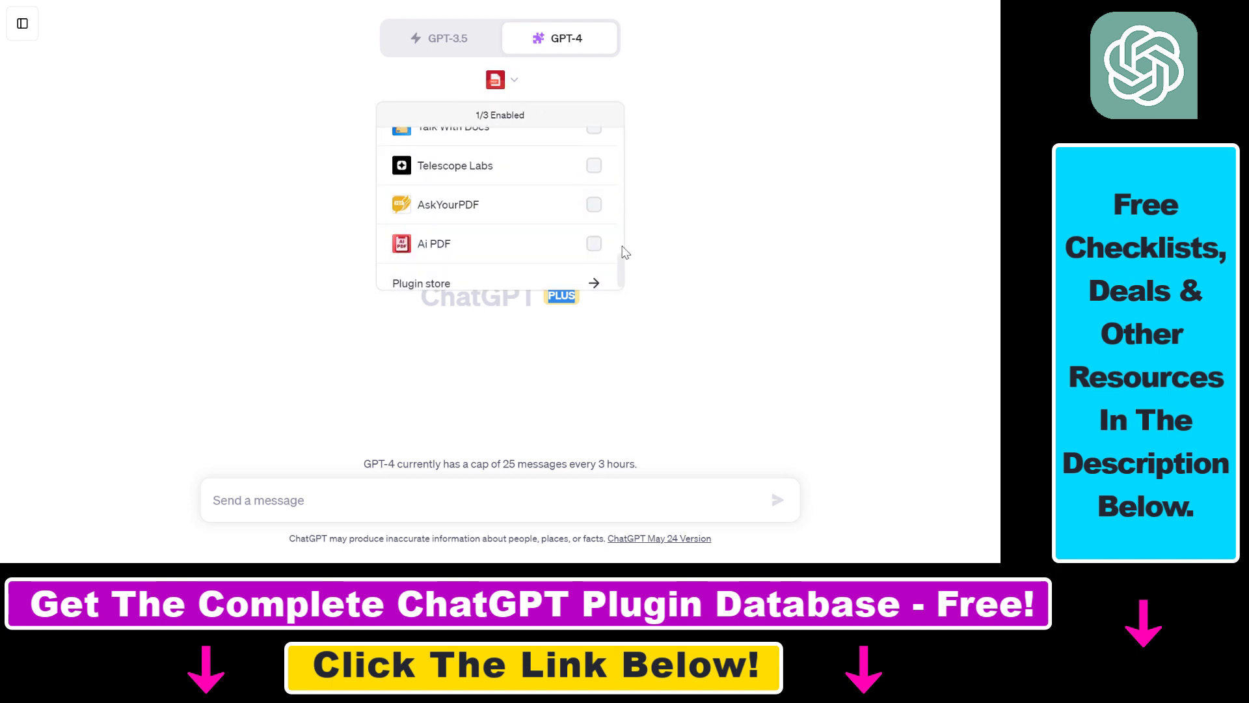
pyautogui.scroll(3)
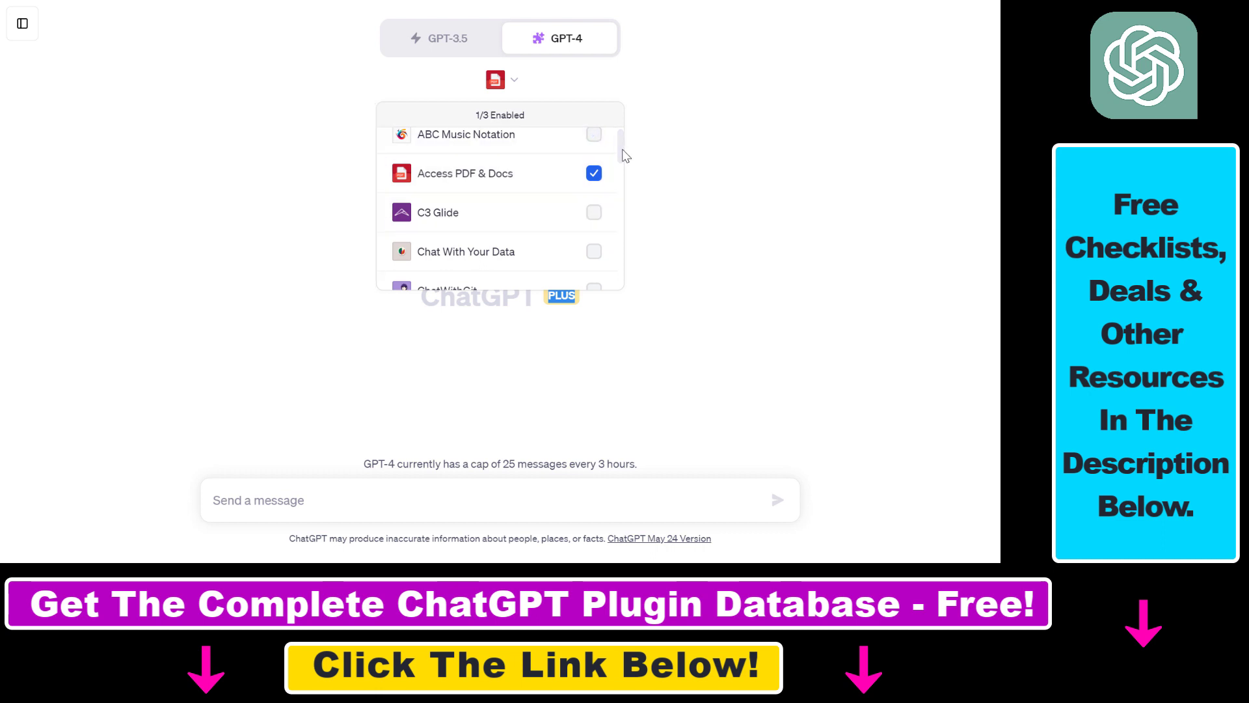
pyautogui.scroll(-3)
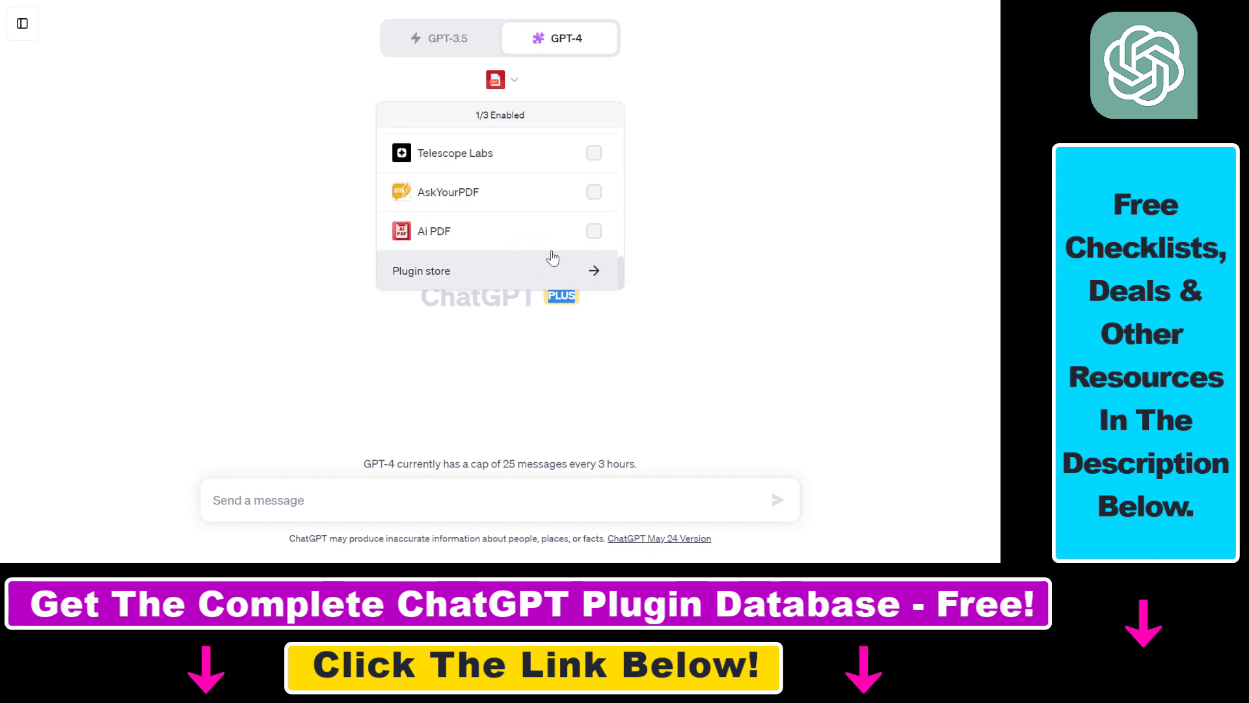
pyautogui.moveTo(628, 280)
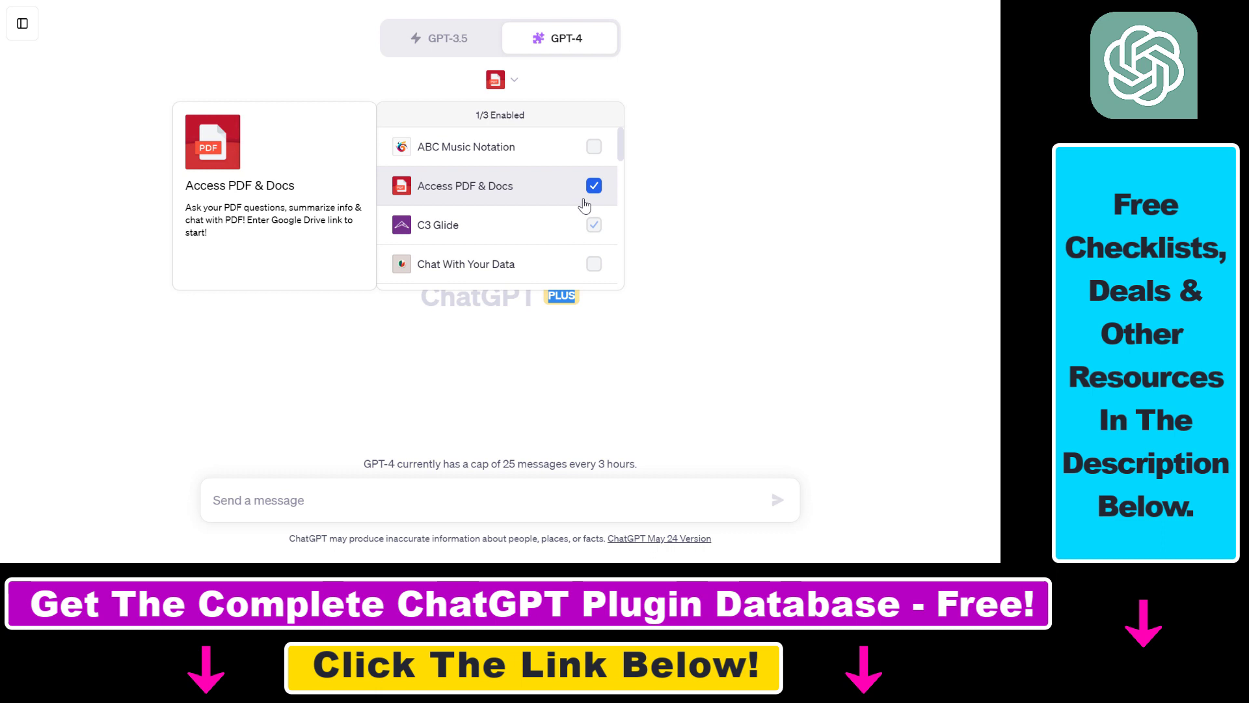
pyautogui.click(593, 225)
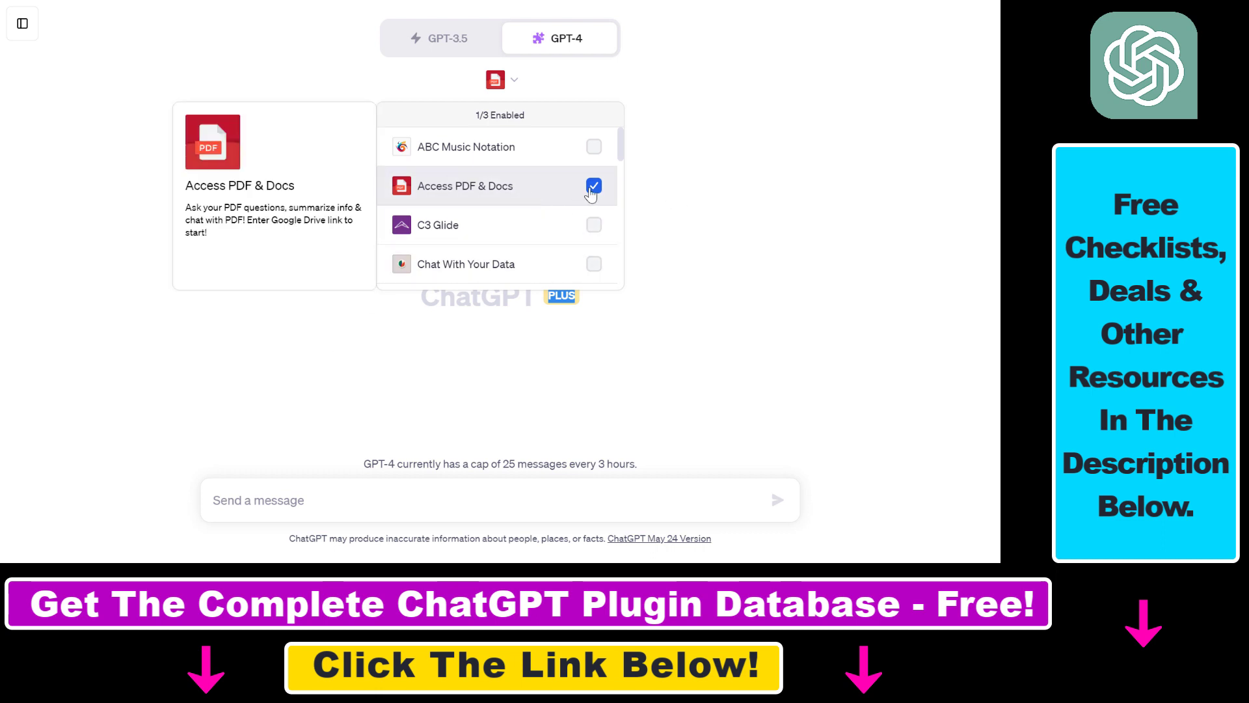
pyautogui.moveTo(663, 221)
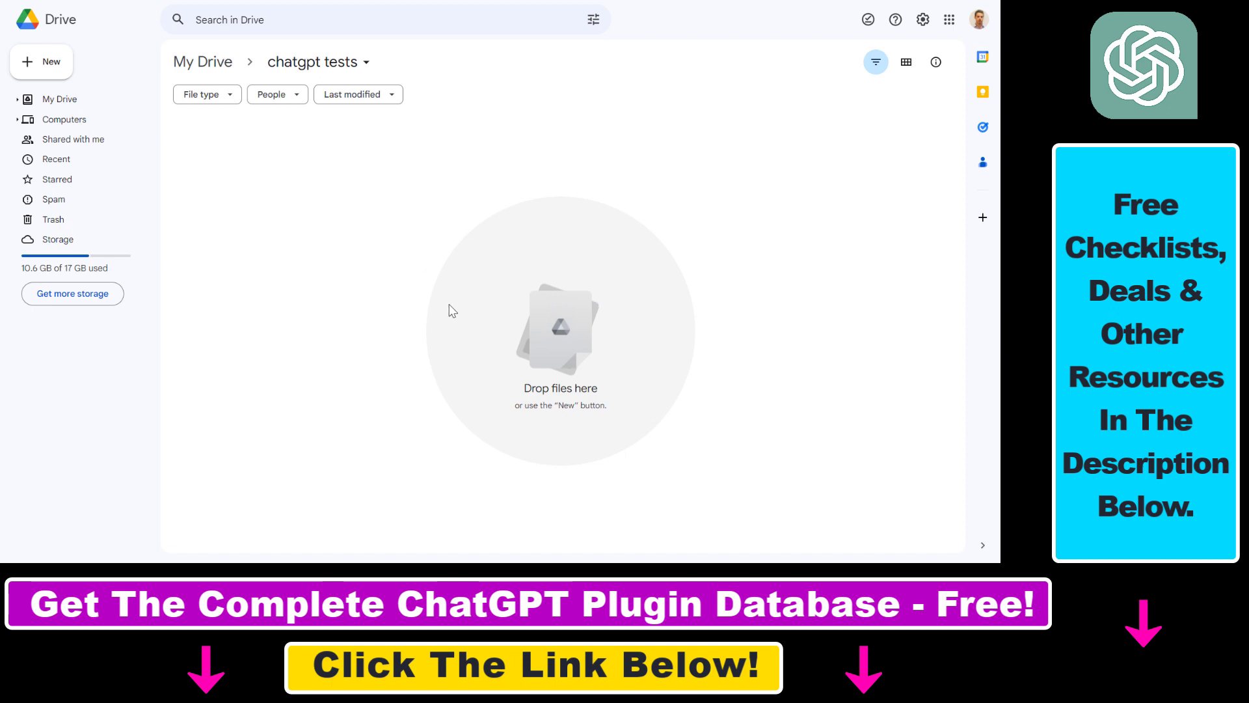
pyautogui.moveTo(448, 266)
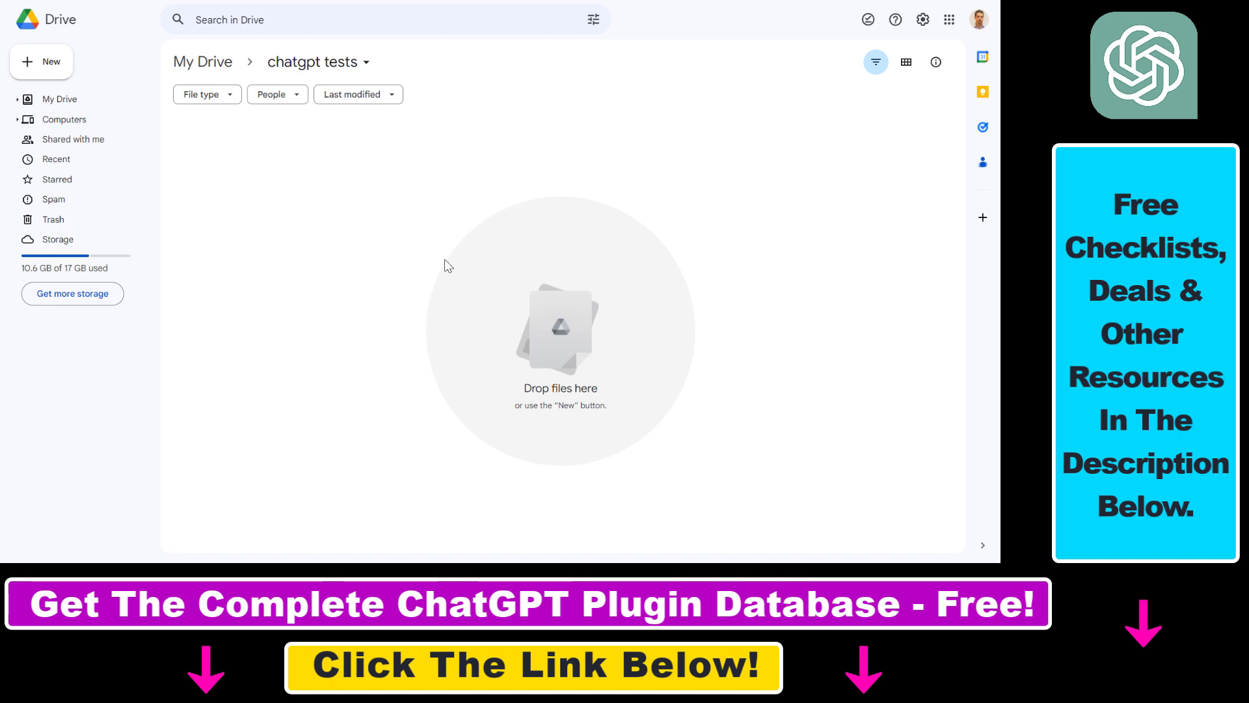
pyautogui.moveTo(429, 335)
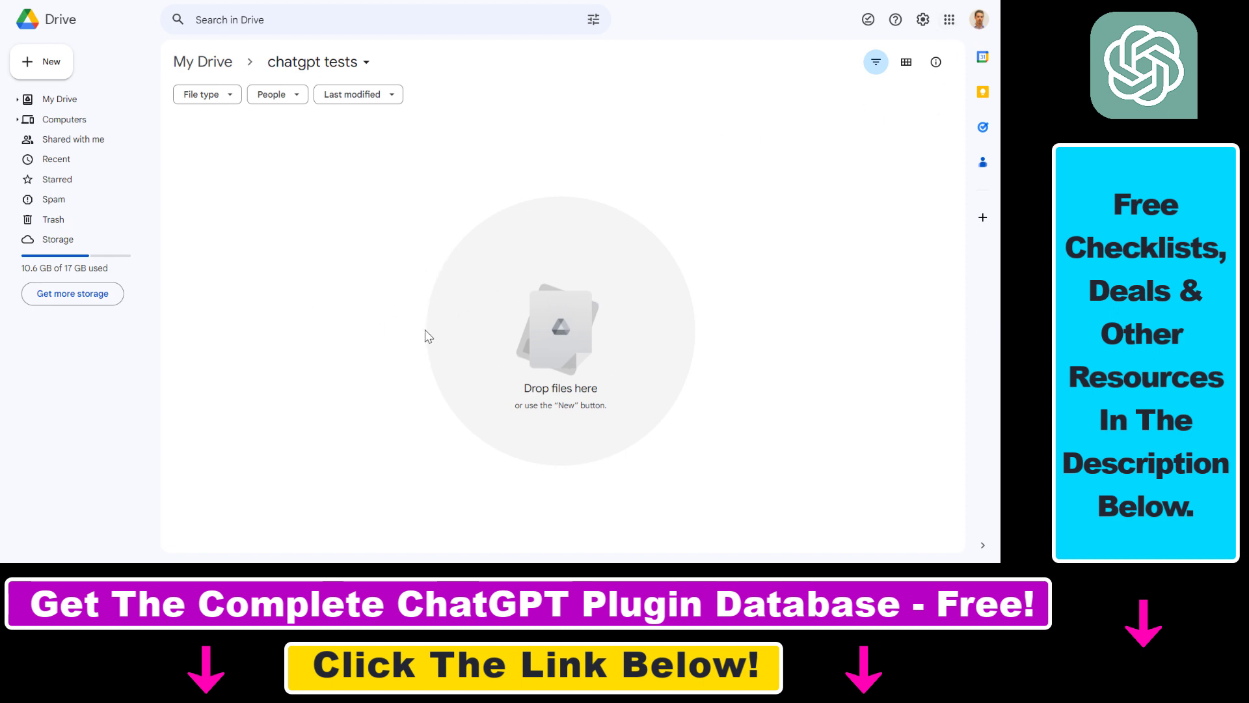
pyautogui.moveTo(544, 430)
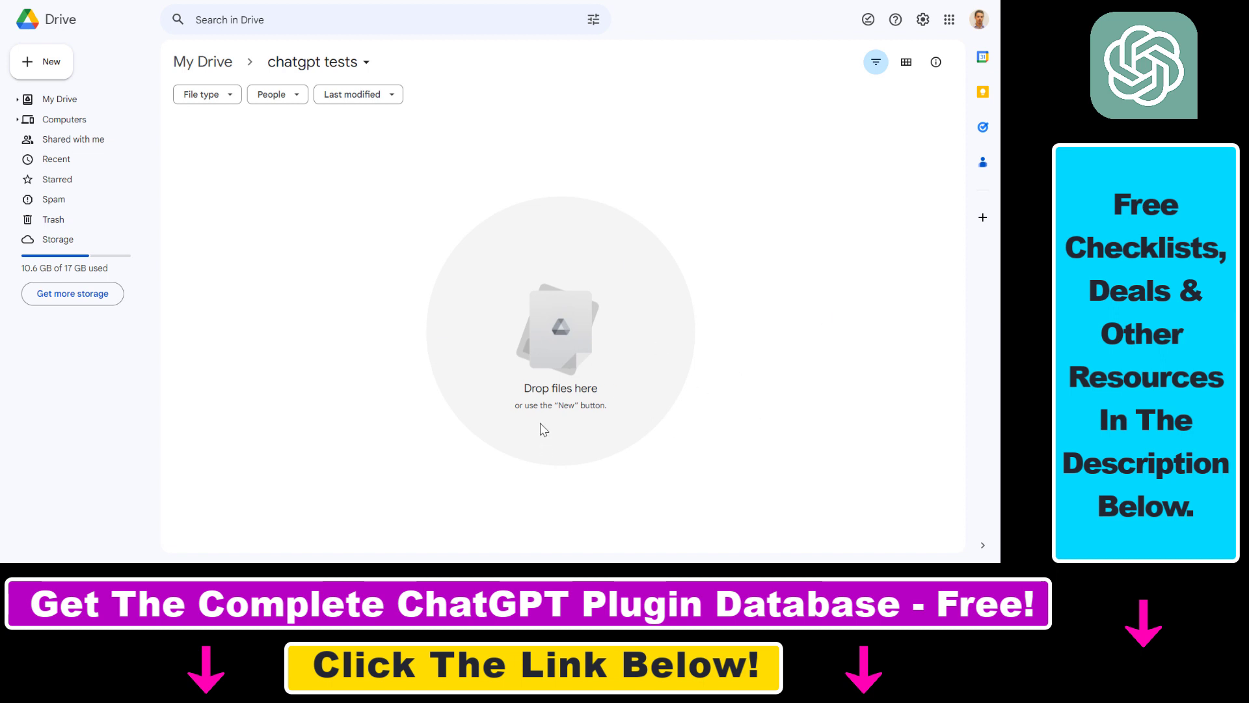
pyautogui.moveTo(466, 382)
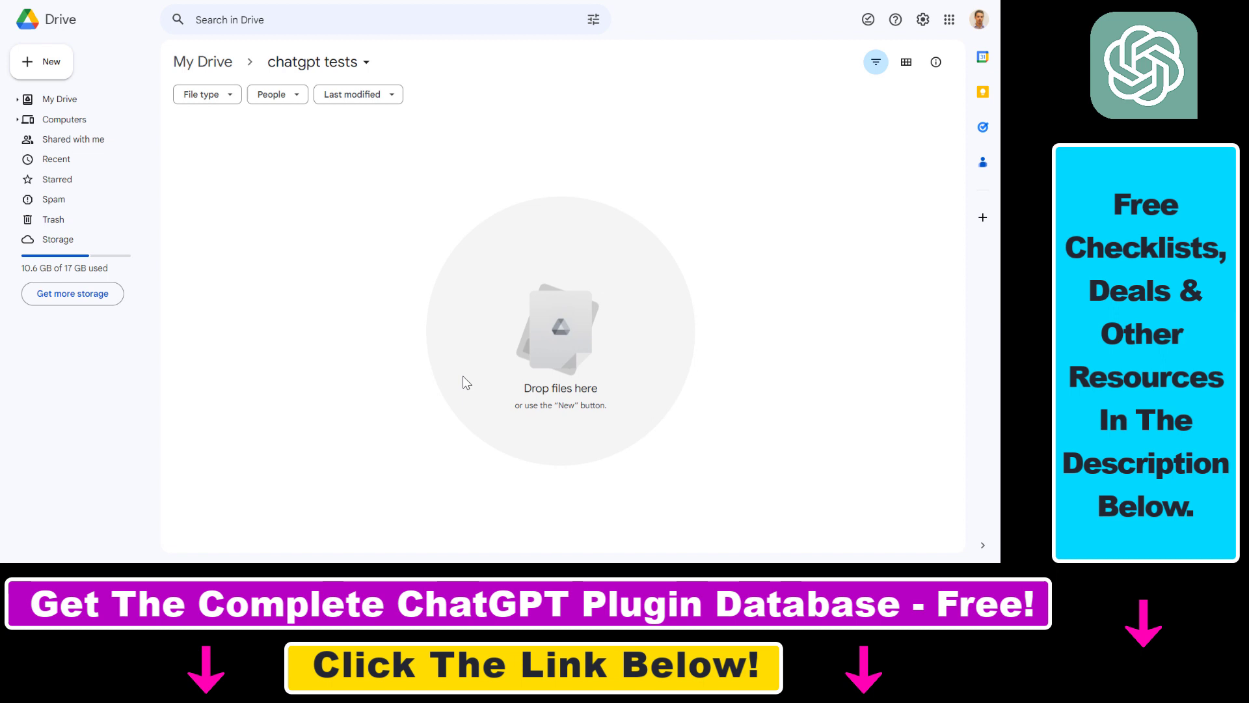
pyautogui.moveTo(494, 306)
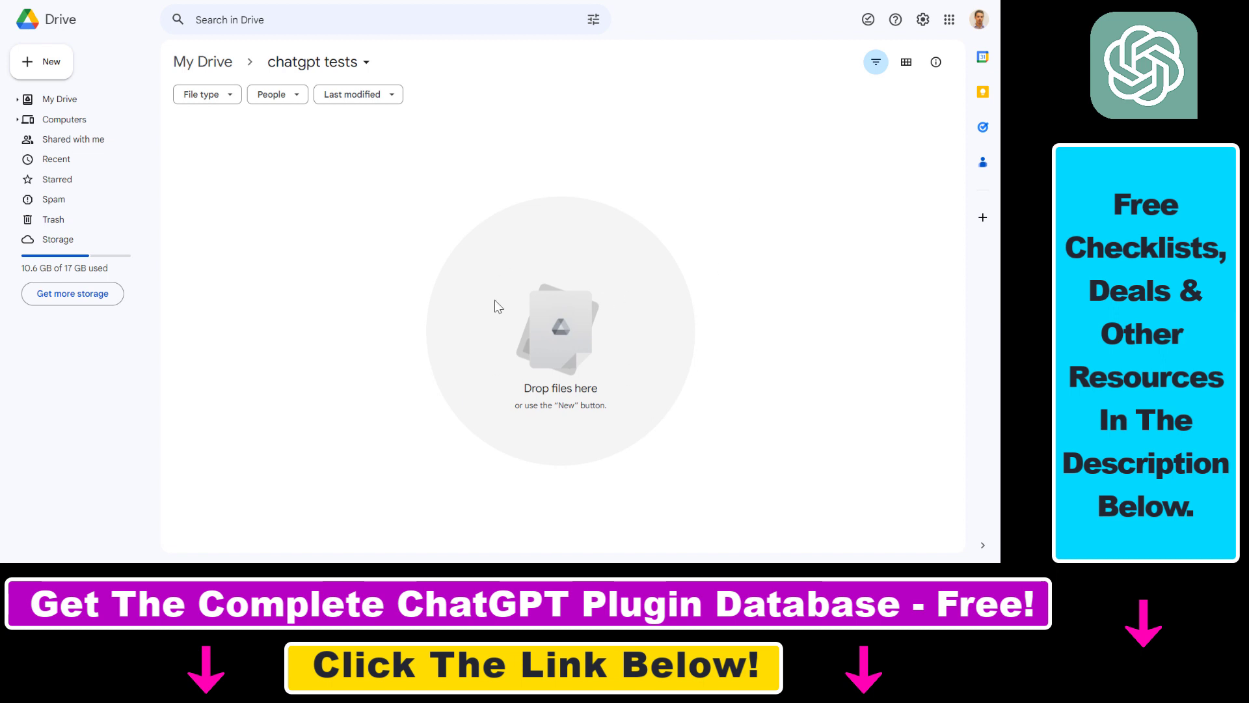
pyautogui.moveTo(824, 191)
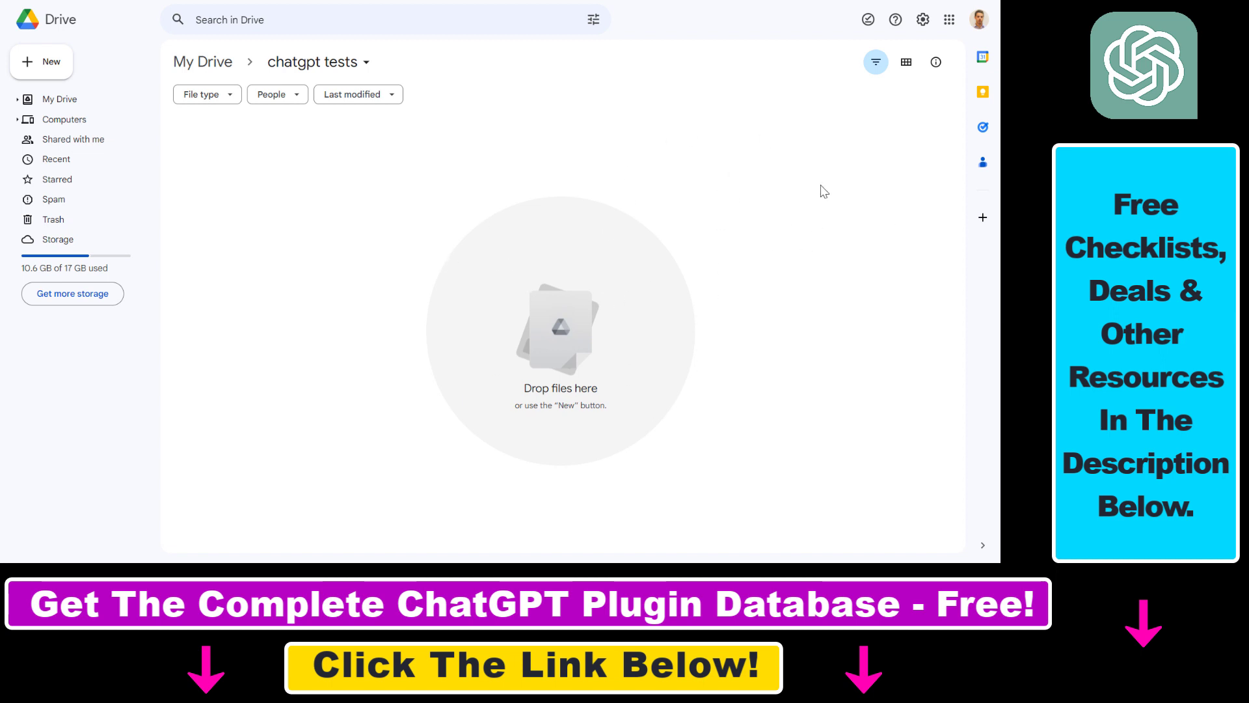
pyautogui.moveTo(839, 224)
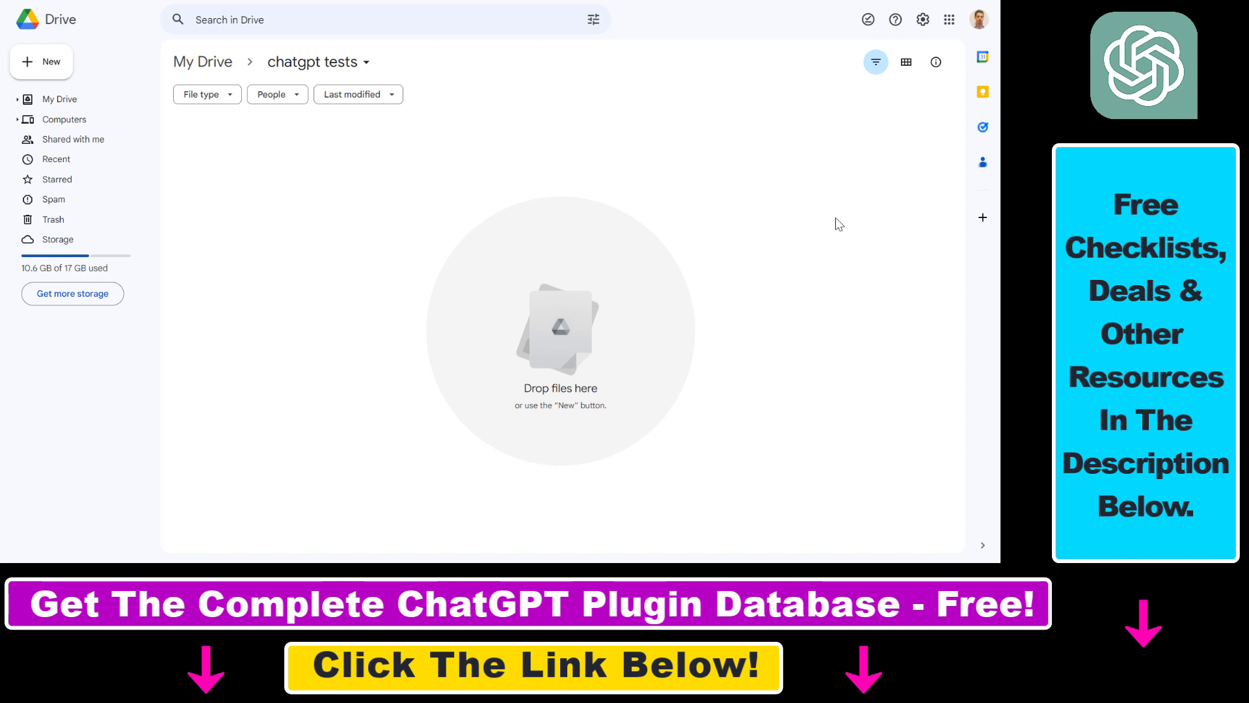
pyautogui.moveTo(197, 256)
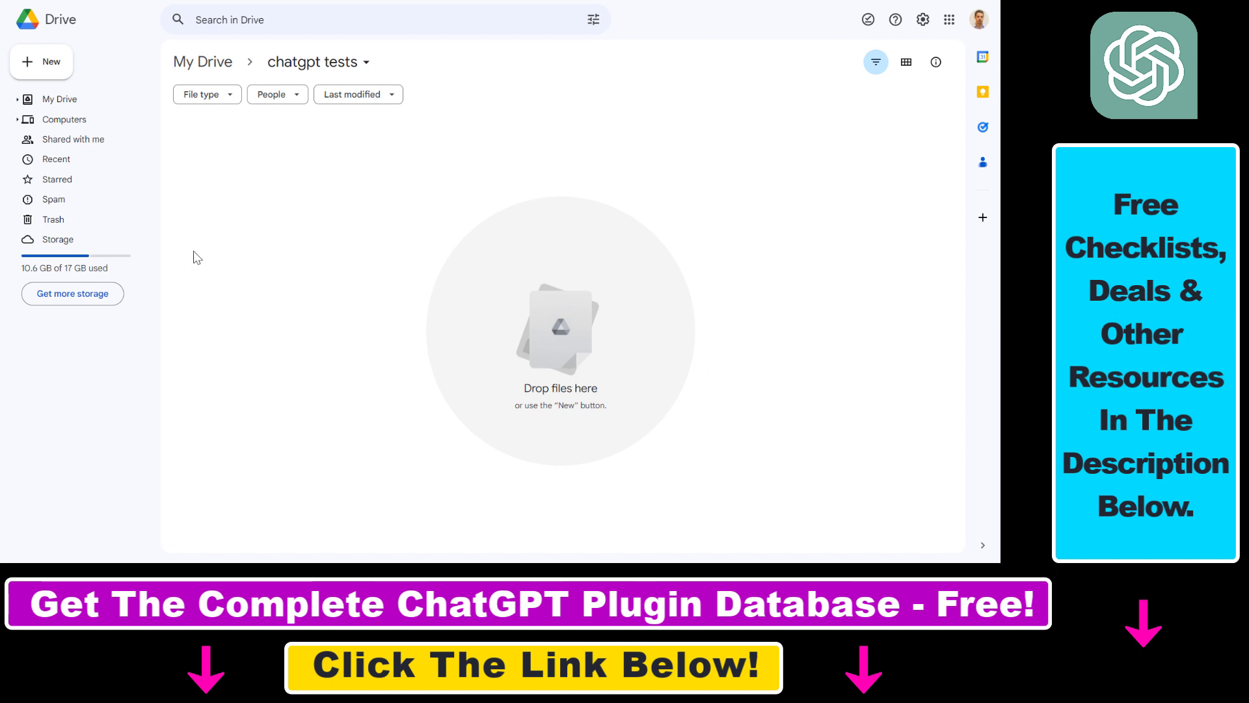
# Upload bitcoin.pdf to chatgpt tests, then preview and skim the whitepaper before closing.
pyautogui.click(40, 61)
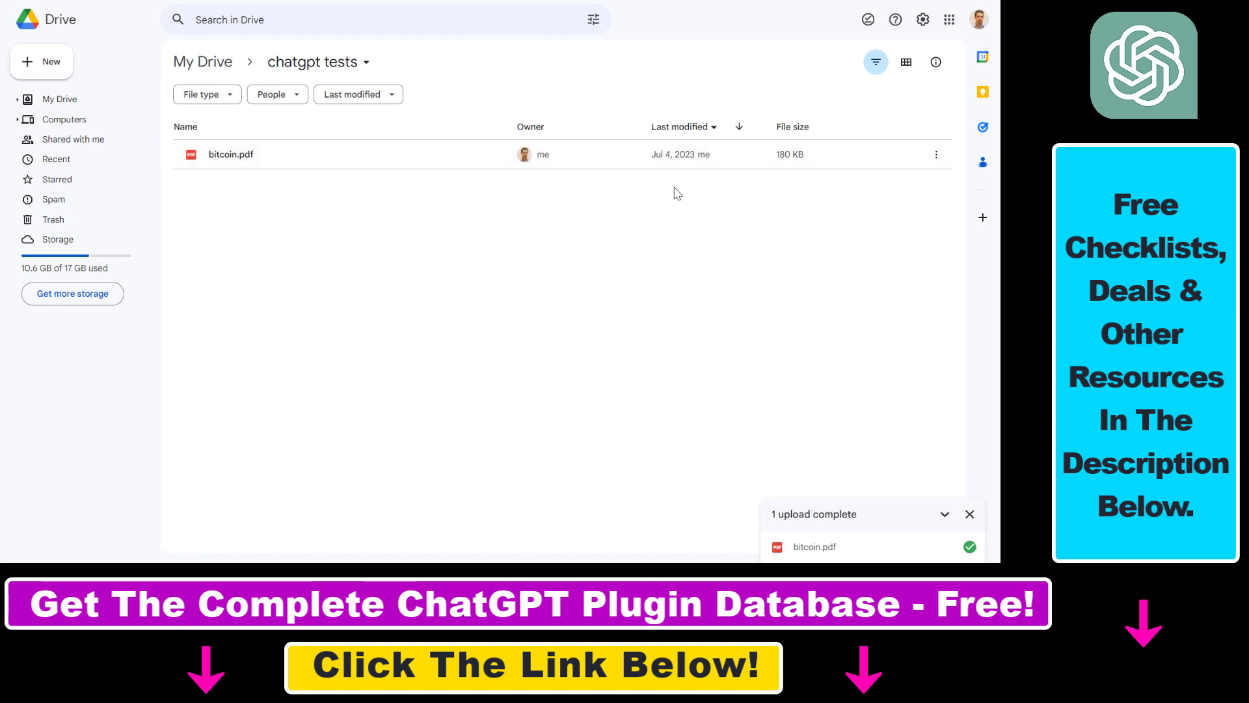
pyautogui.click(231, 154)
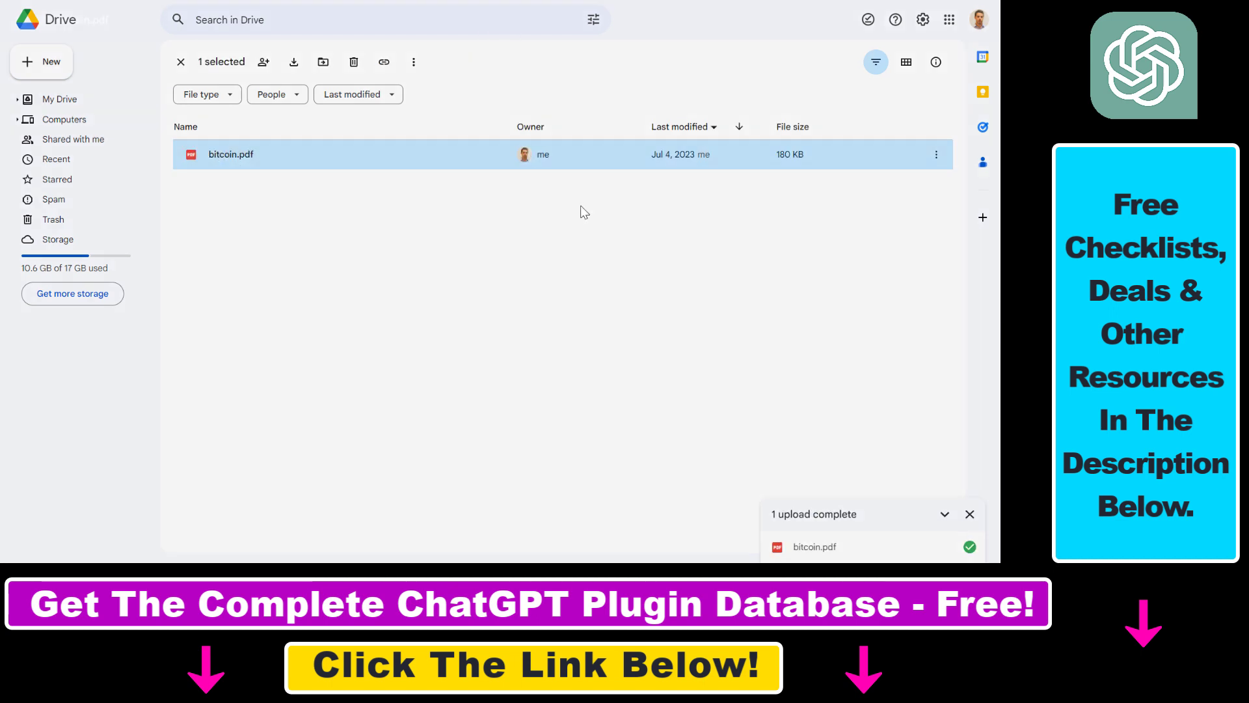
pyautogui.doubleClick(231, 154)
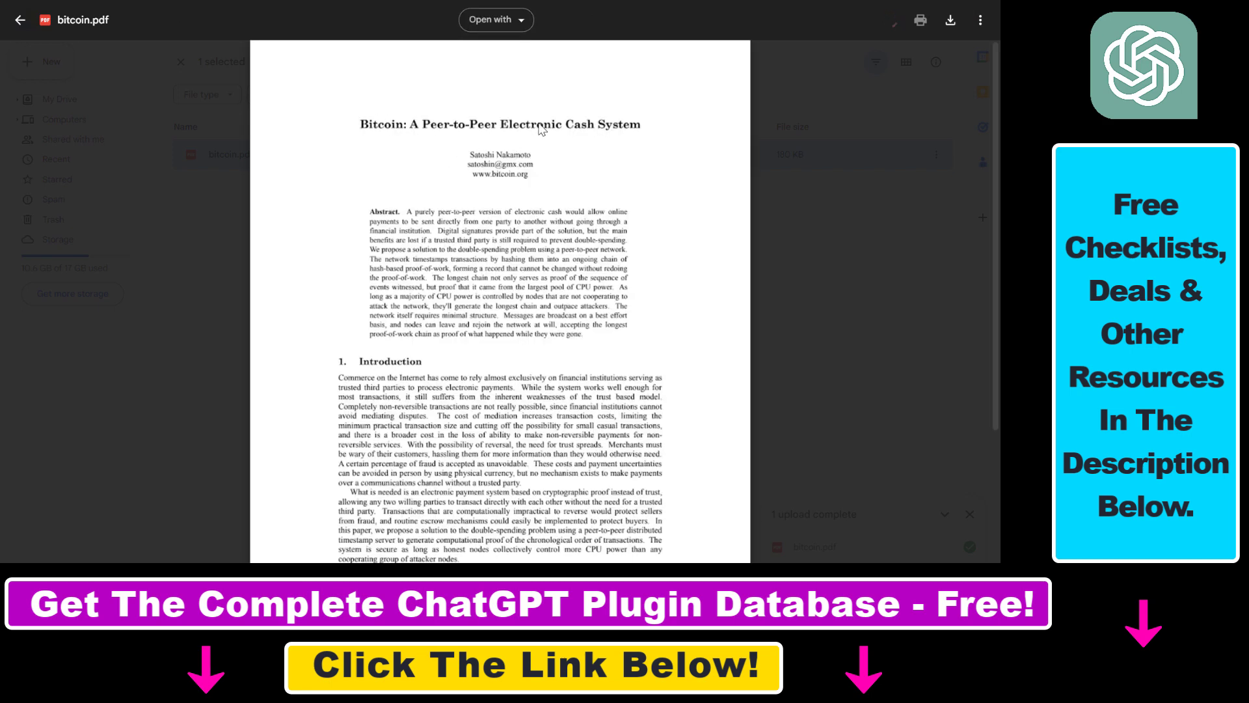
pyautogui.scroll(-3)
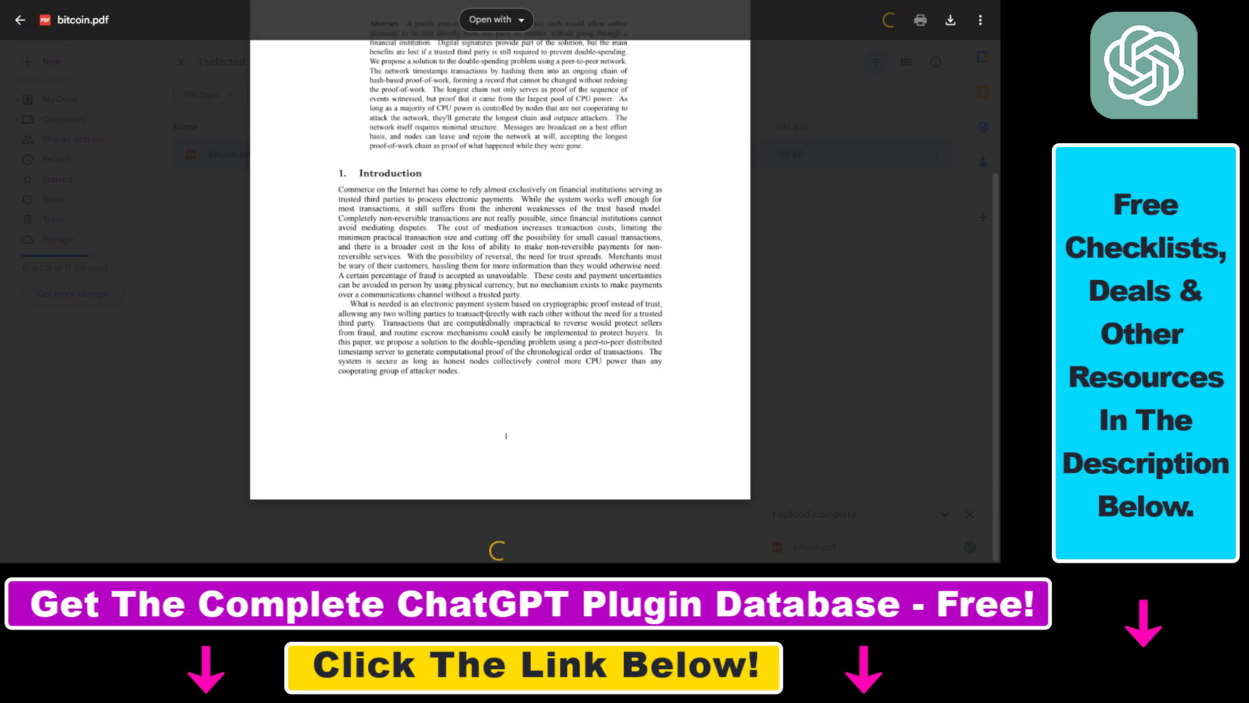
pyautogui.scroll(-3)
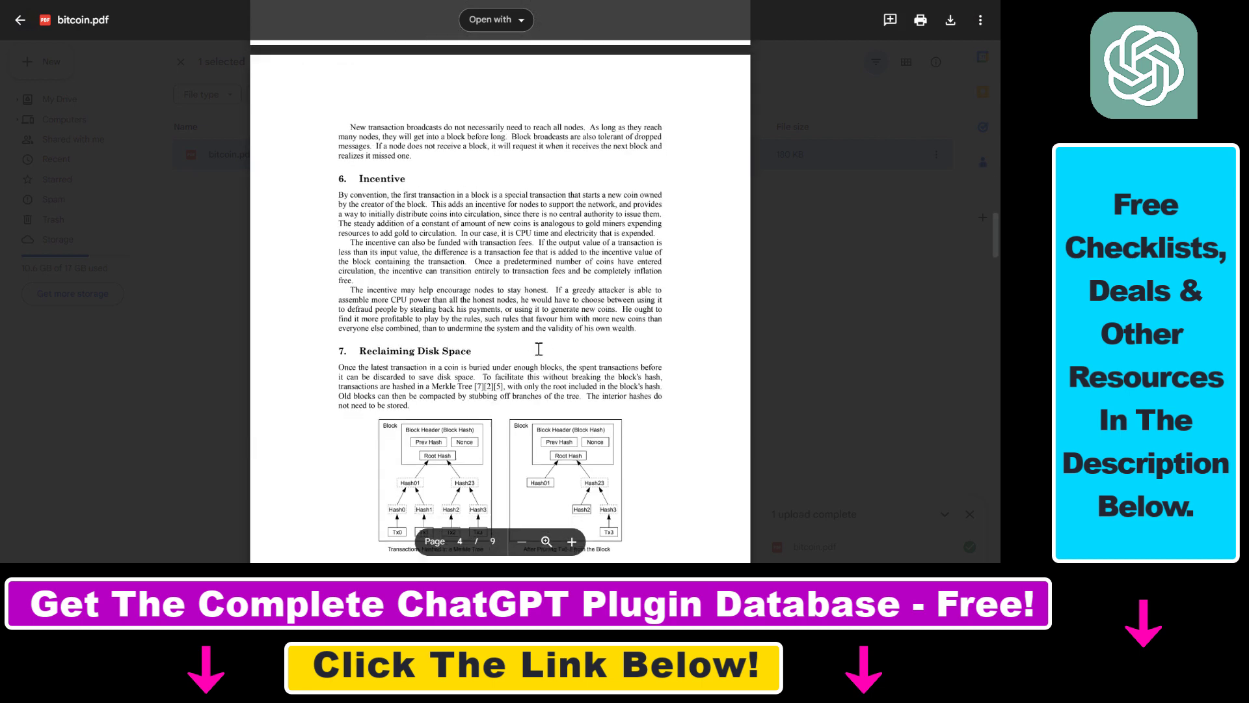
pyautogui.click(20, 21)
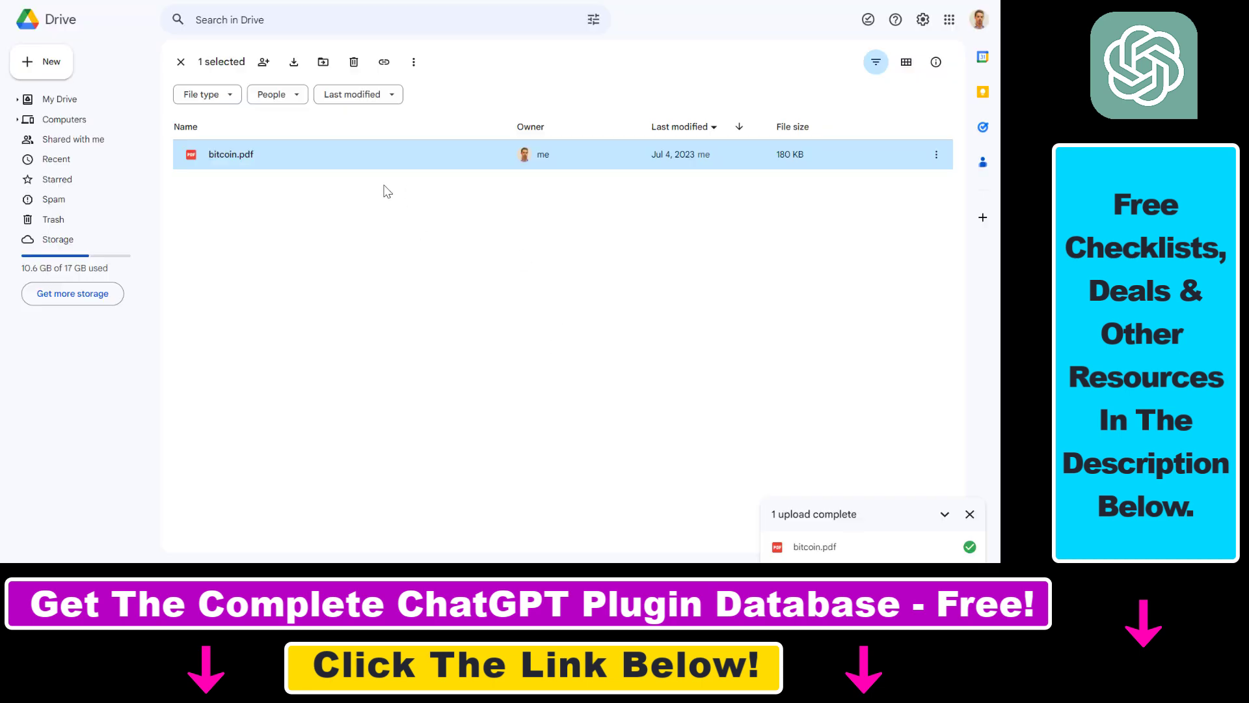
pyautogui.moveTo(867, 435)
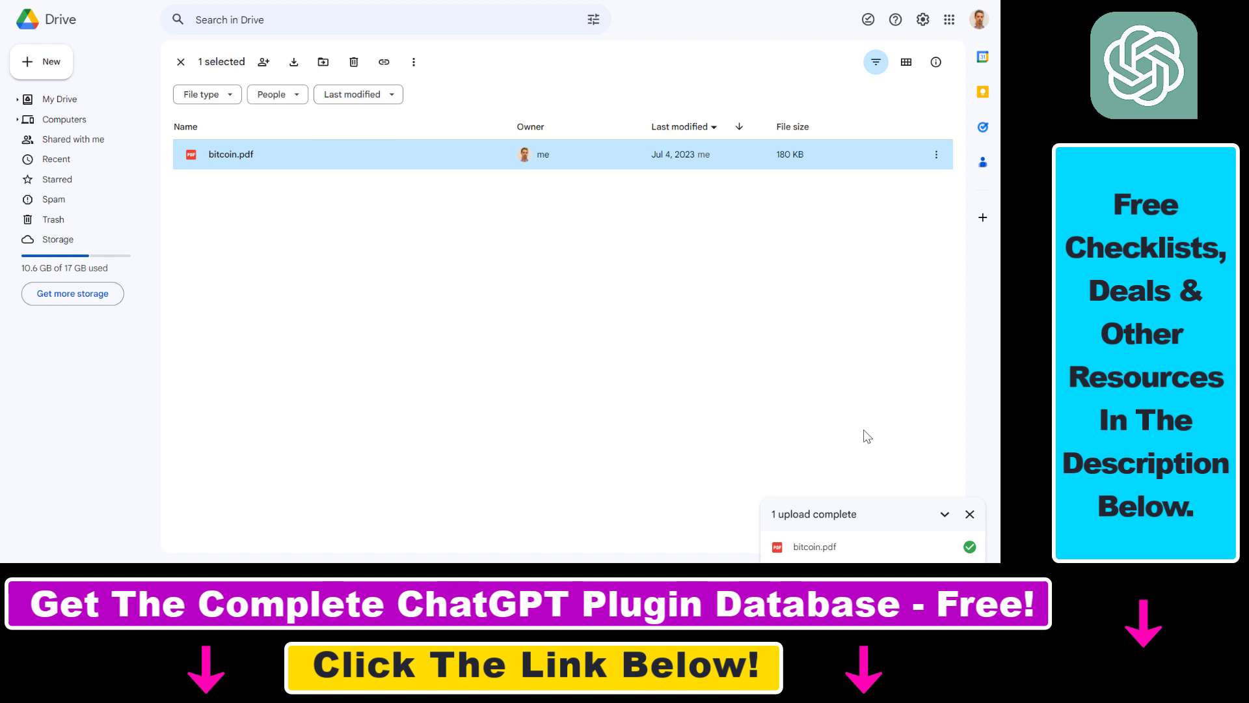
# Set bitcoin.pdf's general access to 'Anyone with the link' and copy its sharing link.
pyautogui.click(969, 514)
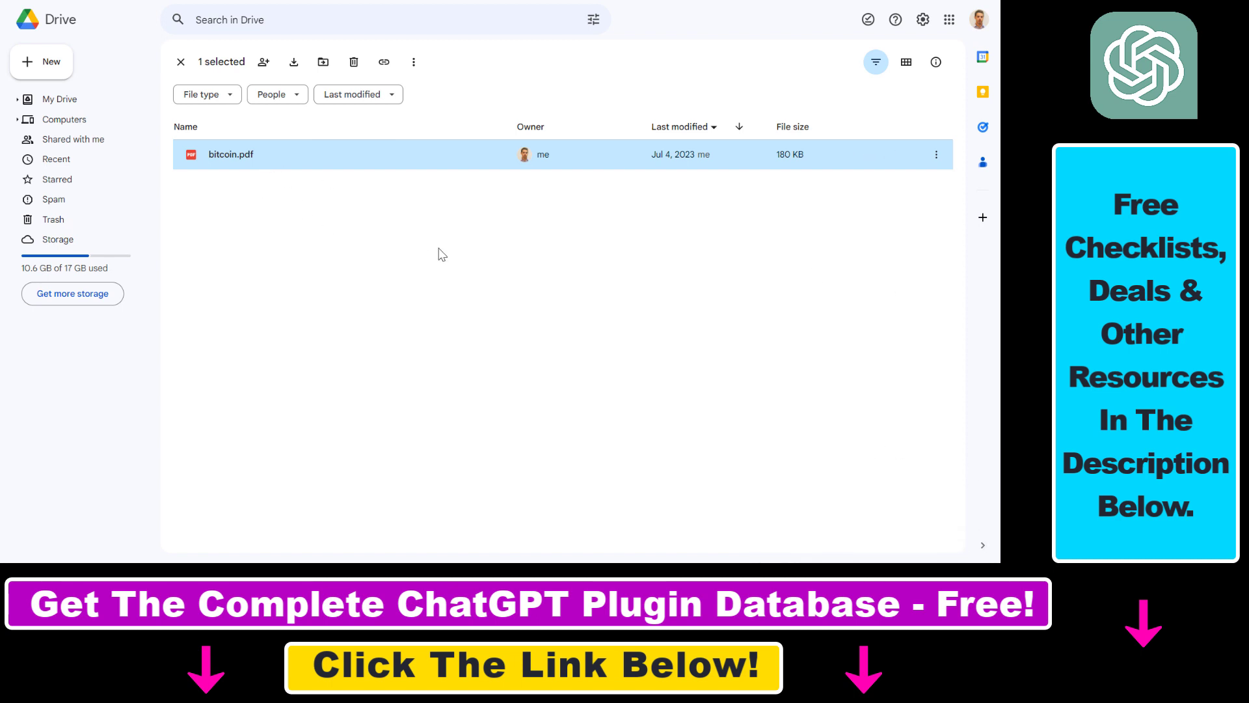
pyautogui.moveTo(533, 170)
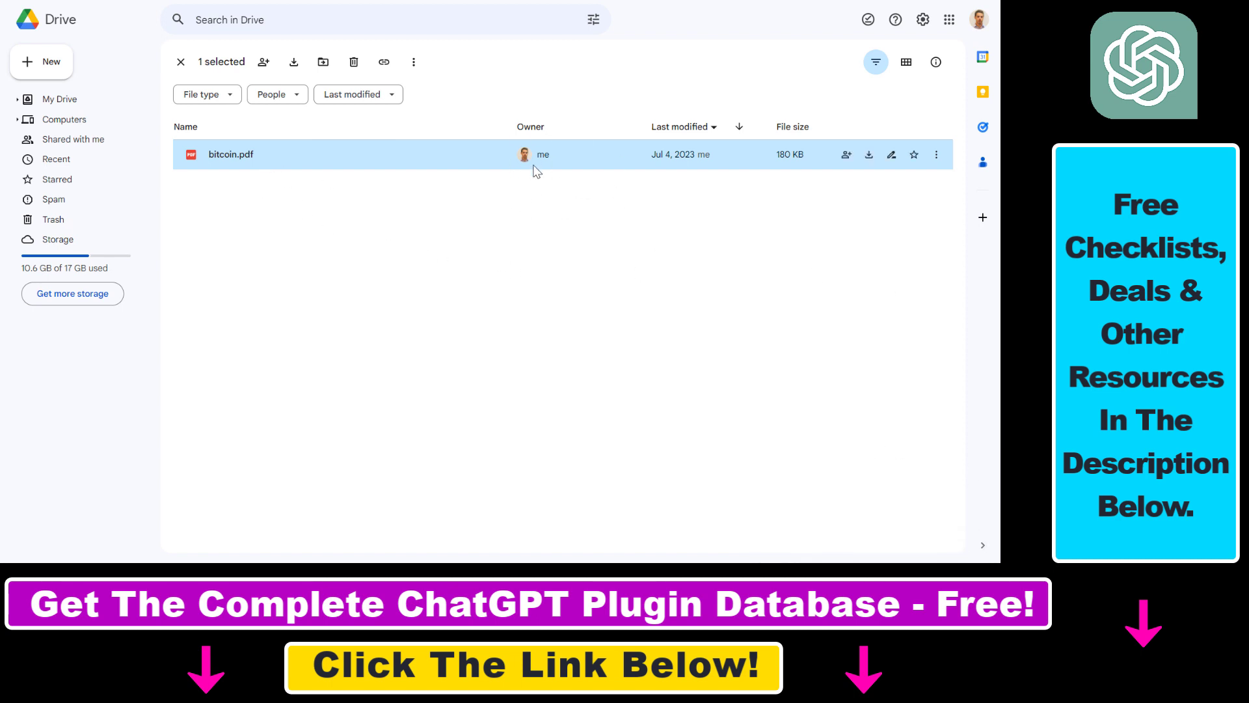
pyautogui.moveTo(248, 169)
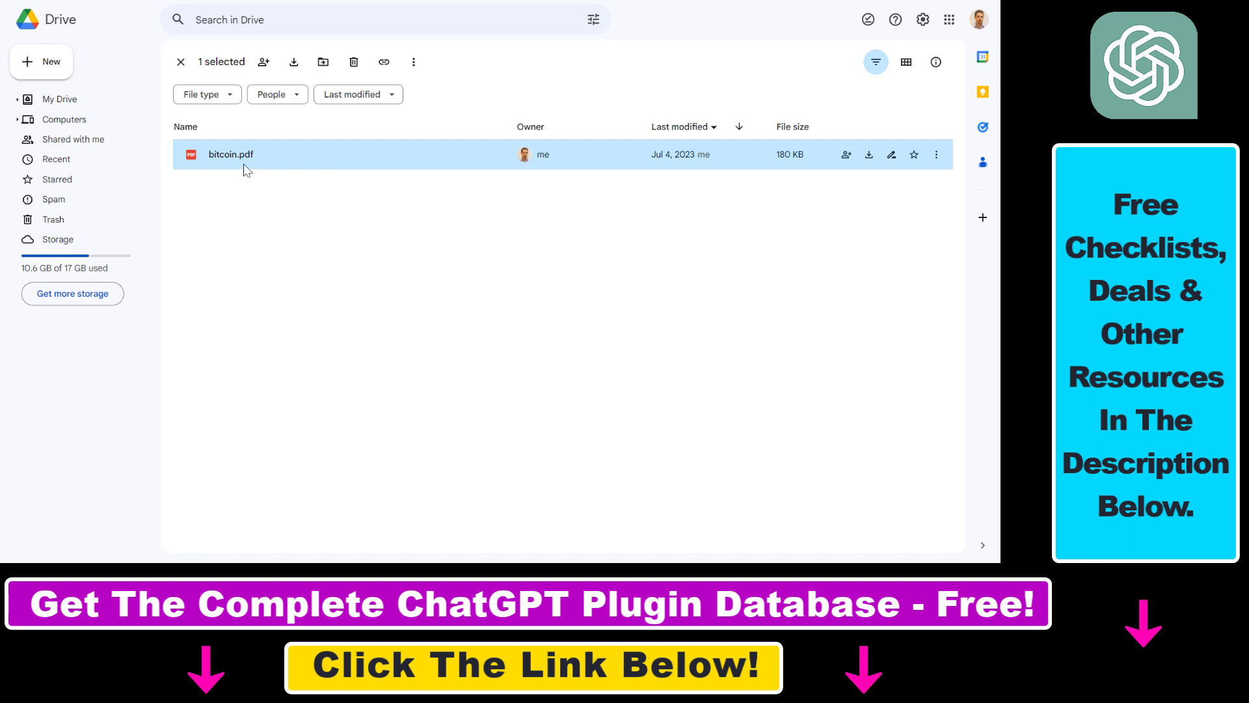
pyautogui.moveTo(414, 223)
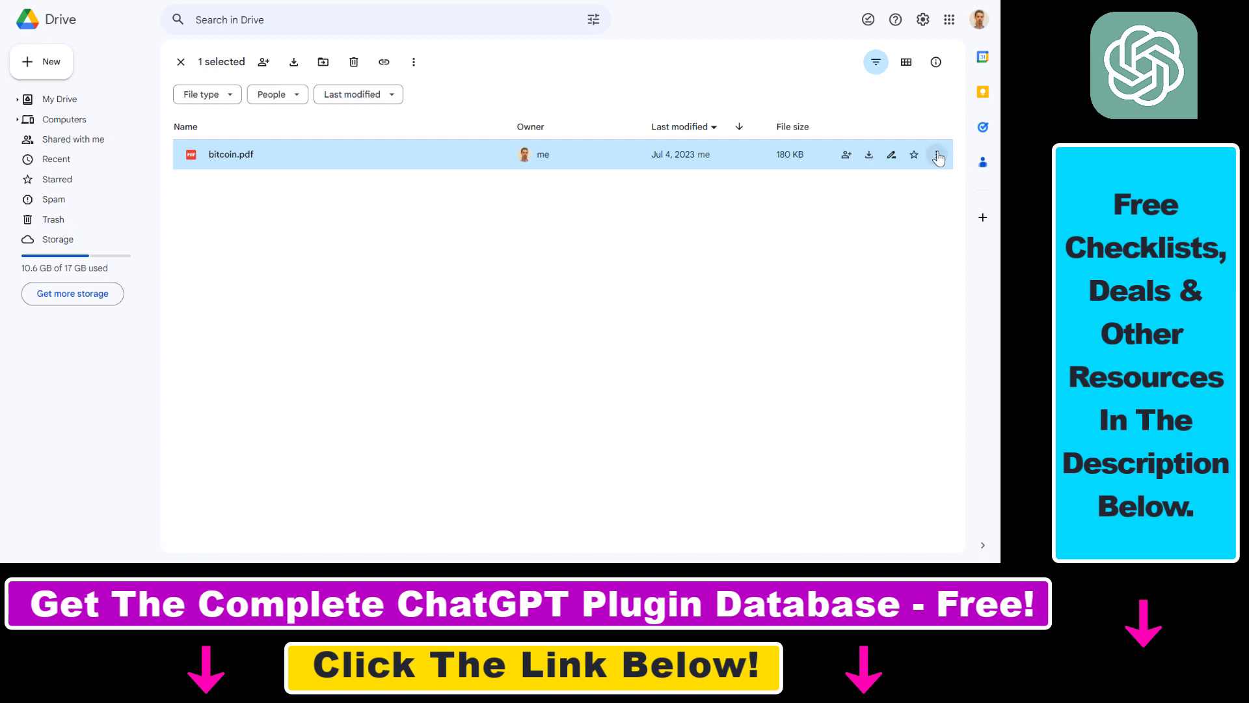
pyautogui.click(937, 155)
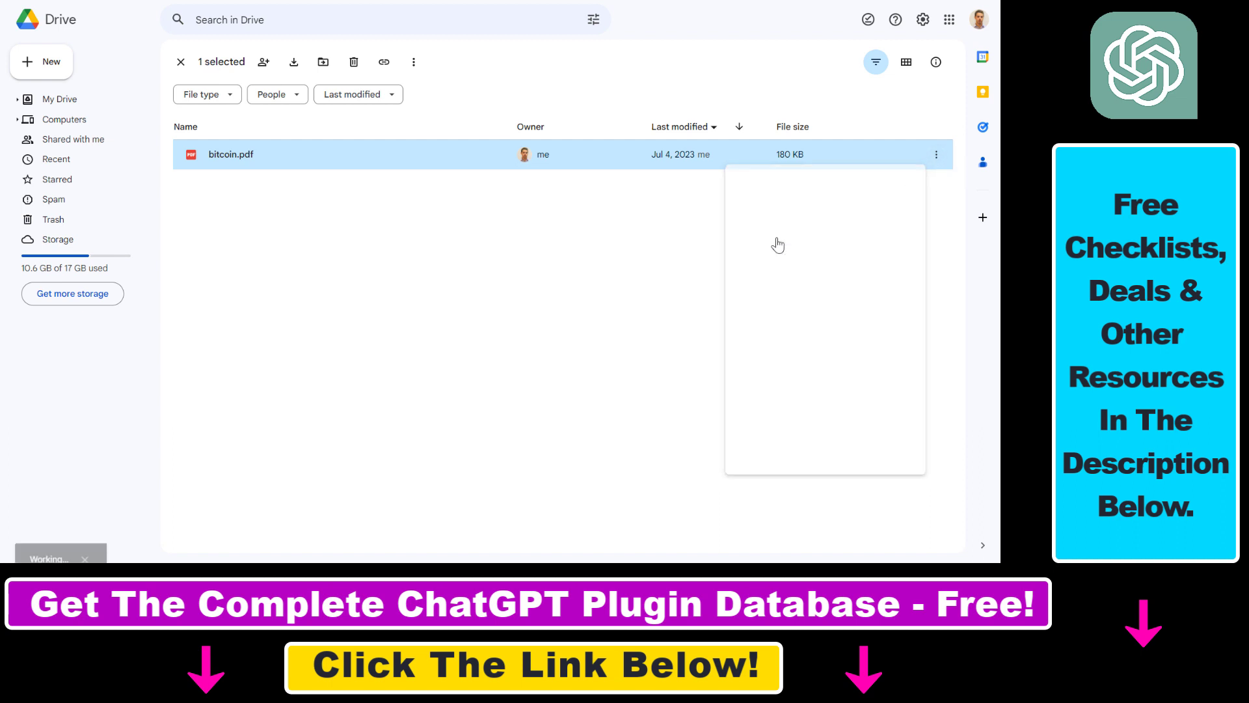
pyautogui.click(263, 62)
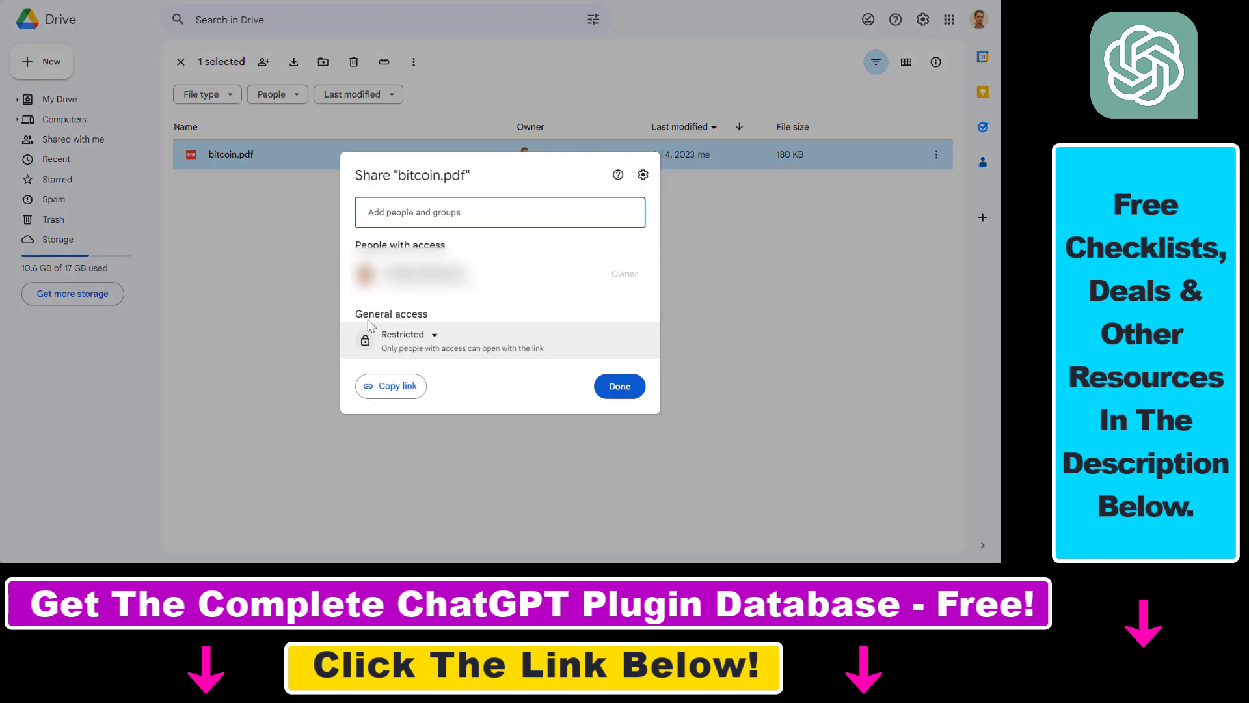
pyautogui.click(408, 334)
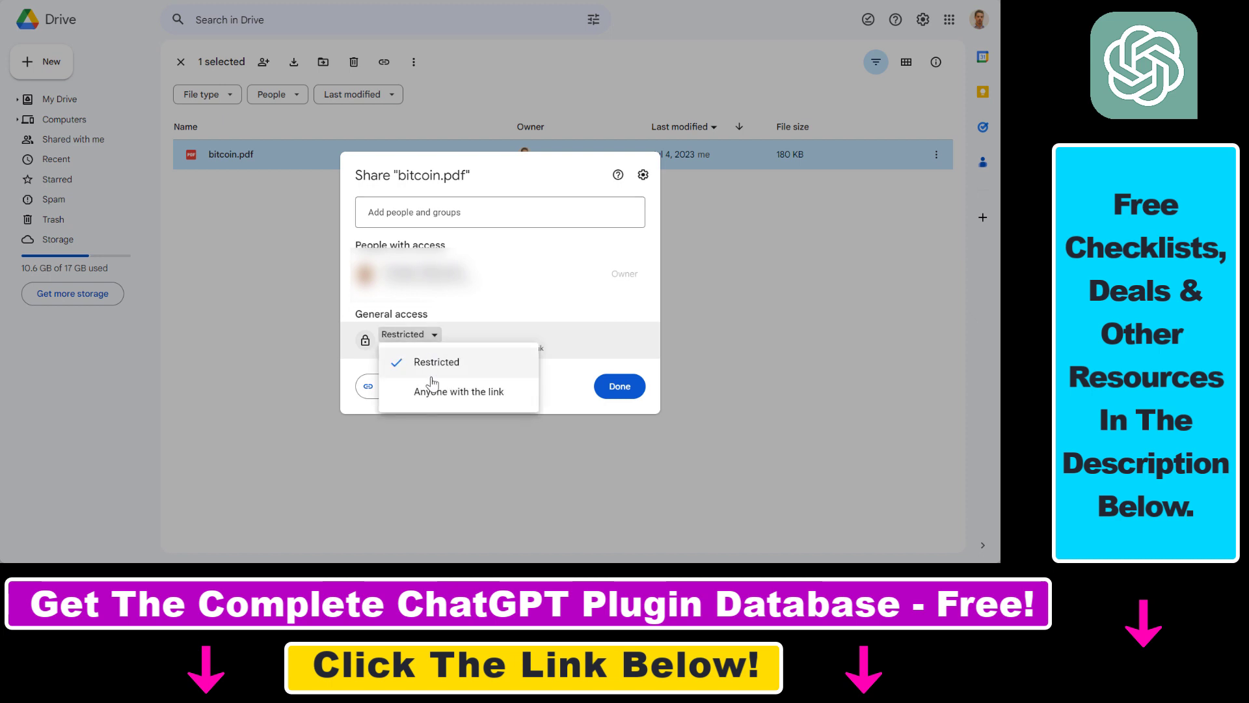
pyautogui.click(458, 391)
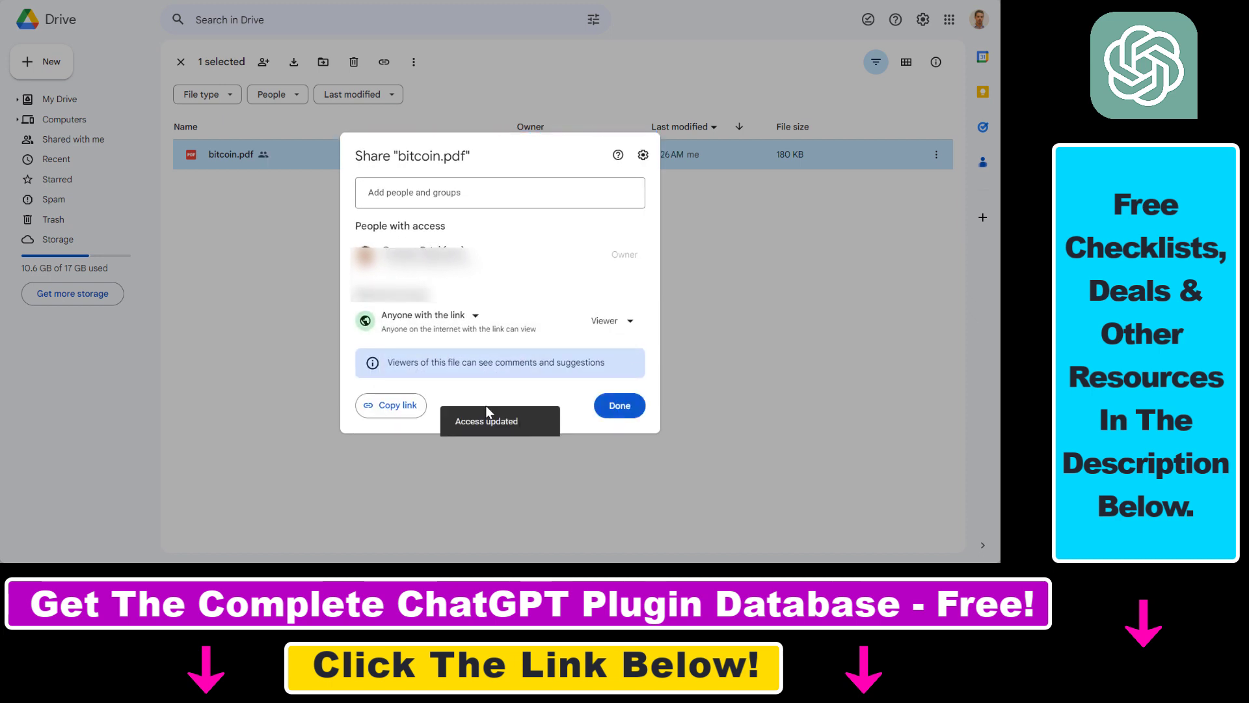
pyautogui.click(619, 406)
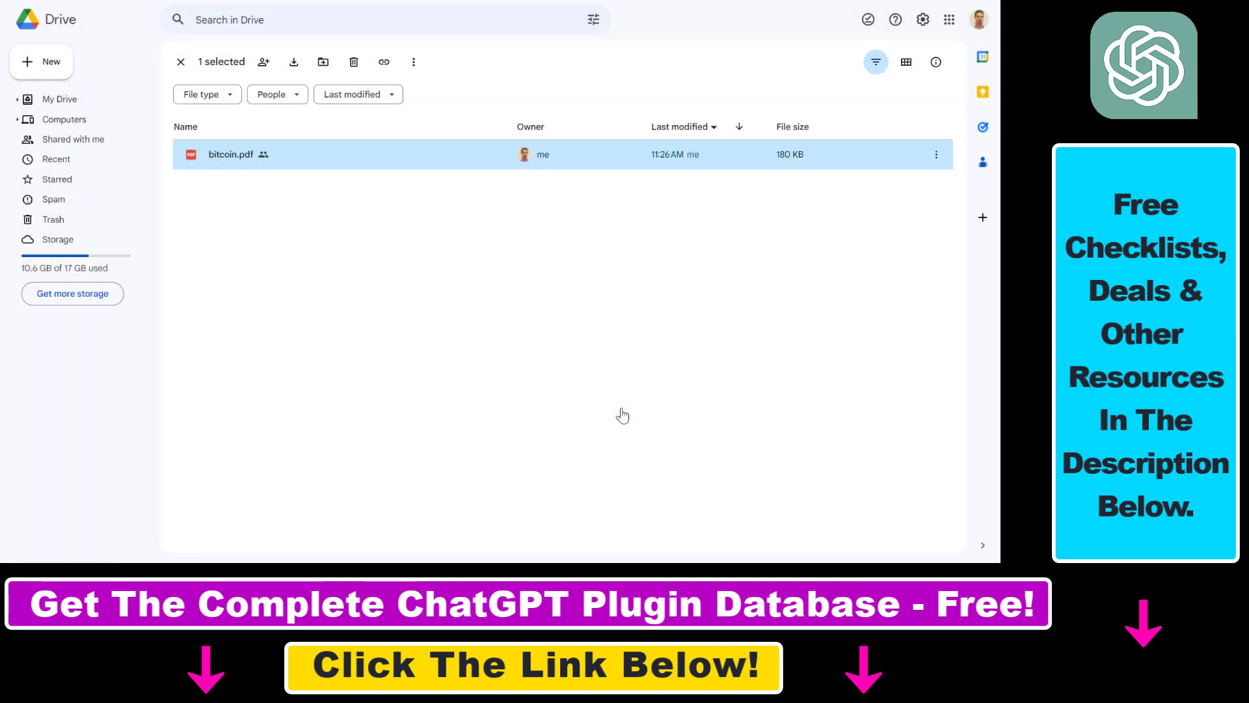
pyautogui.click(383, 61)
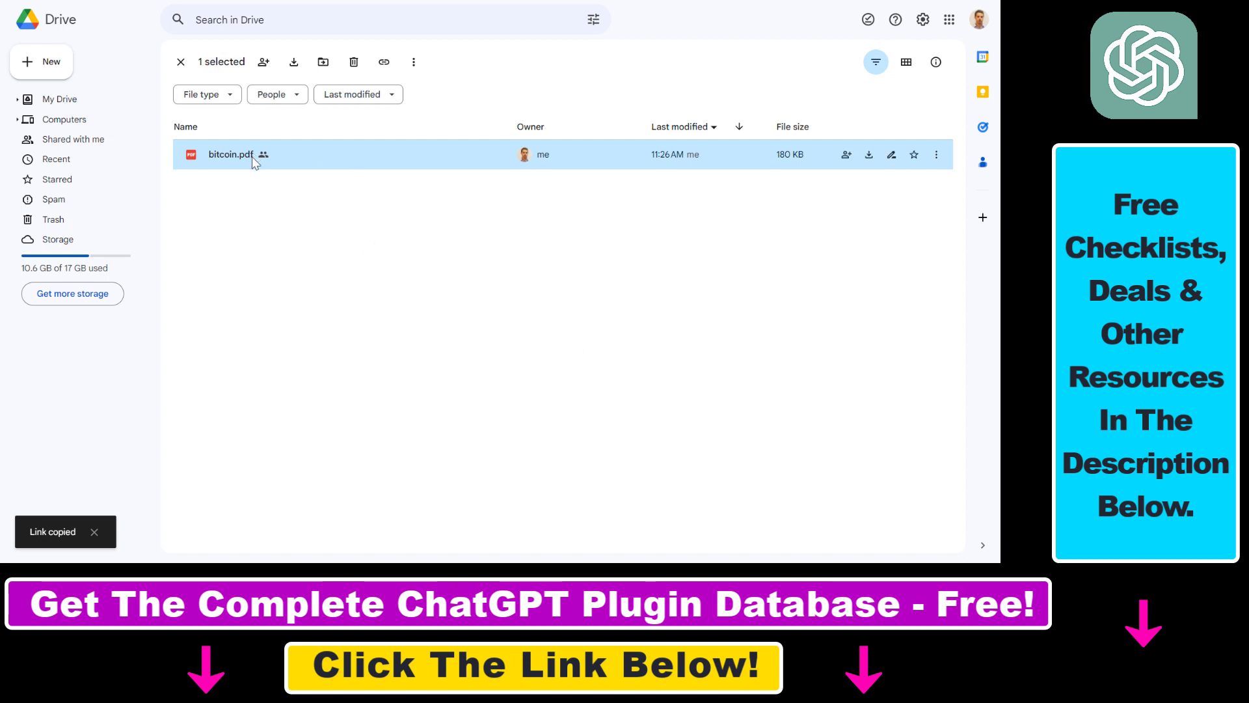
pyautogui.moveTo(813, 237)
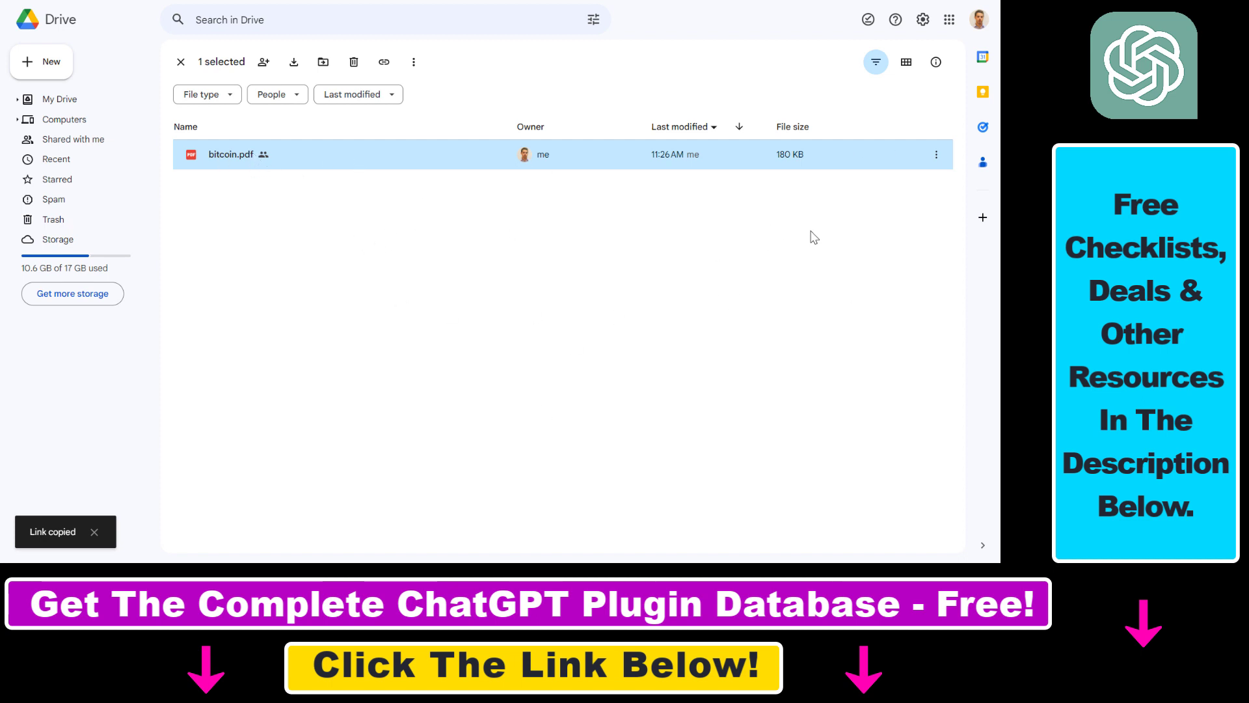
pyautogui.moveTo(334, 180)
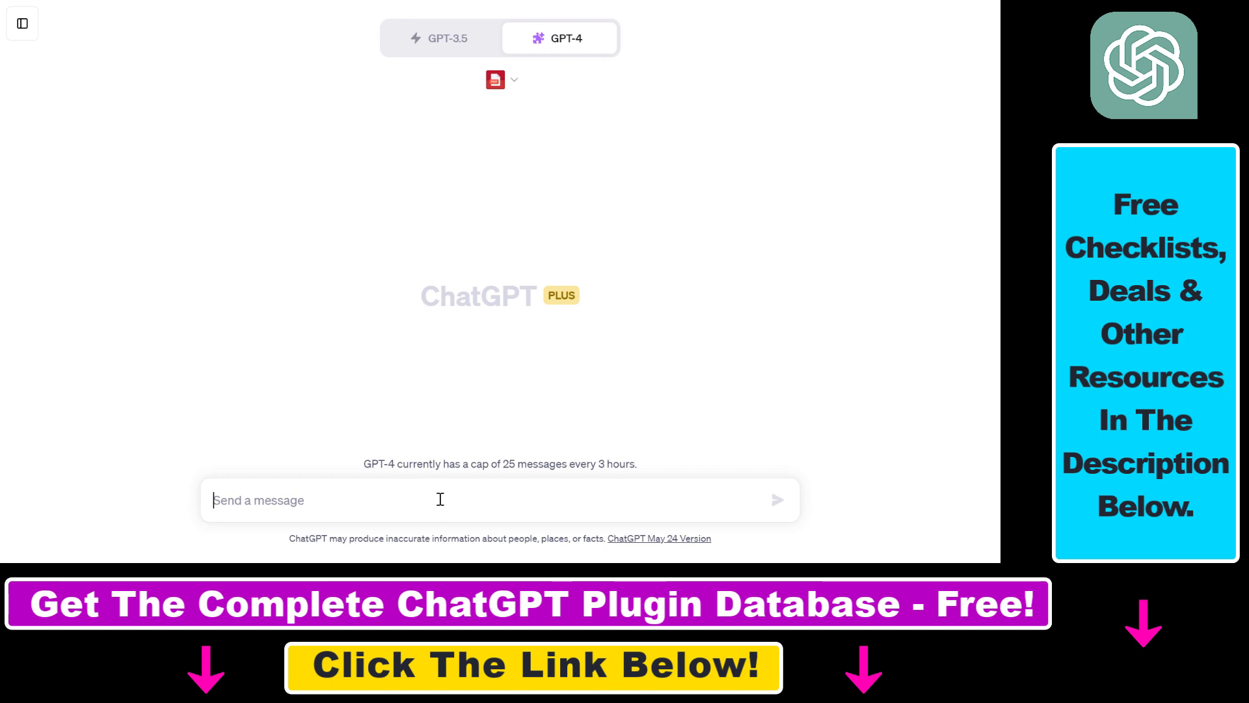
# Paste the bitcoin.pdf Drive sharing link into the 'summarize this for me:' prompt.
pyautogui.write('https://drive.google.com/file/d/1SJXuDolJJOks7KKVqEsClVacnGyIgLyc/view?usp=sharing')
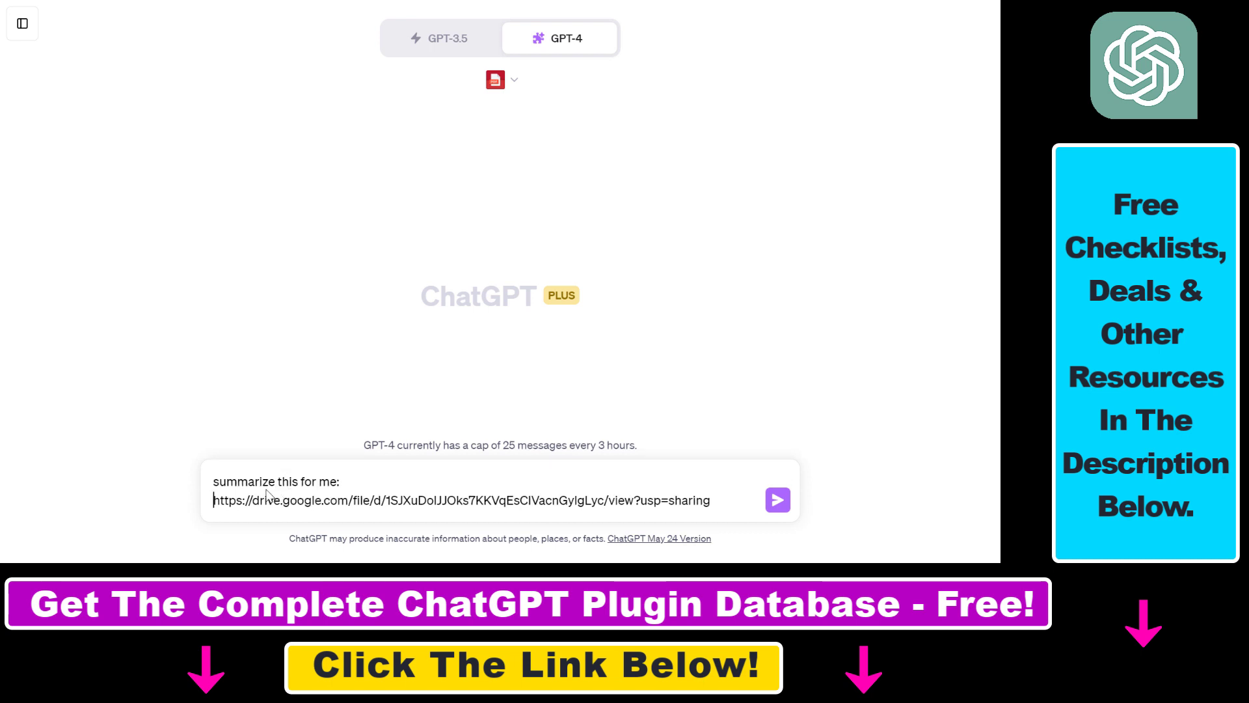
pyautogui.moveTo(344, 504)
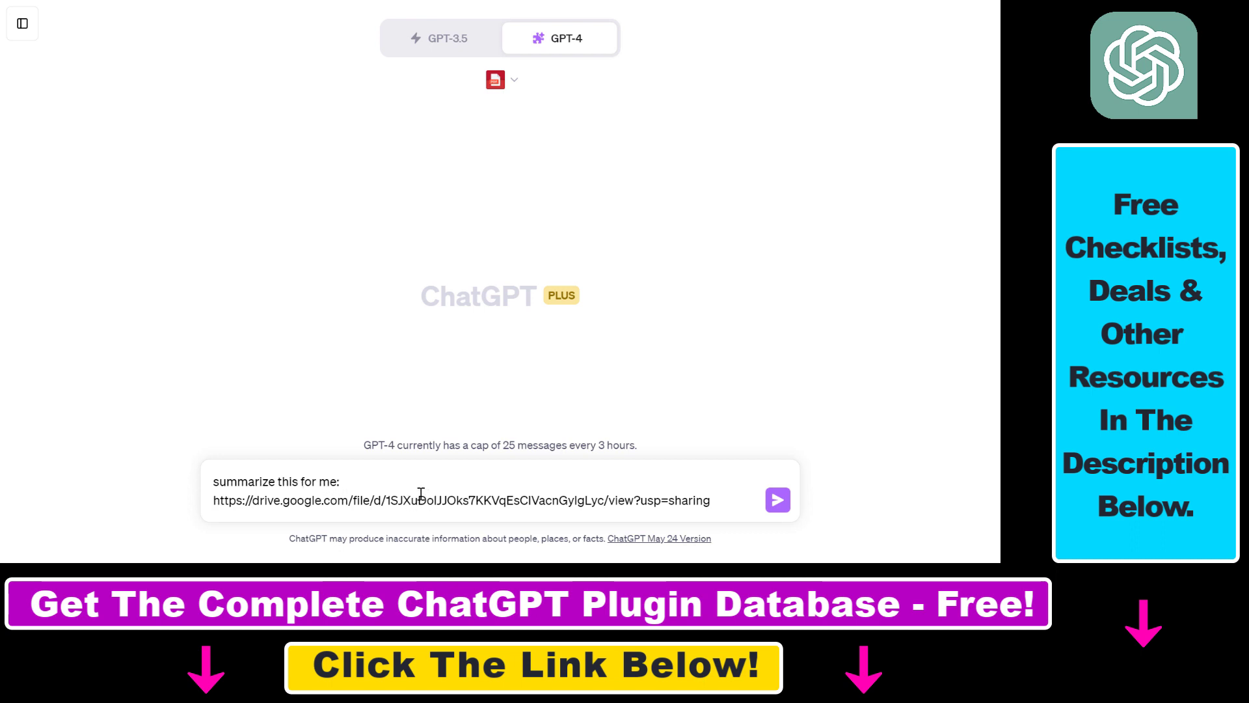
pyautogui.moveTo(746, 503)
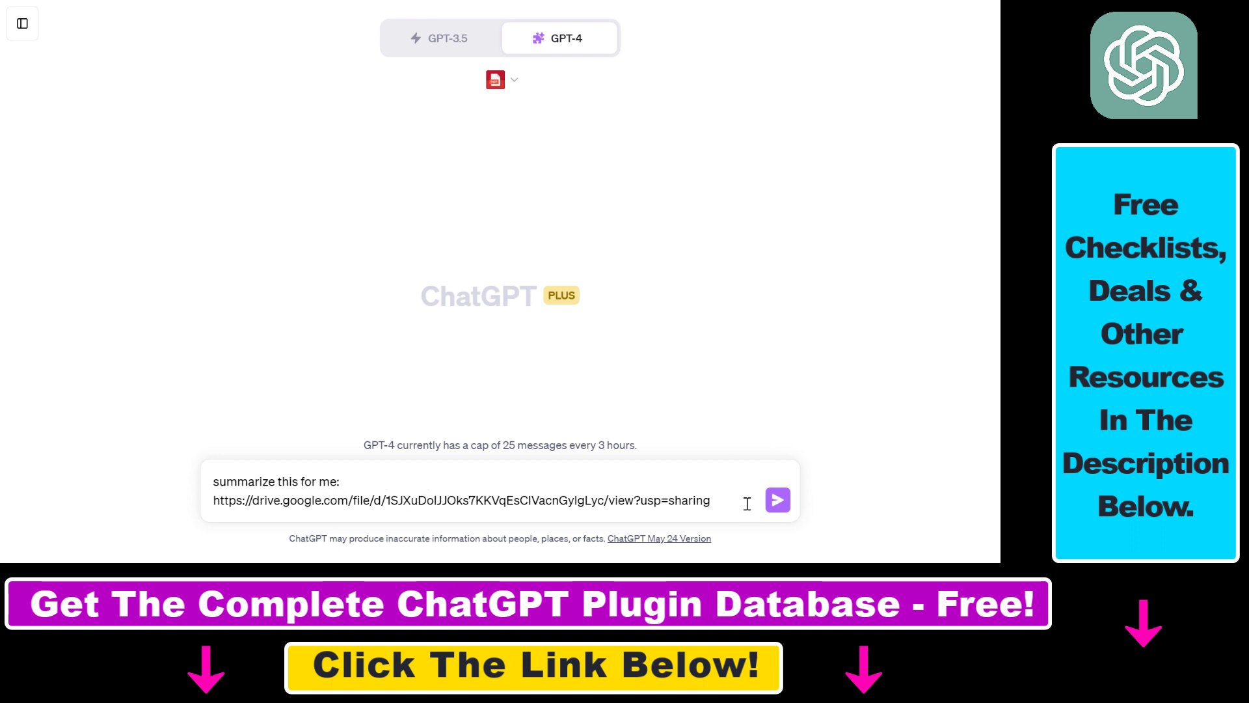
pyautogui.moveTo(483, 500)
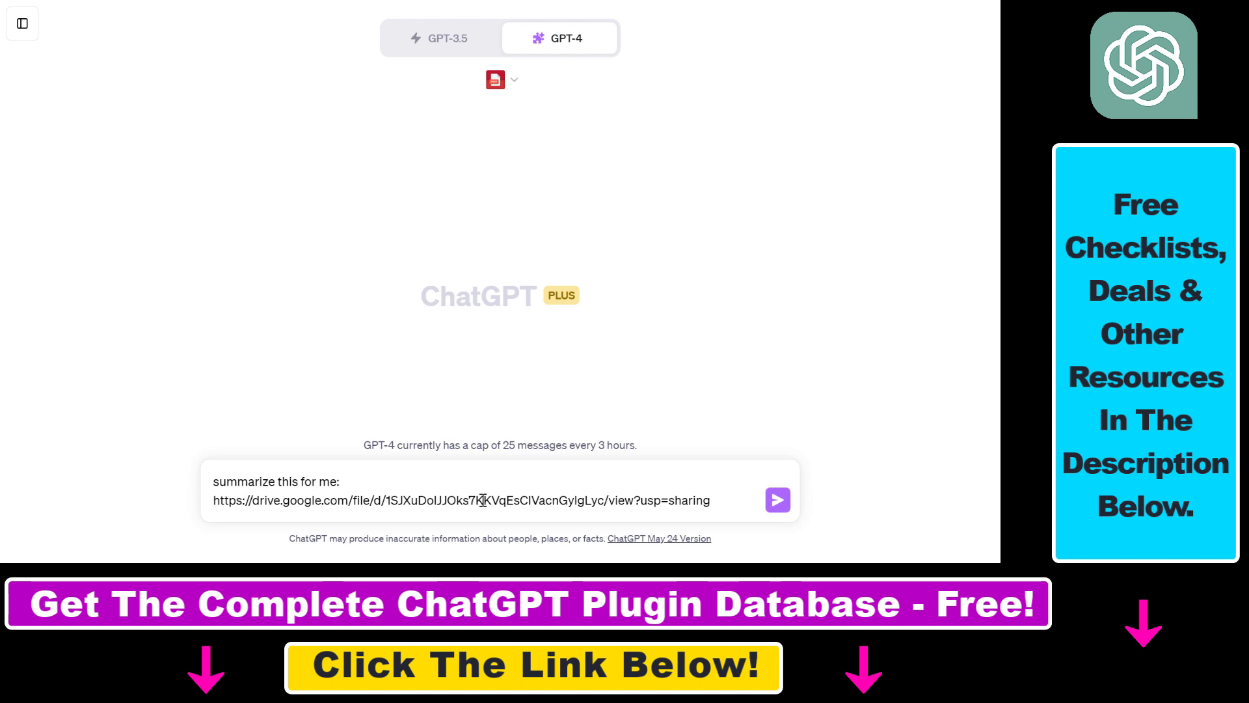
pyautogui.moveTo(614, 501)
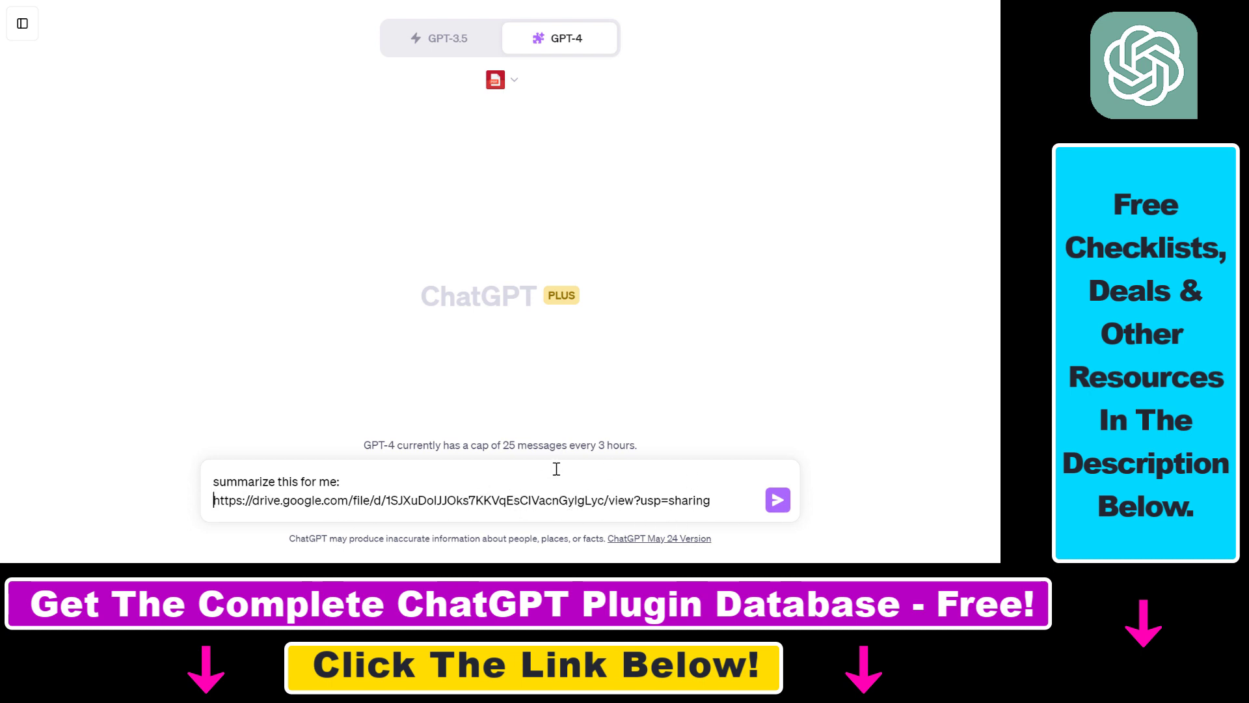
pyautogui.moveTo(763, 508)
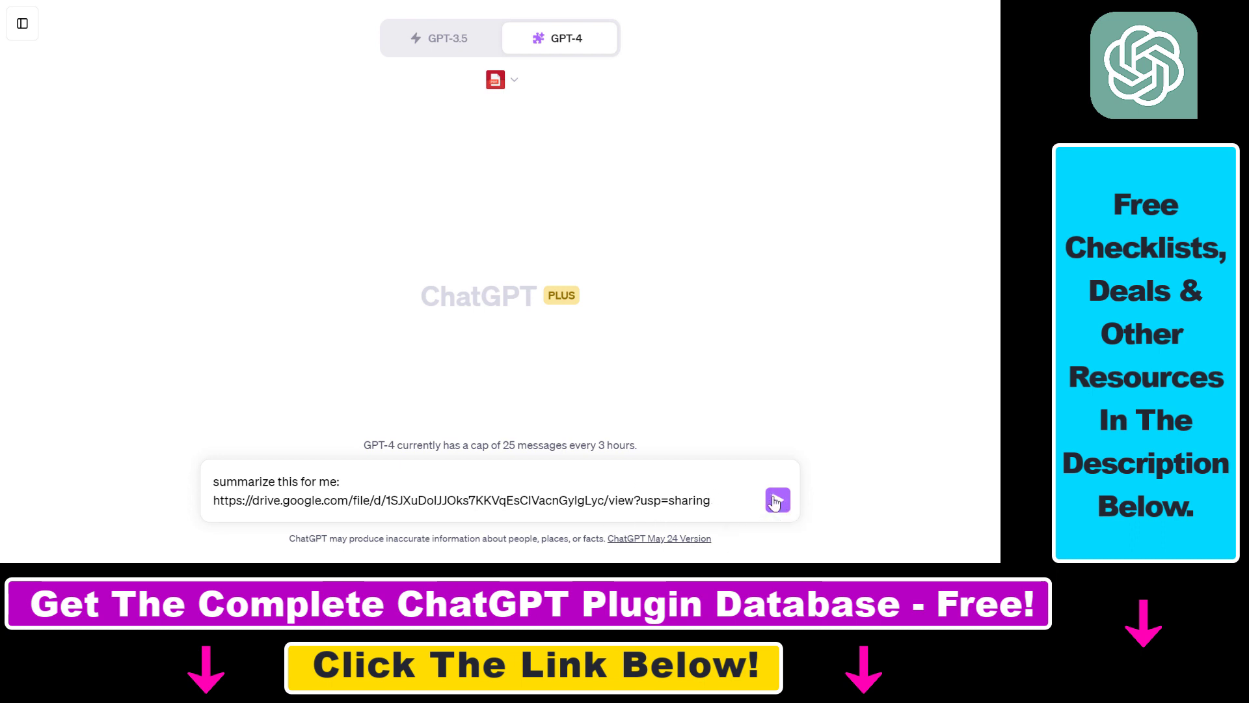
# Send the summarize request and scroll through the twelve-point Bitcoin whitepaper summary.
pyautogui.click(776, 499)
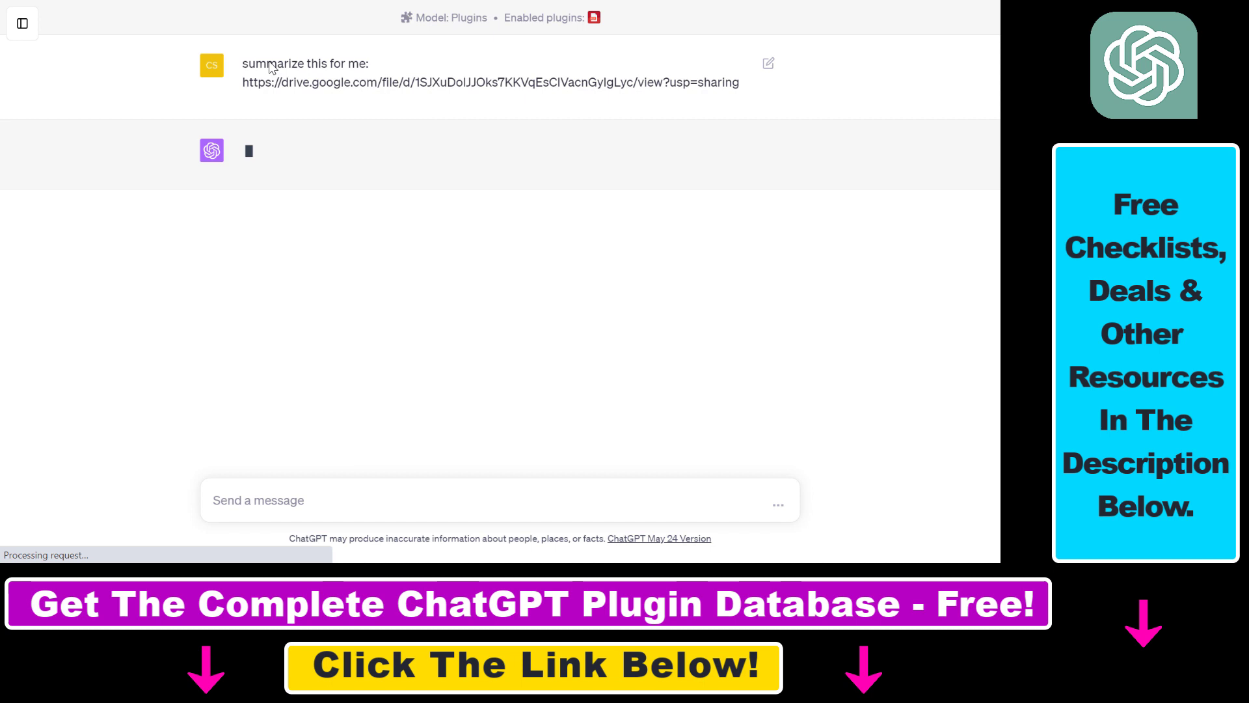
pyautogui.moveTo(476, 84)
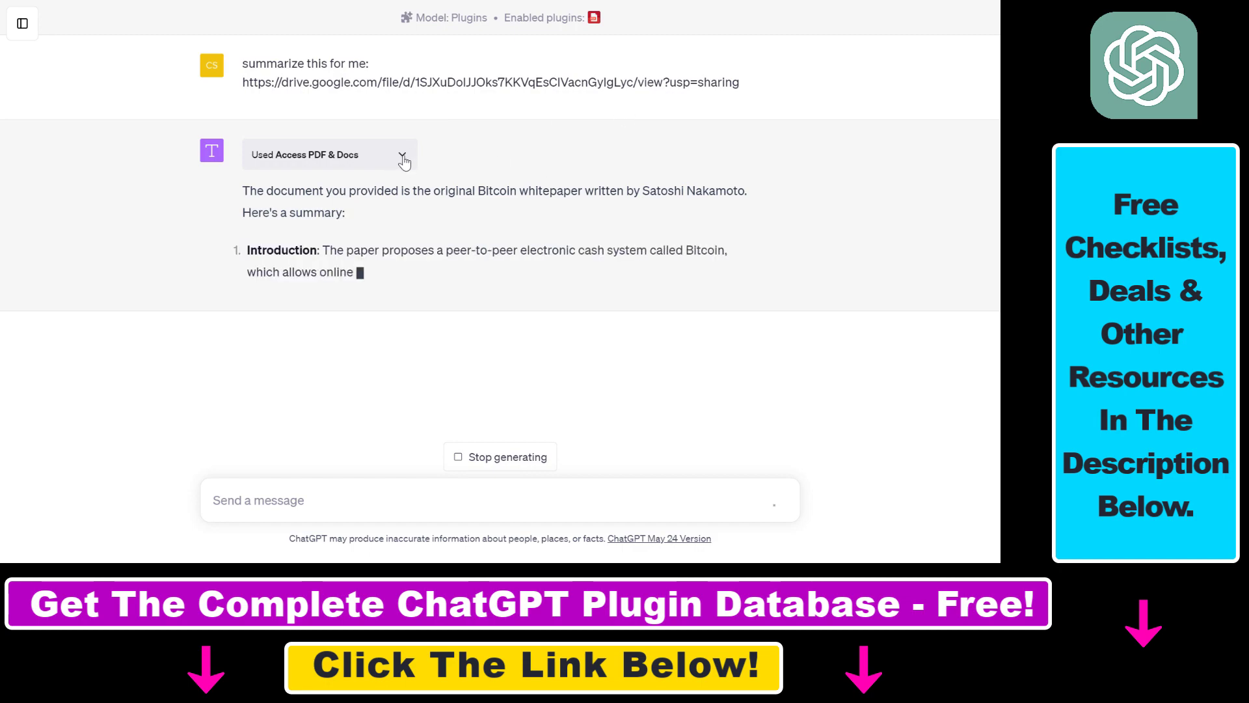
pyautogui.scroll(-3)
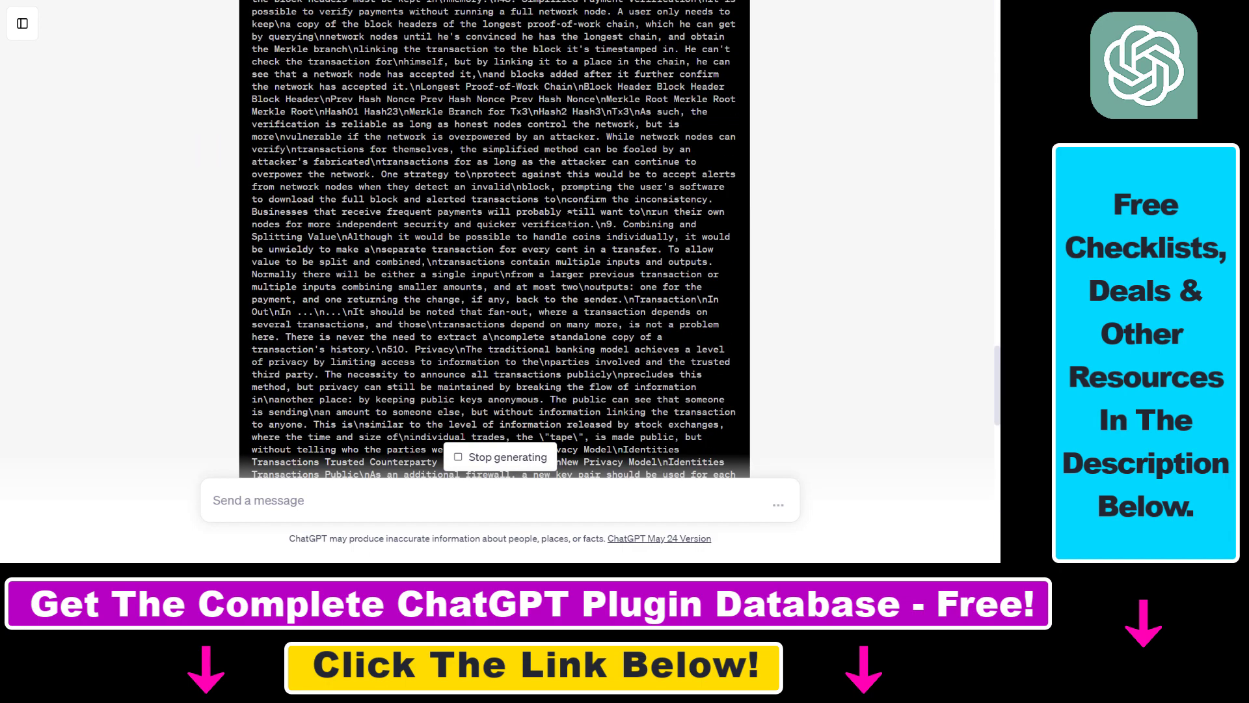
pyautogui.scroll(-3)
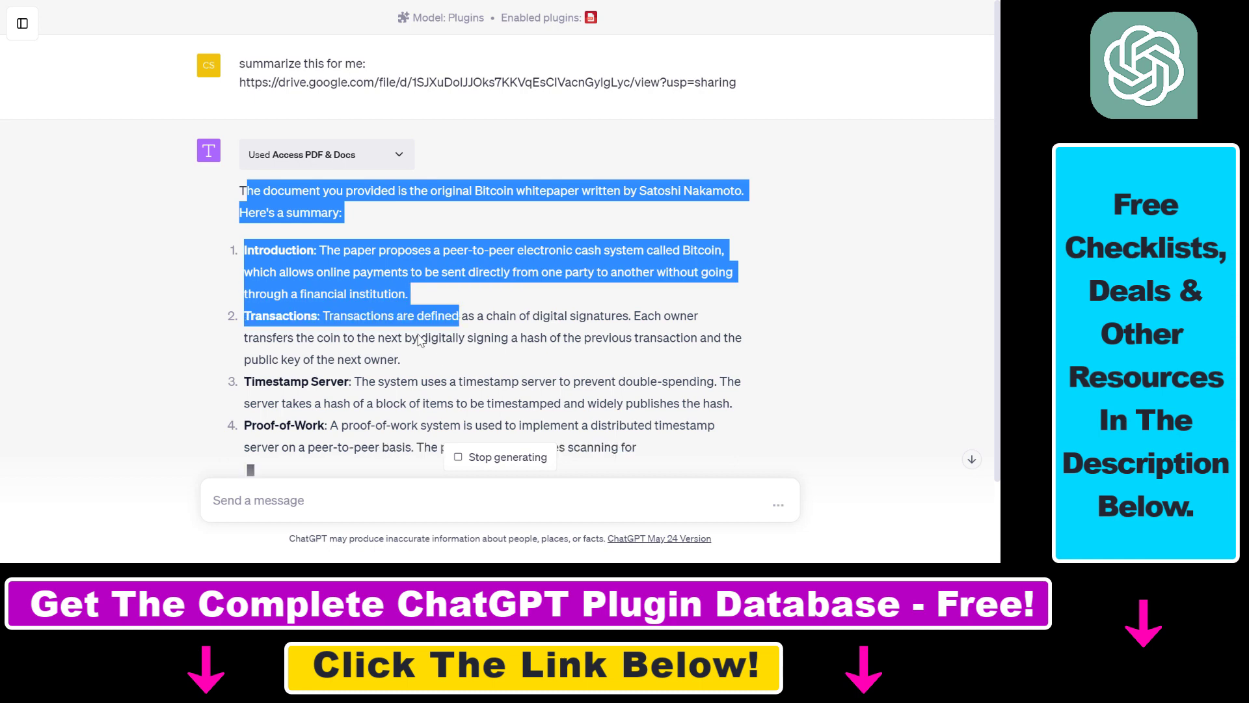
pyautogui.scroll(-3)
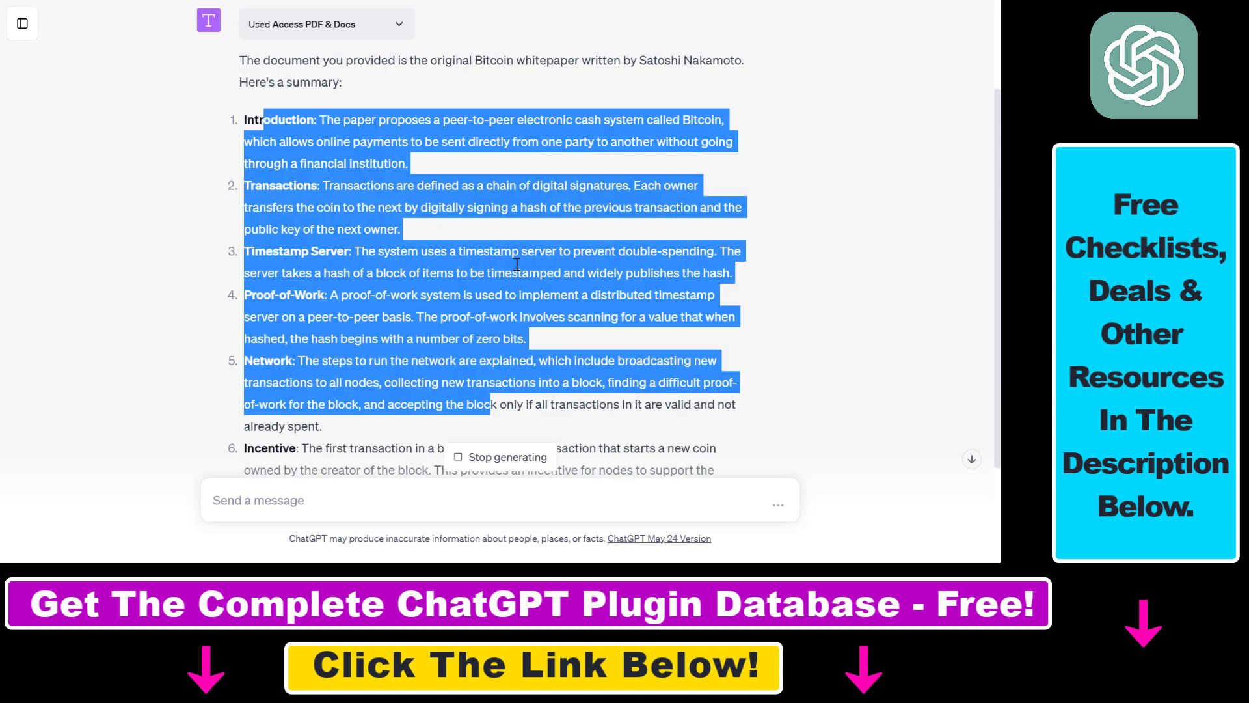
pyautogui.scroll(3)
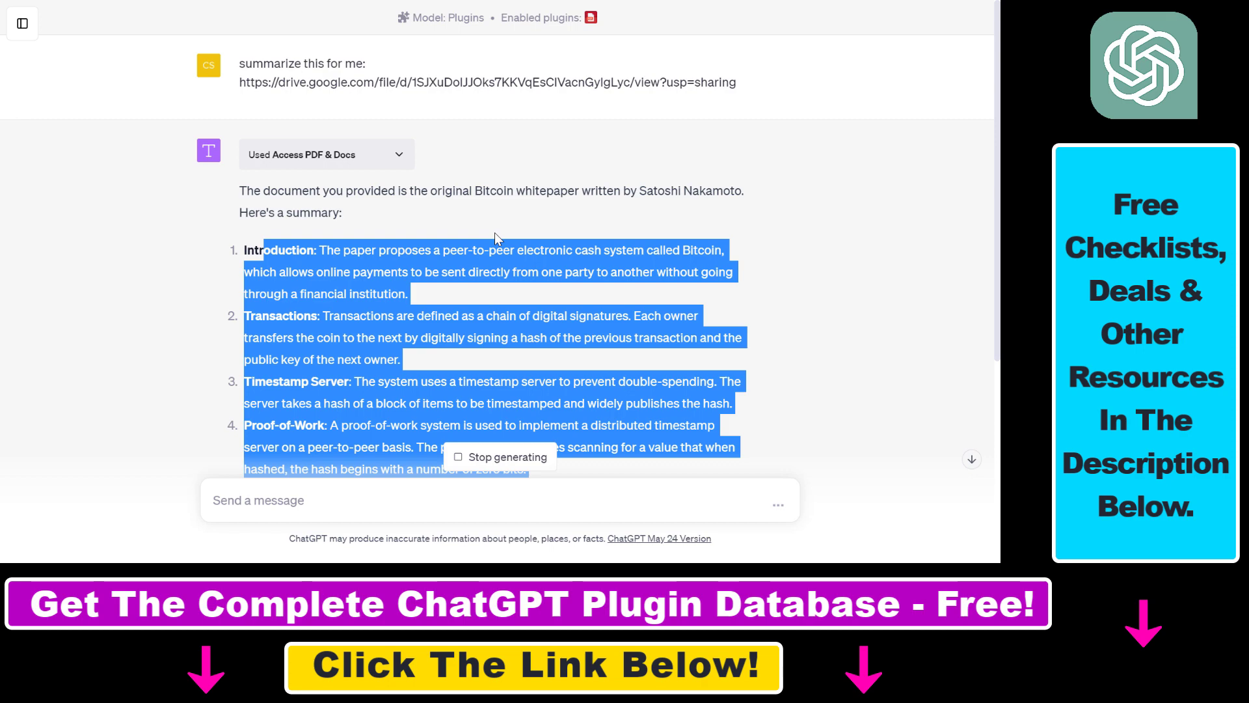
pyautogui.scroll(-3)
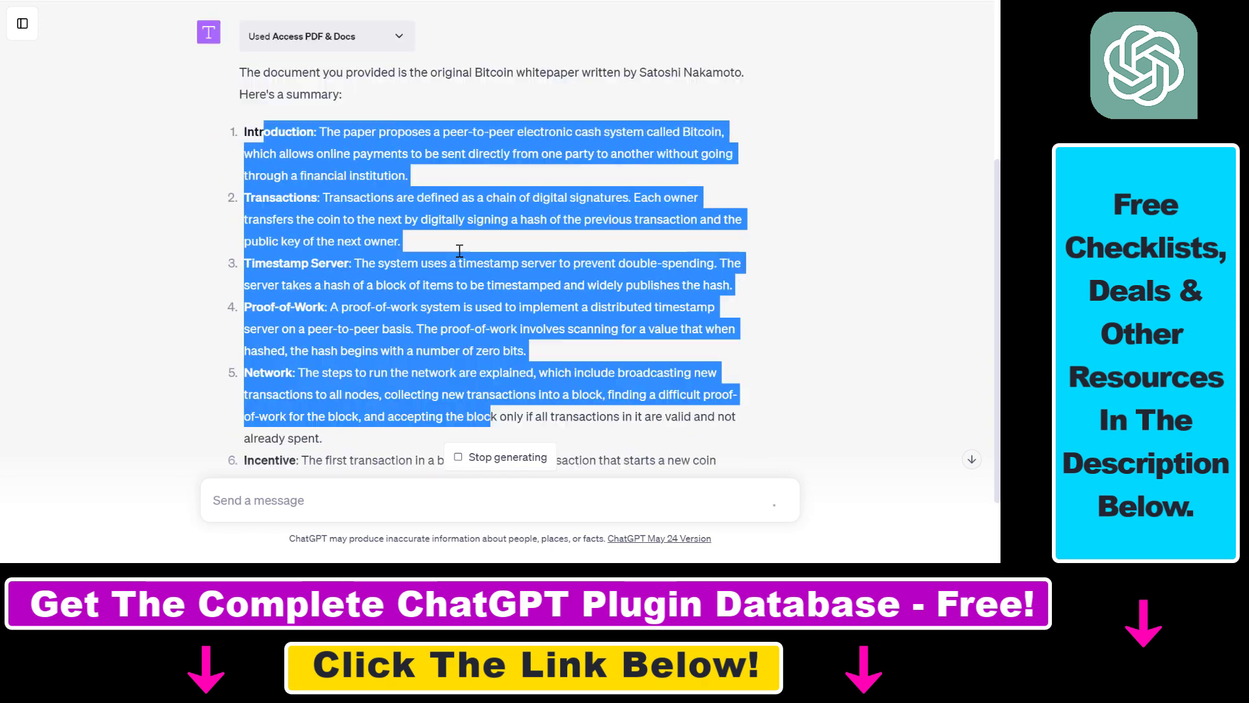
pyautogui.scroll(-3)
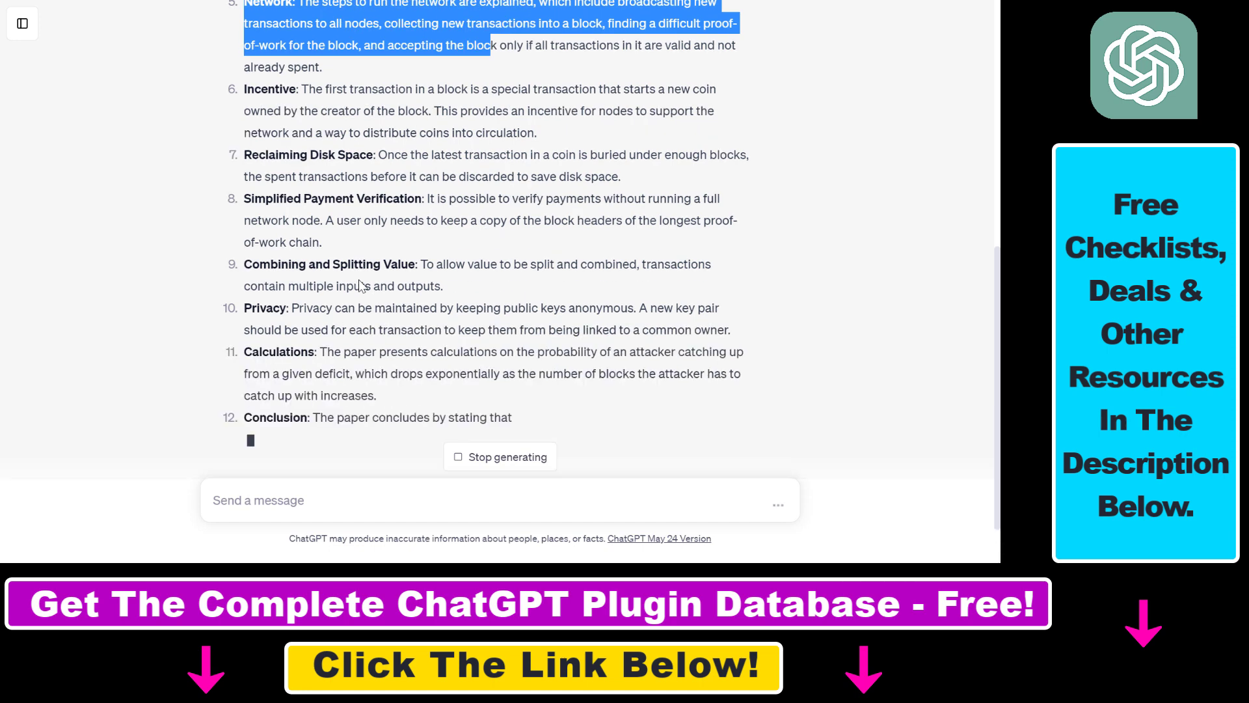
pyautogui.scroll(3)
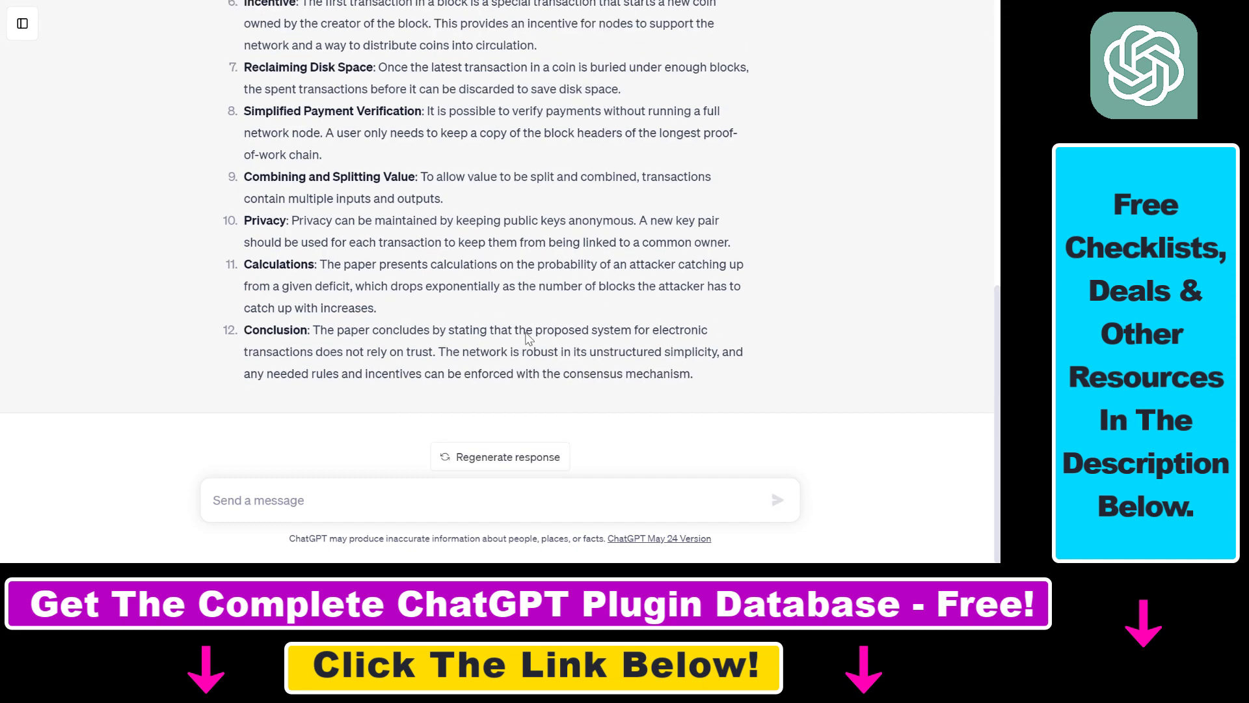
pyautogui.moveTo(415, 303)
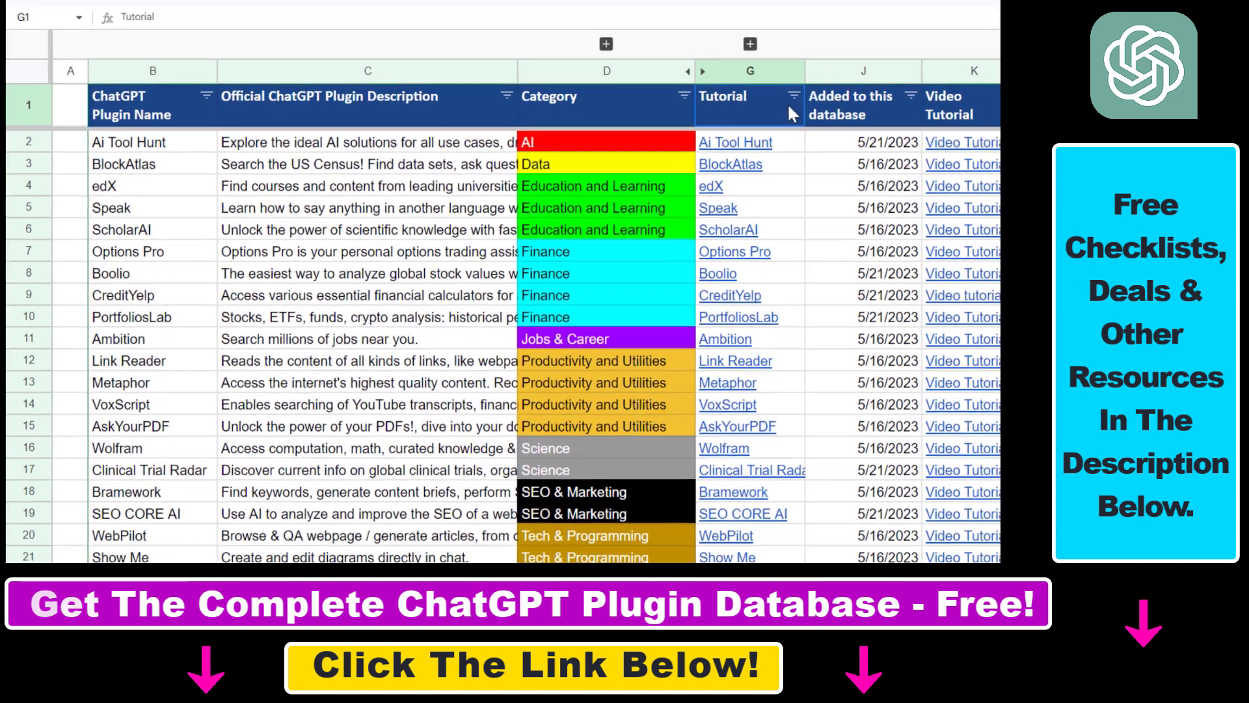
# Select the 'Added to this database' header cell J1 in the plugin database sheet.
pyautogui.click(858, 106)
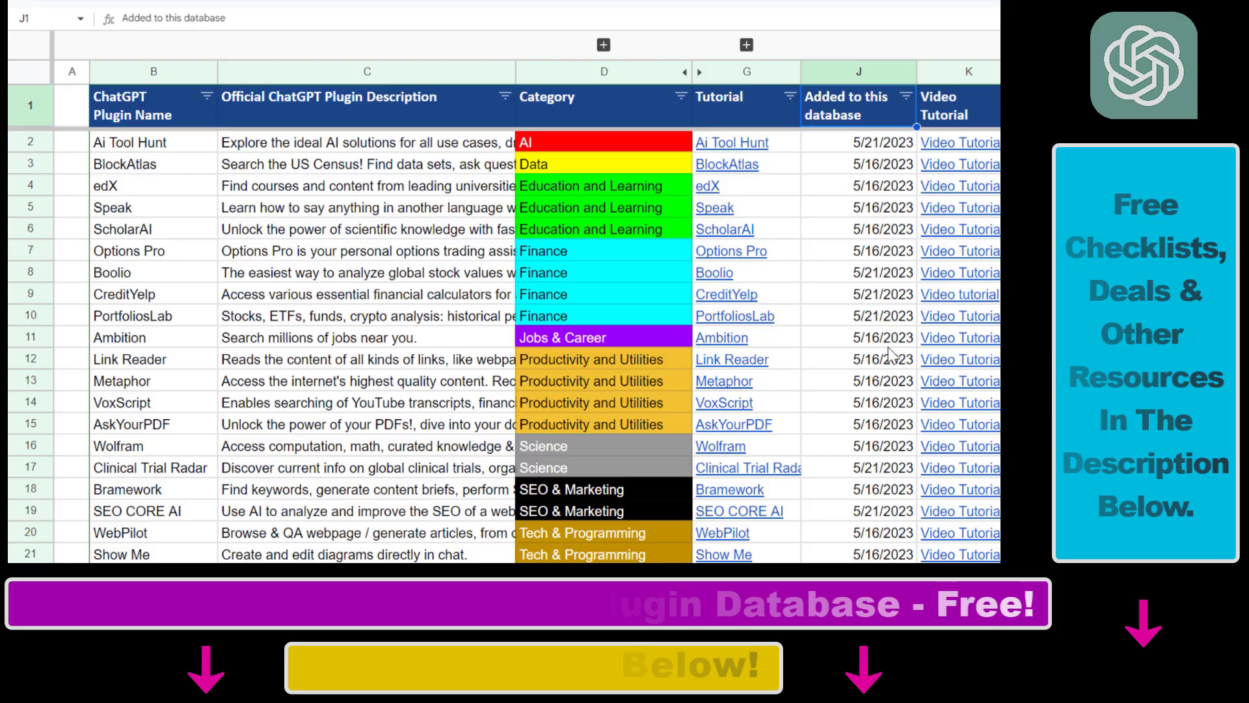